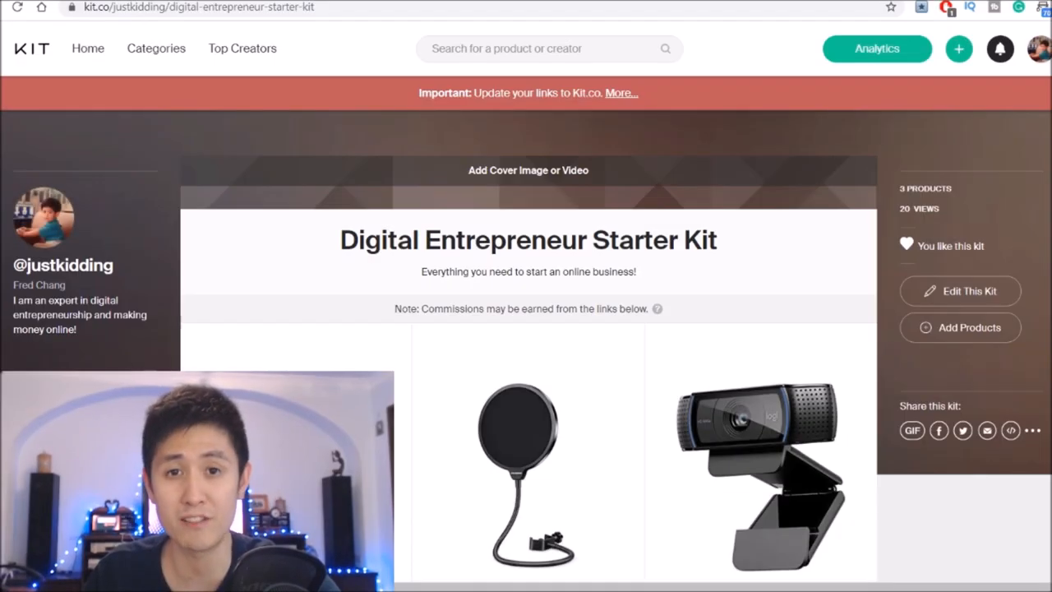
- Scroll through the Kit.co landing page before signing in
scroll(down, 3)
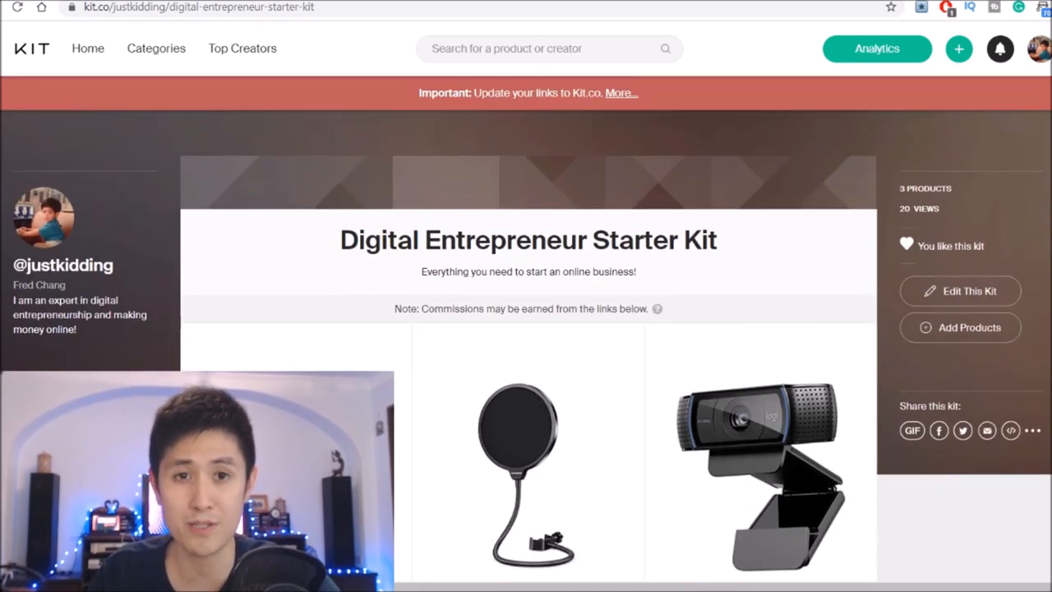
double_click(920, 207)
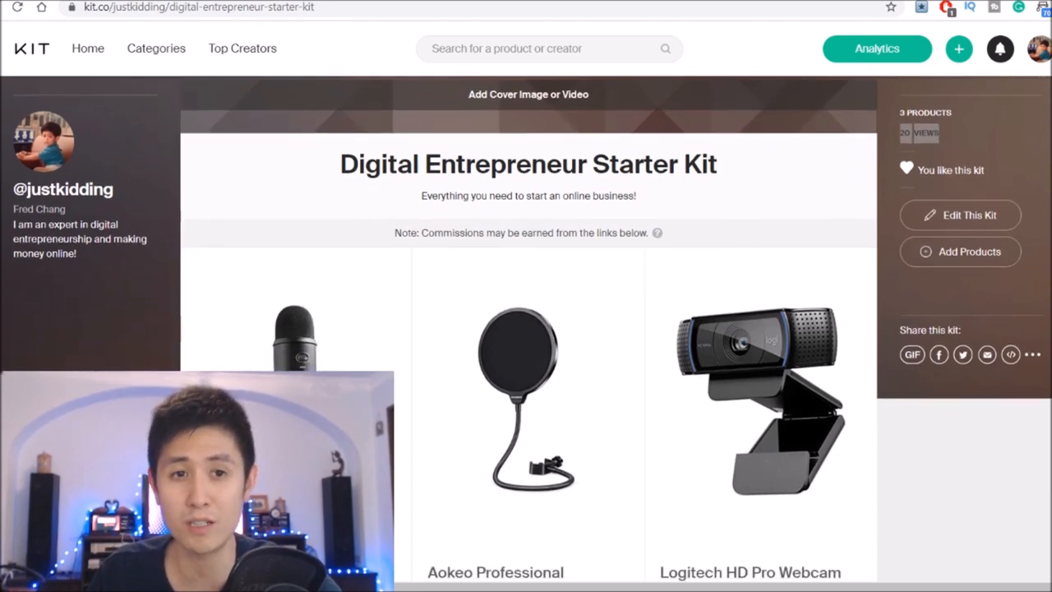
scroll(down, 3)
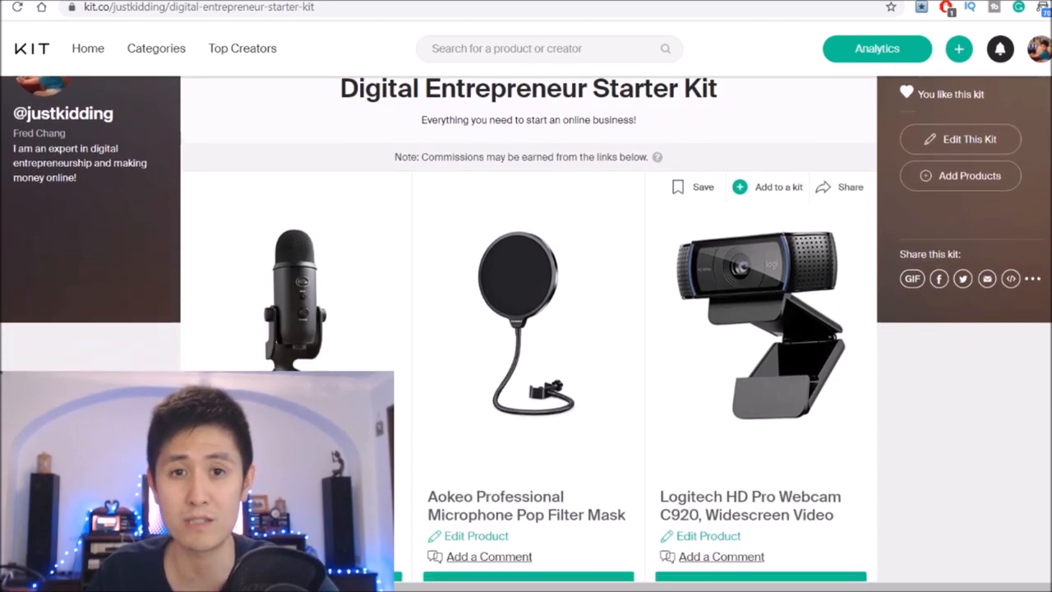
scroll(down, 3)
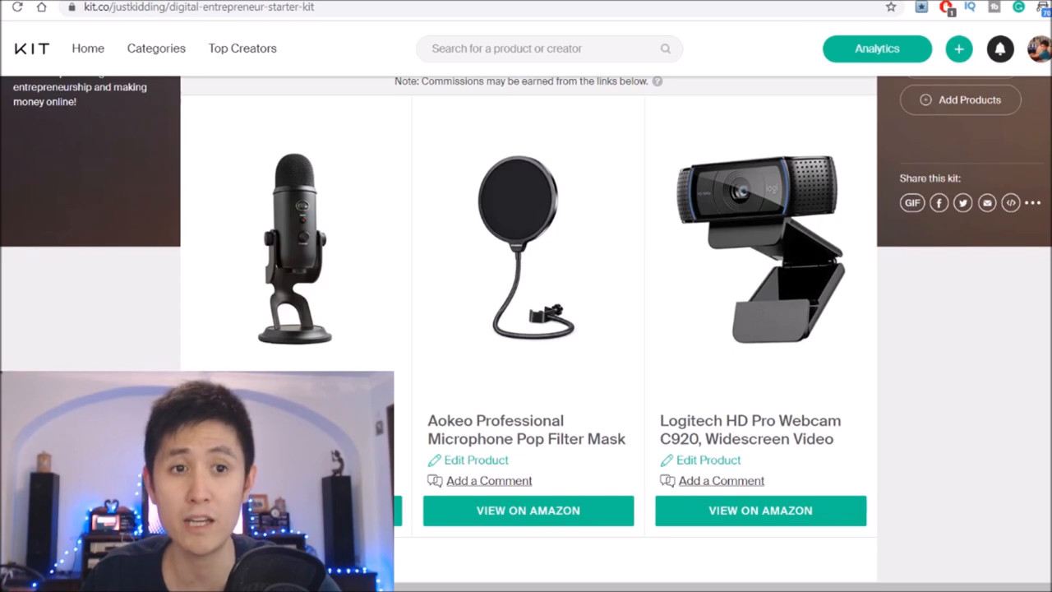
scroll(down, 3)
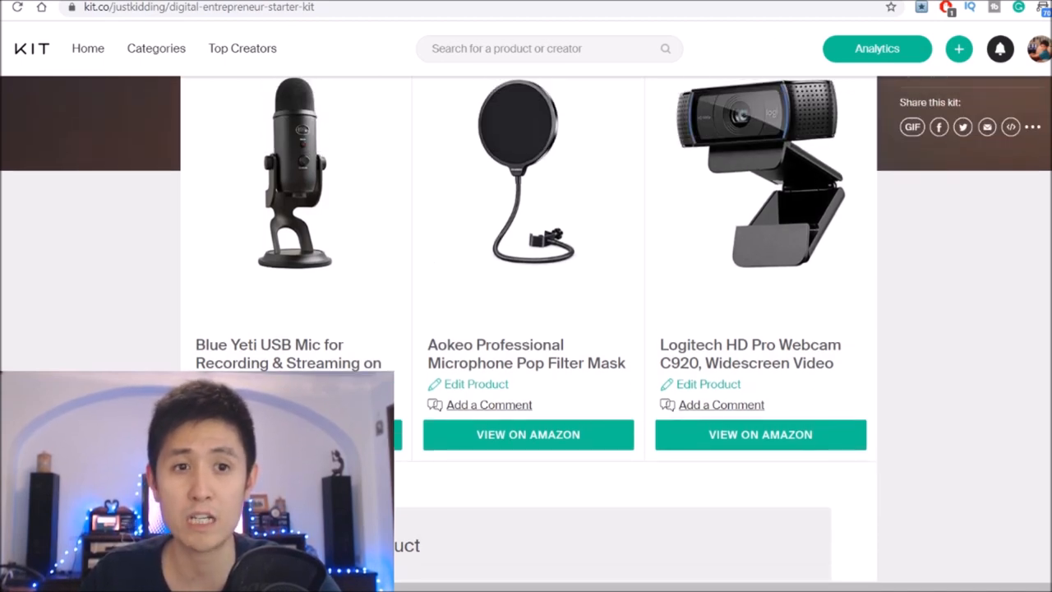
scroll(down, 3)
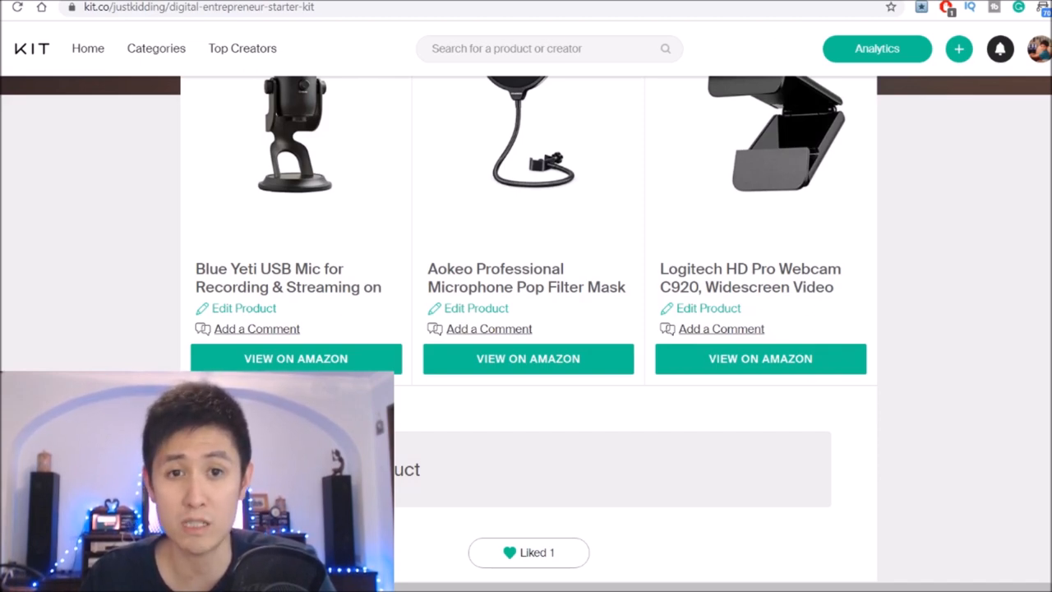
scroll(up, 3)
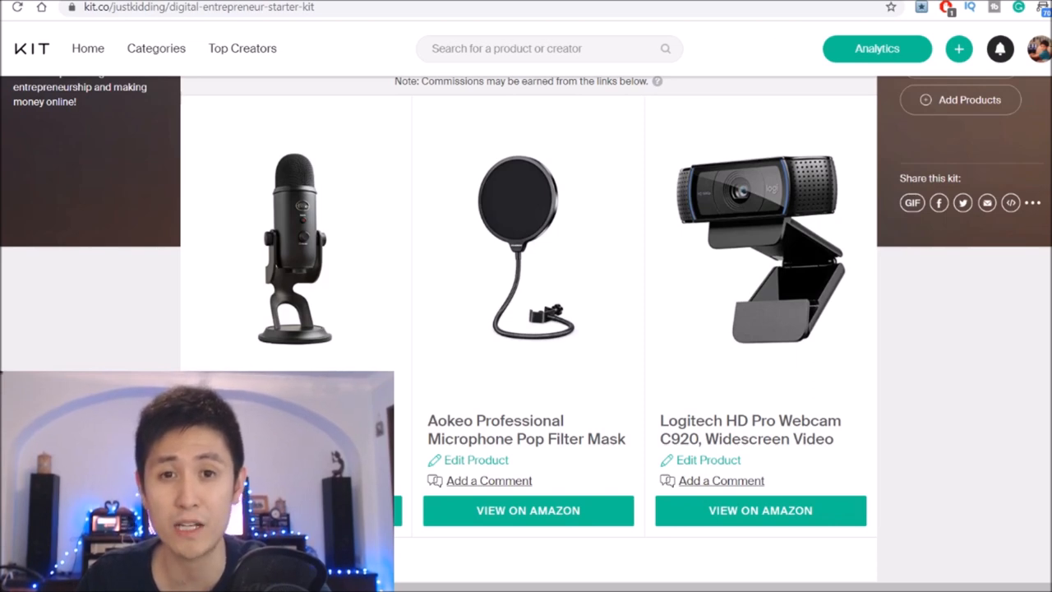
scroll(down, 3)
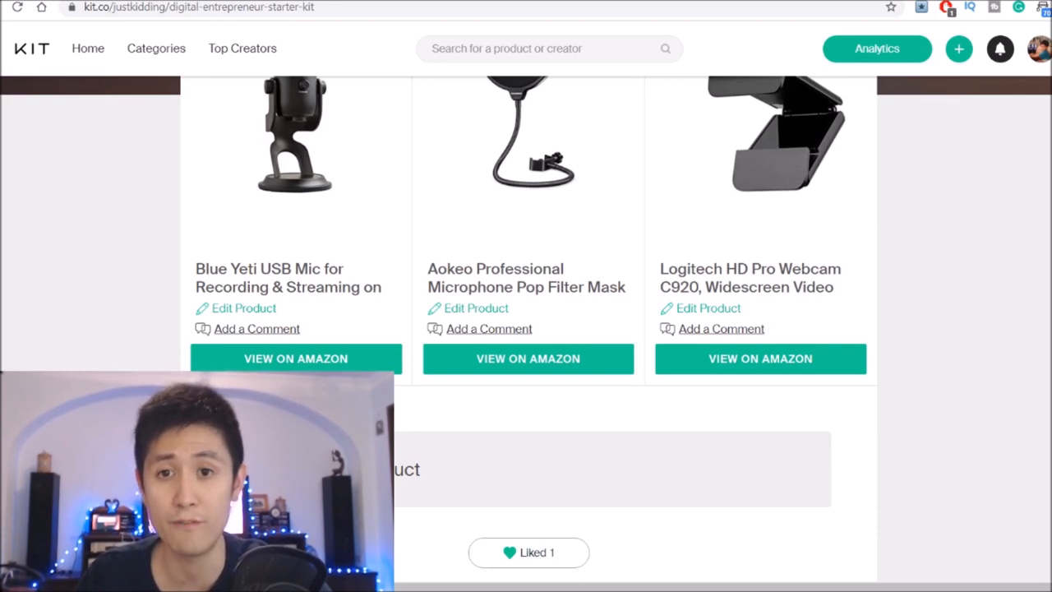
scroll(down, 3)
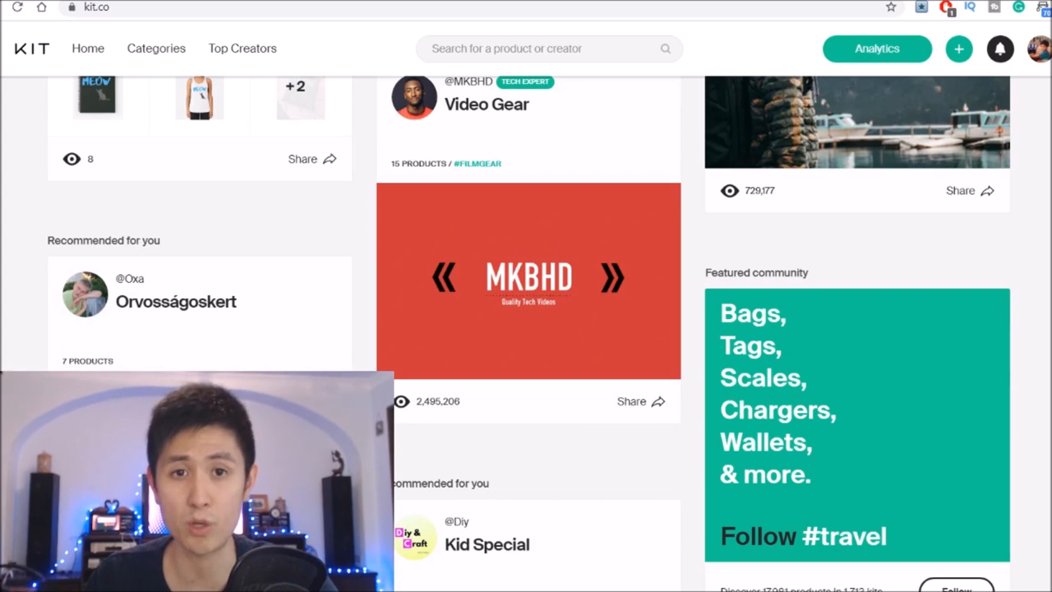
mouse_move(701, 214)
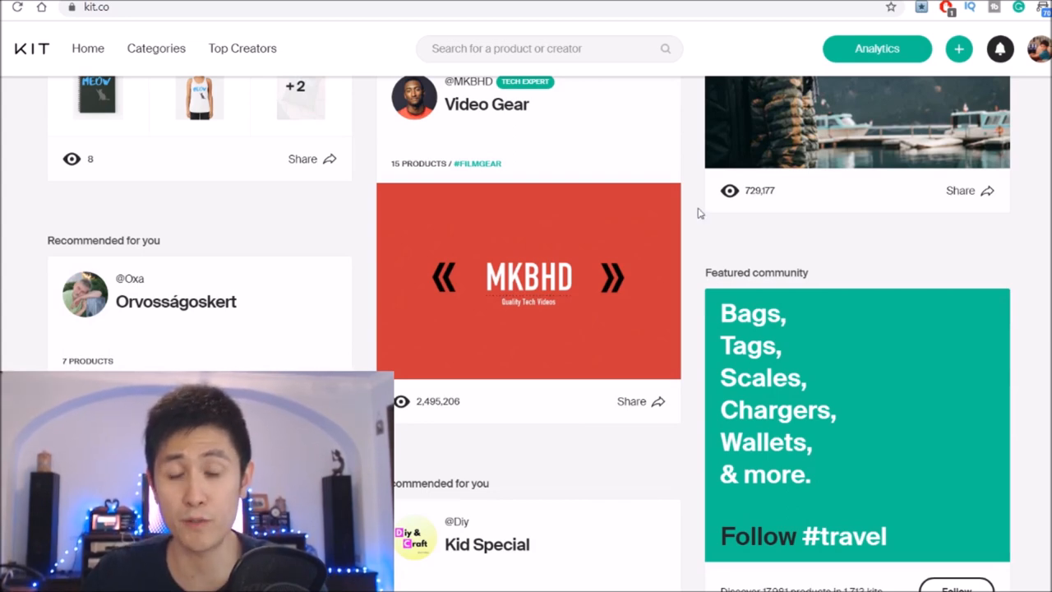
scroll(down, 3)
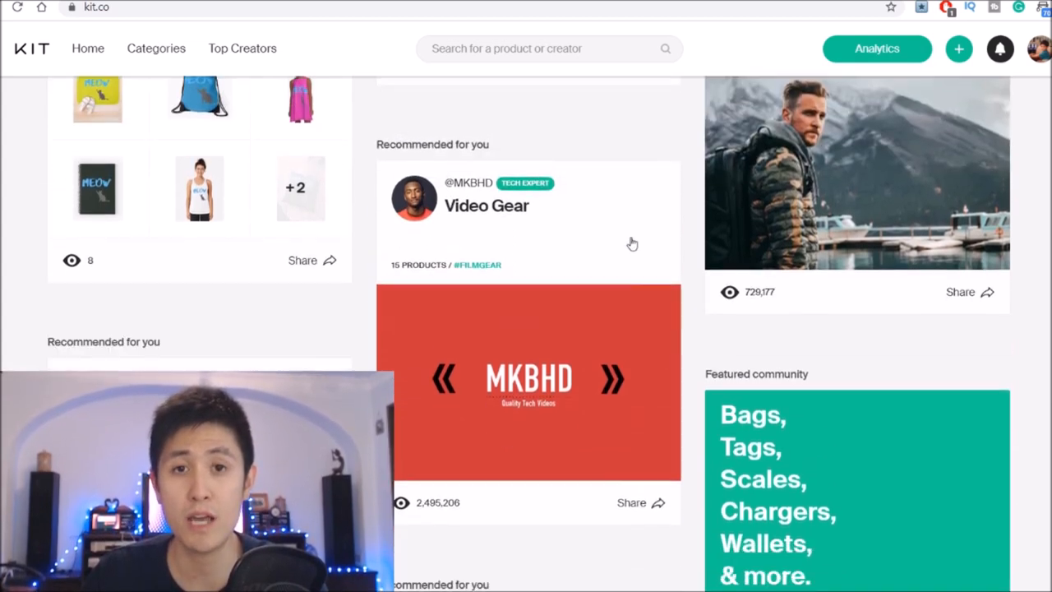
scroll(down, 3)
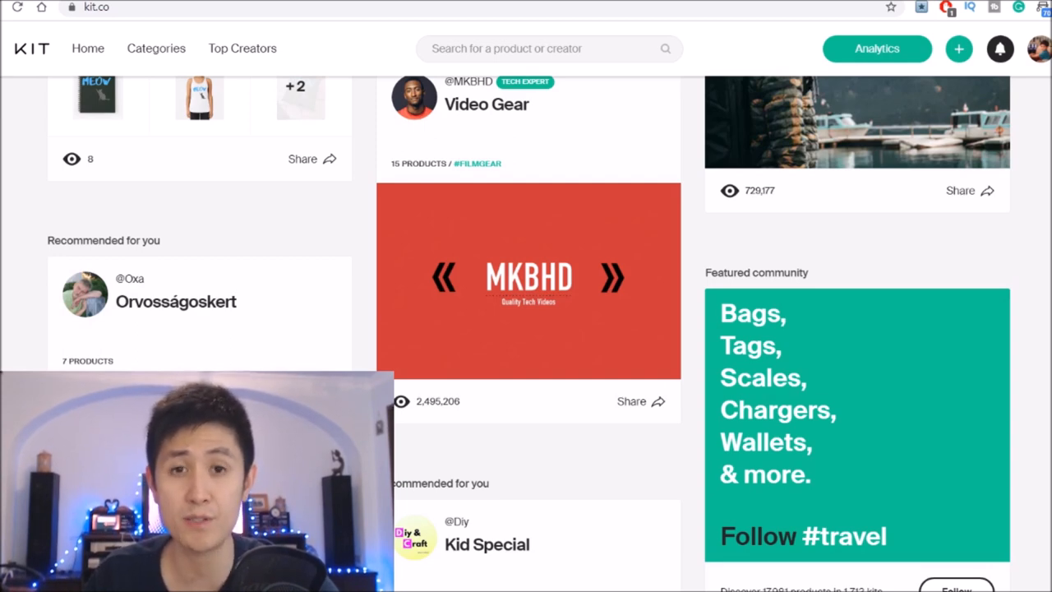
scroll(down, 3)
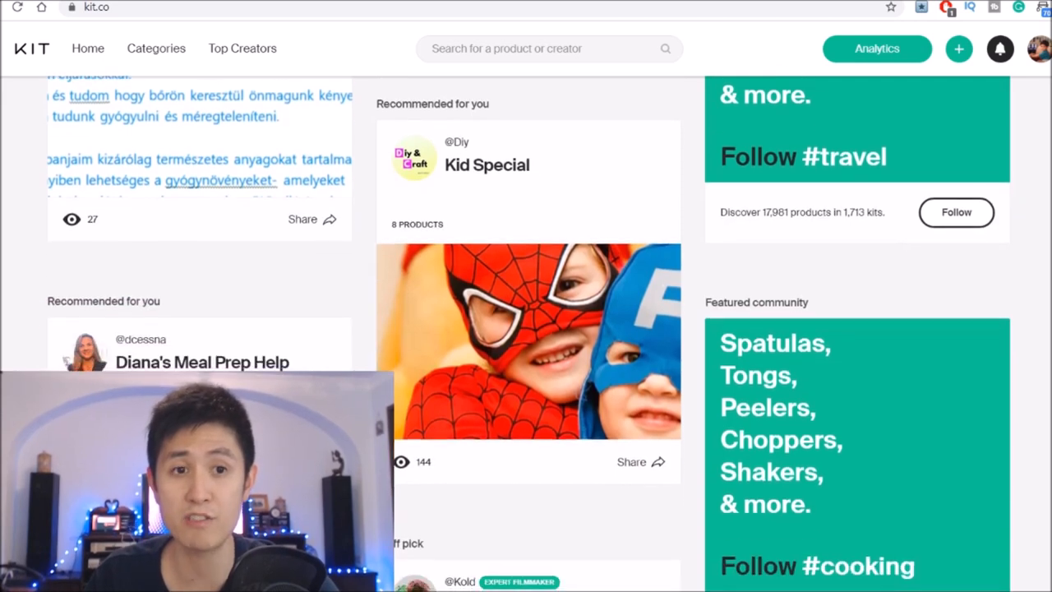
scroll(down, 3)
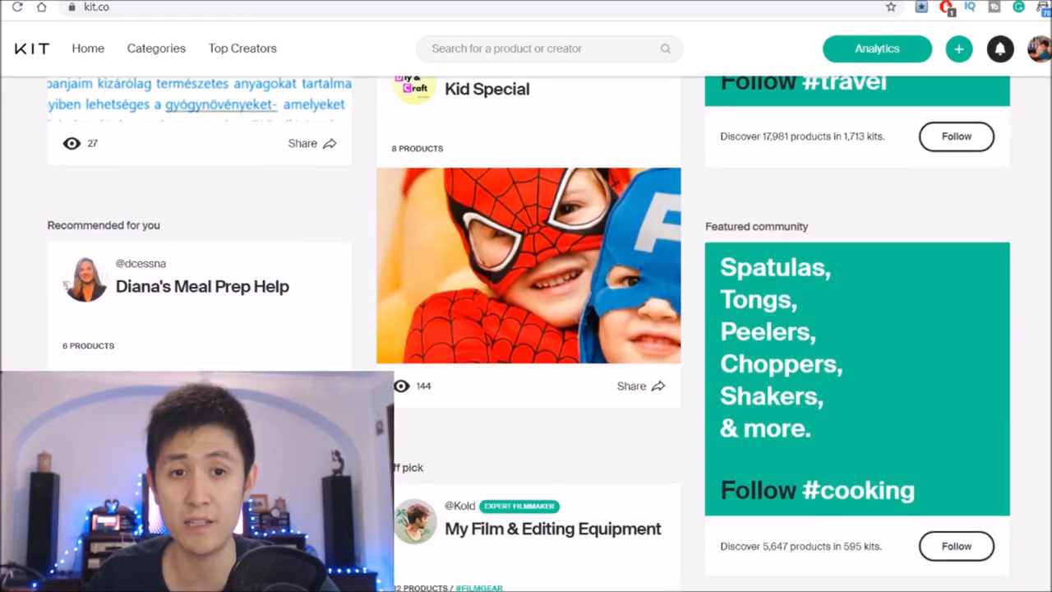
scroll(down, 3)
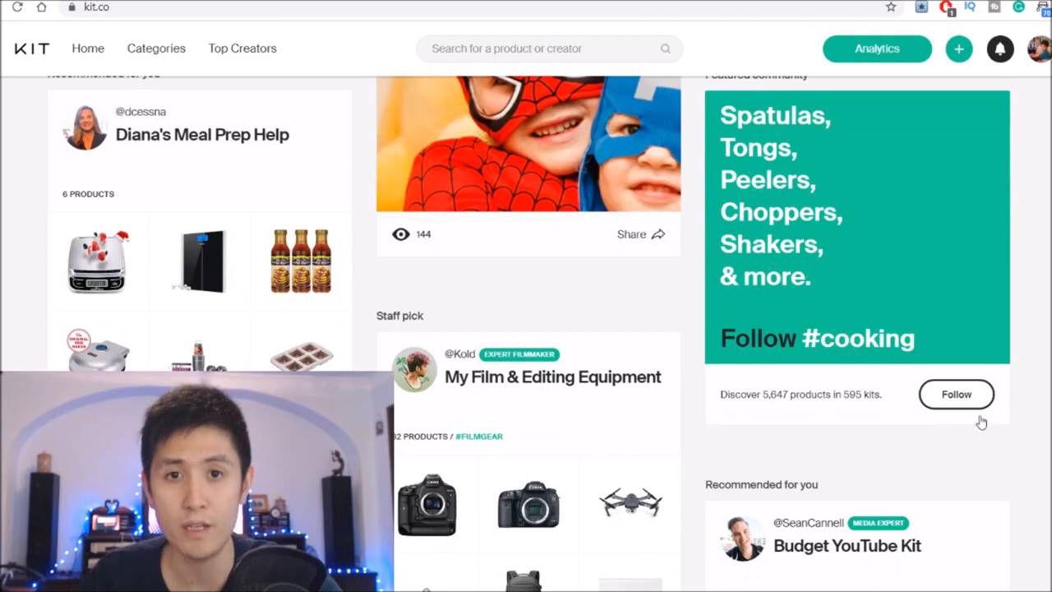
mouse_move(734, 296)
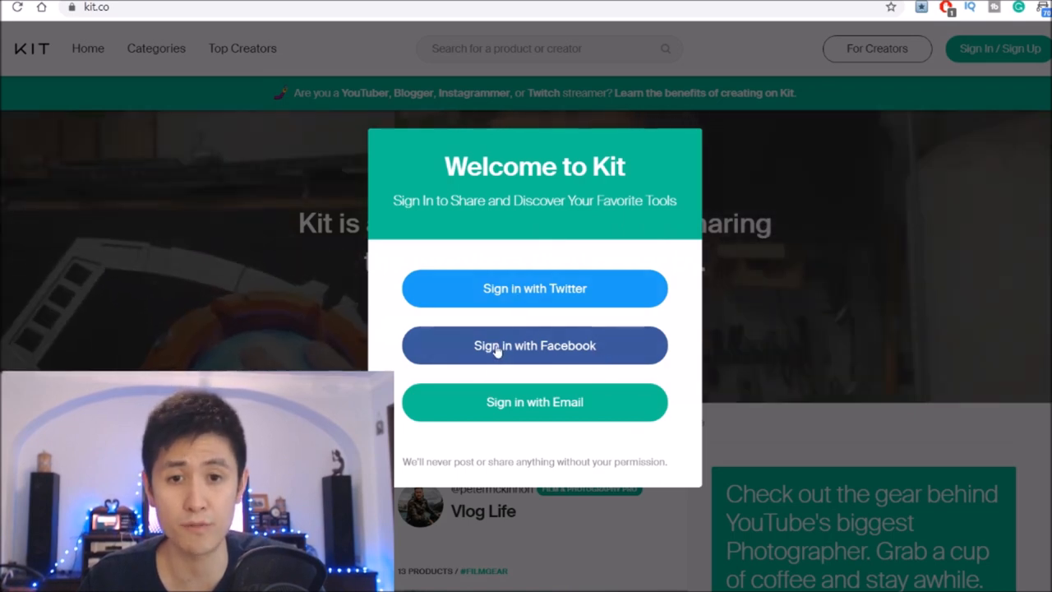
- Sign in with Facebook as Fred and bring up the add-a-product panel
click(534, 345)
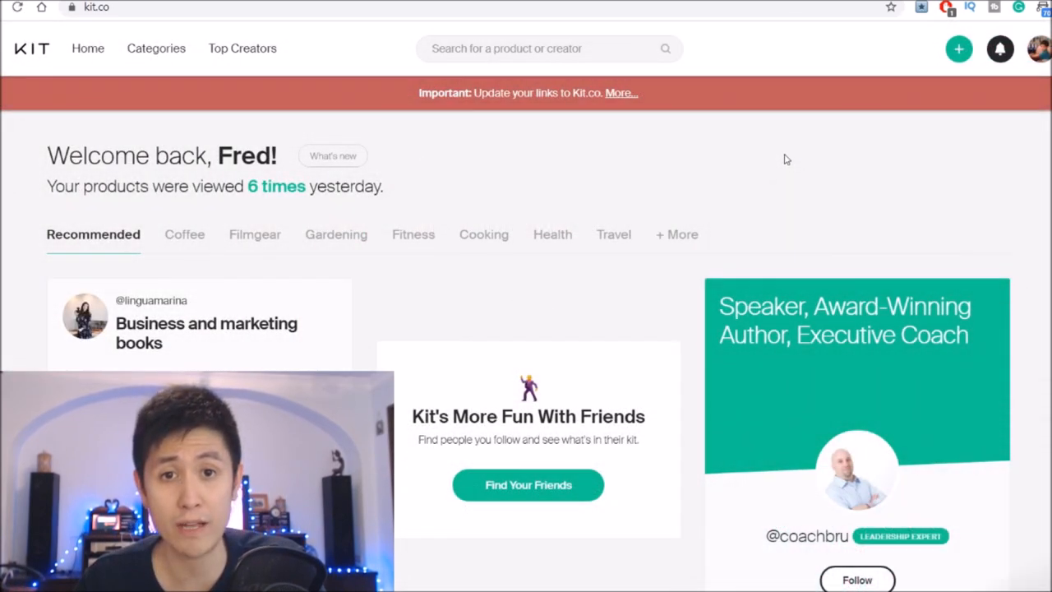
mouse_move(959, 51)
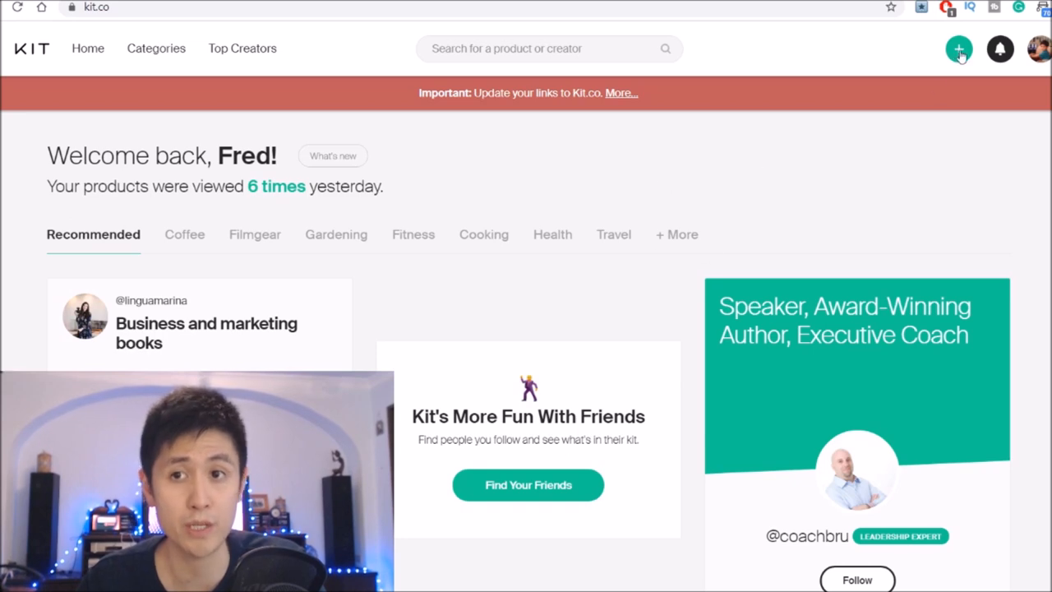
click(958, 49)
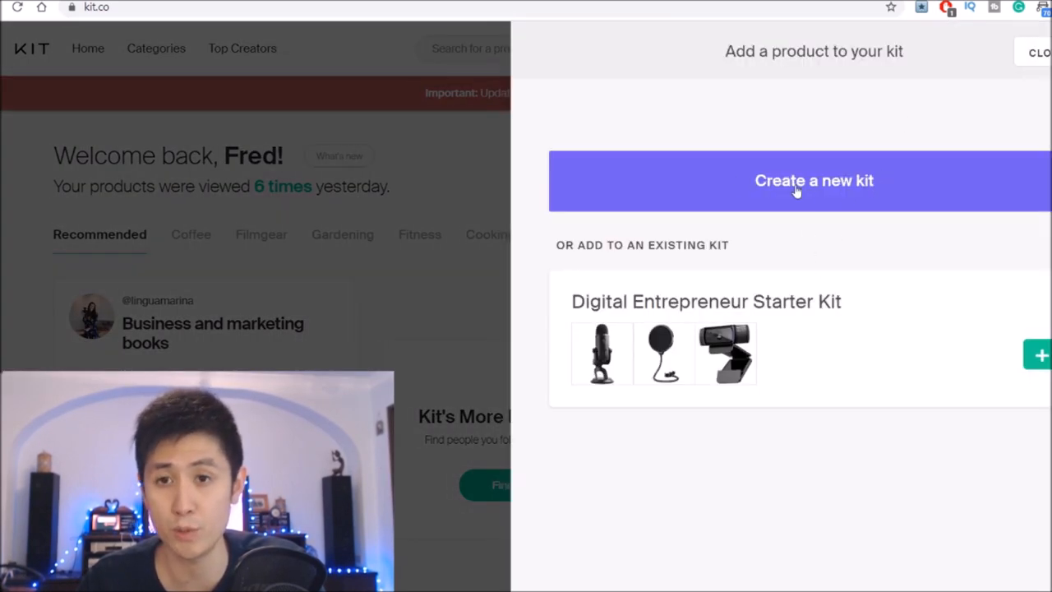
- Create a new kit named Essential Camping Cooking Gear
click(813, 179)
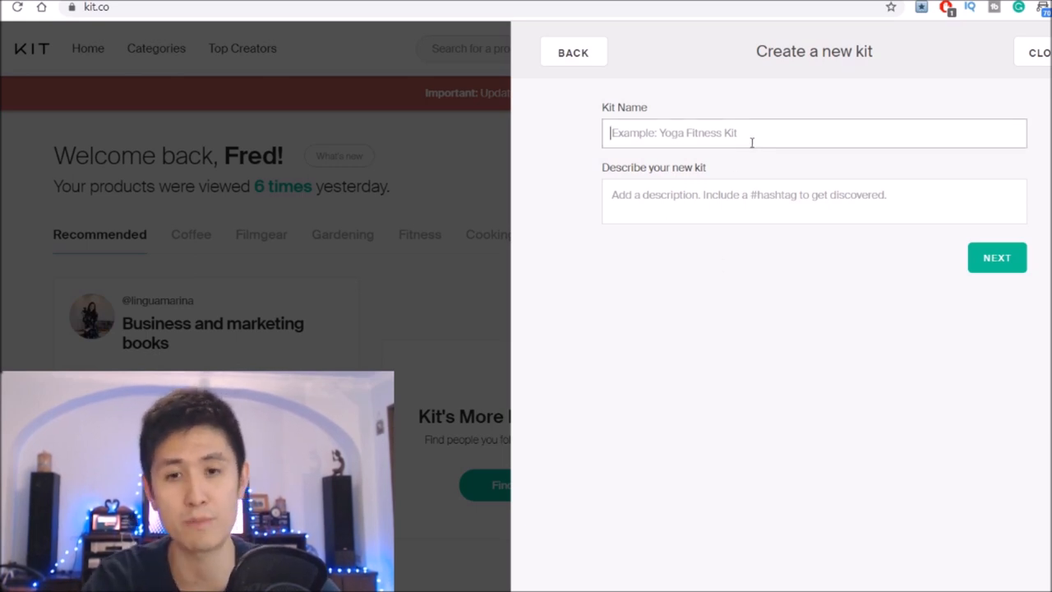
text(Ess)
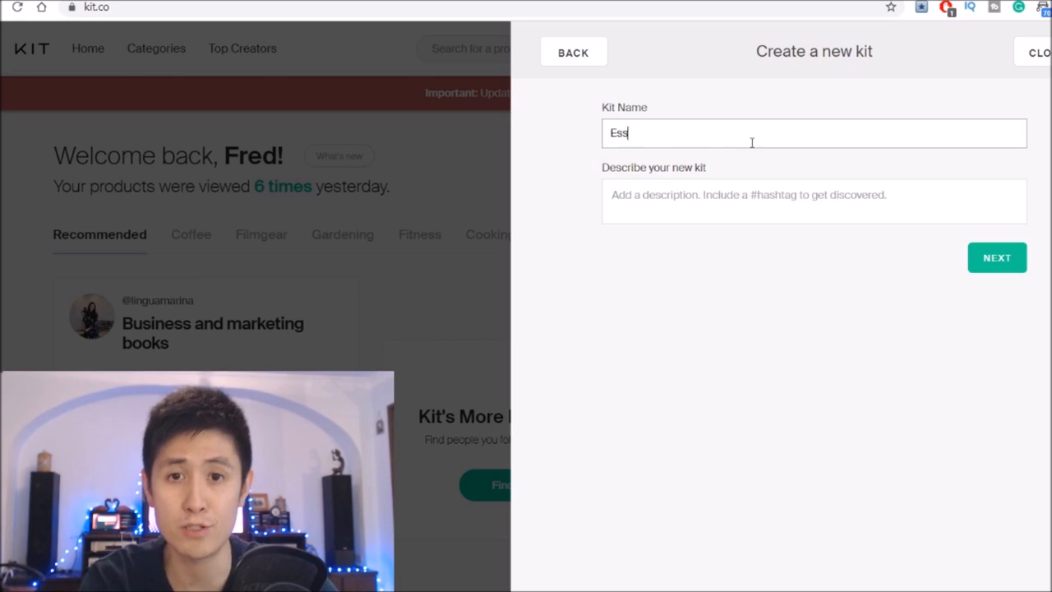
text(enta)
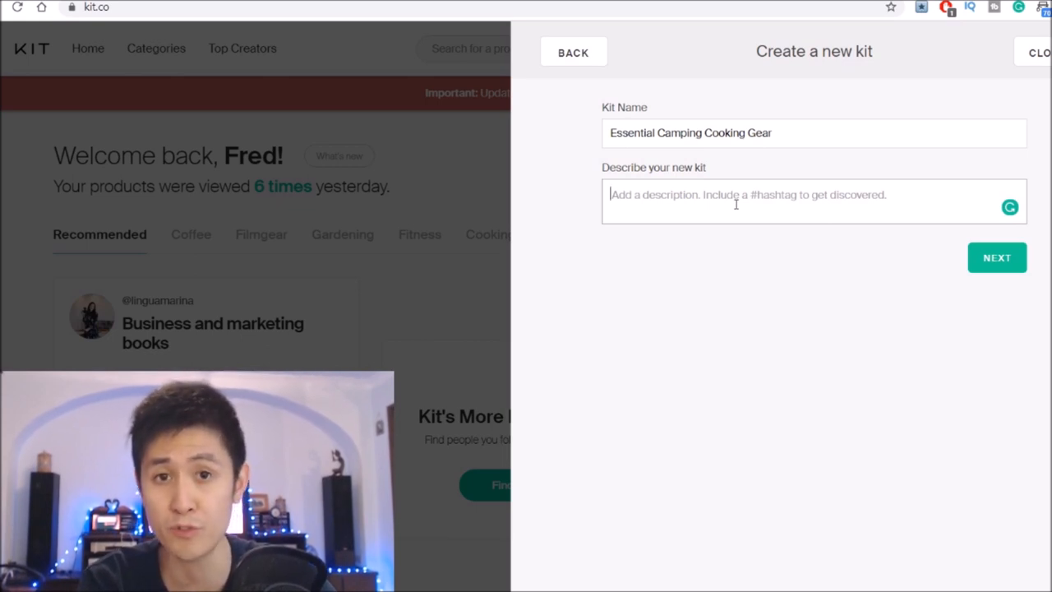
- Enter #cooking #camping as the kit description, choosing #camping from suggestions
text(#)
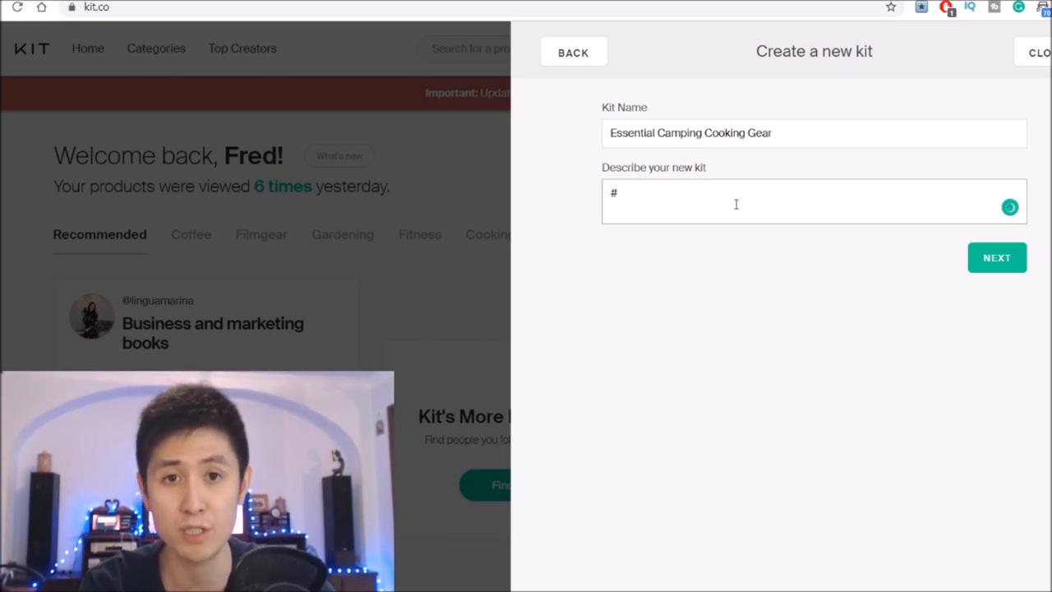
text(cooking #)
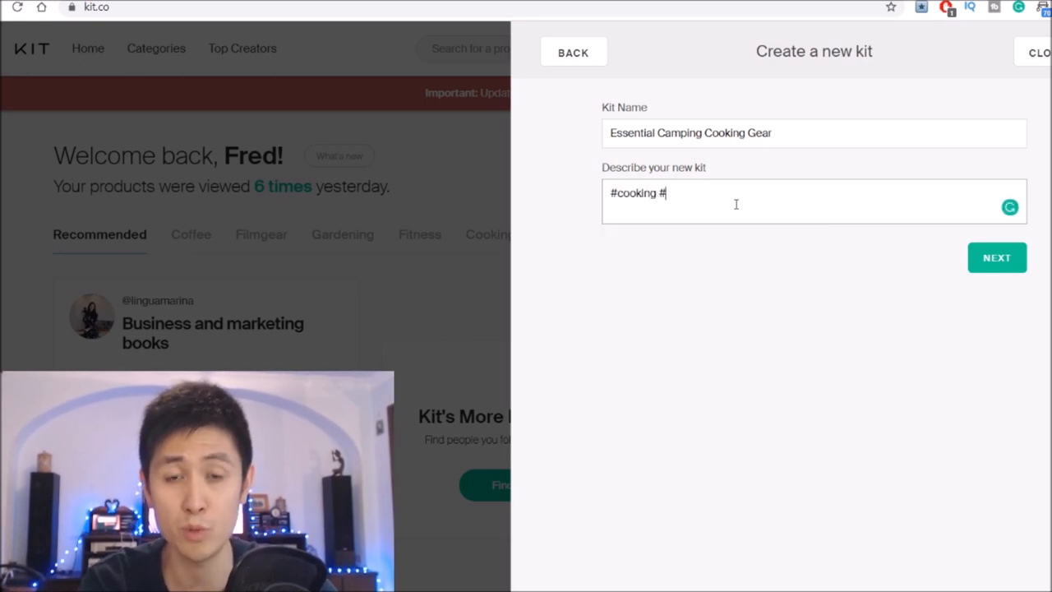
text(cam)
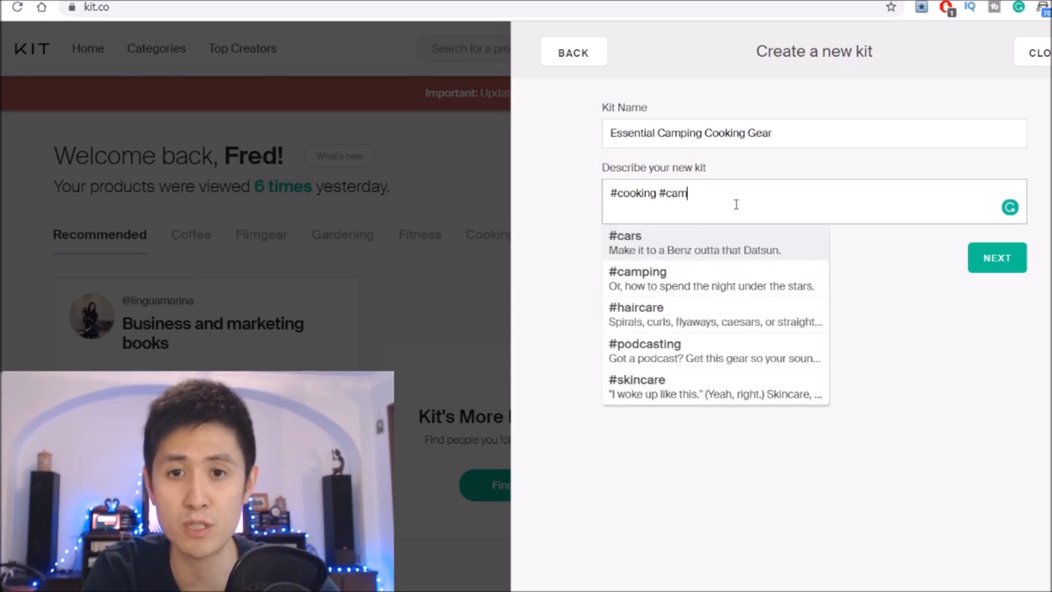
click(637, 271)
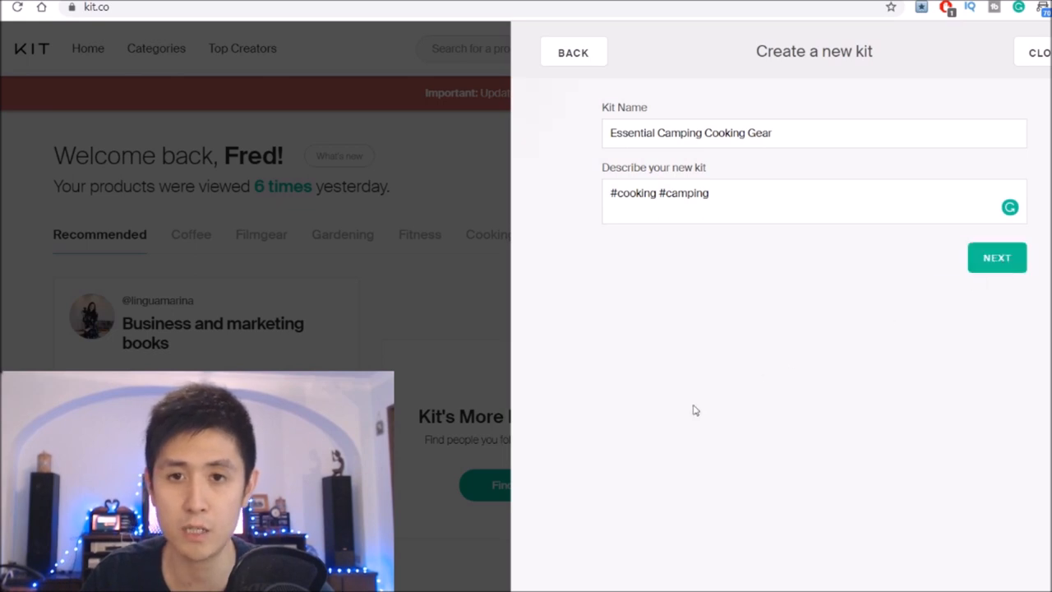
- Save the kit details and begin the product search for the new kit
click(997, 257)
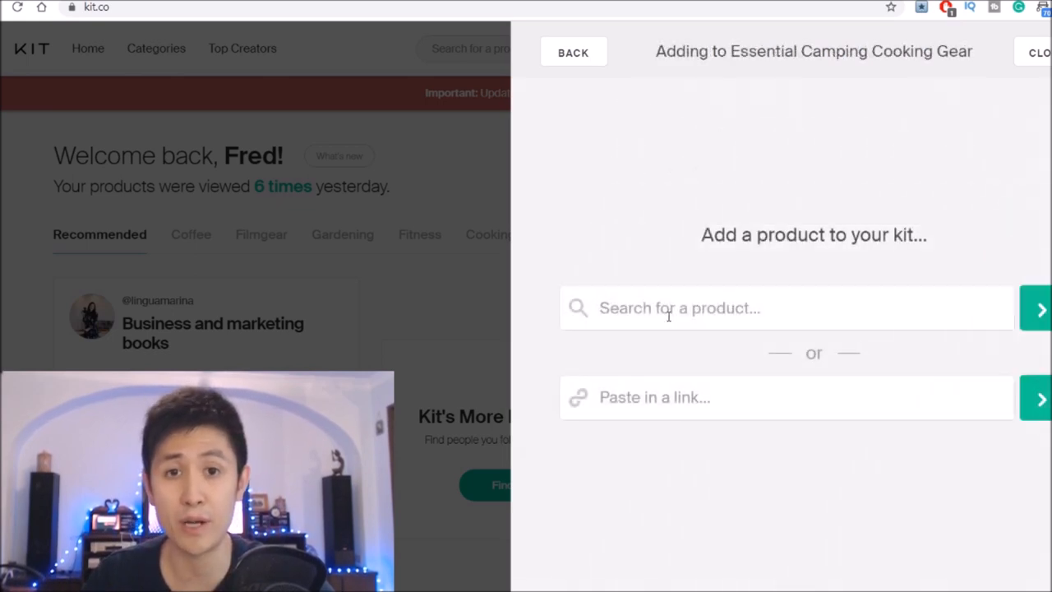
click(786, 308)
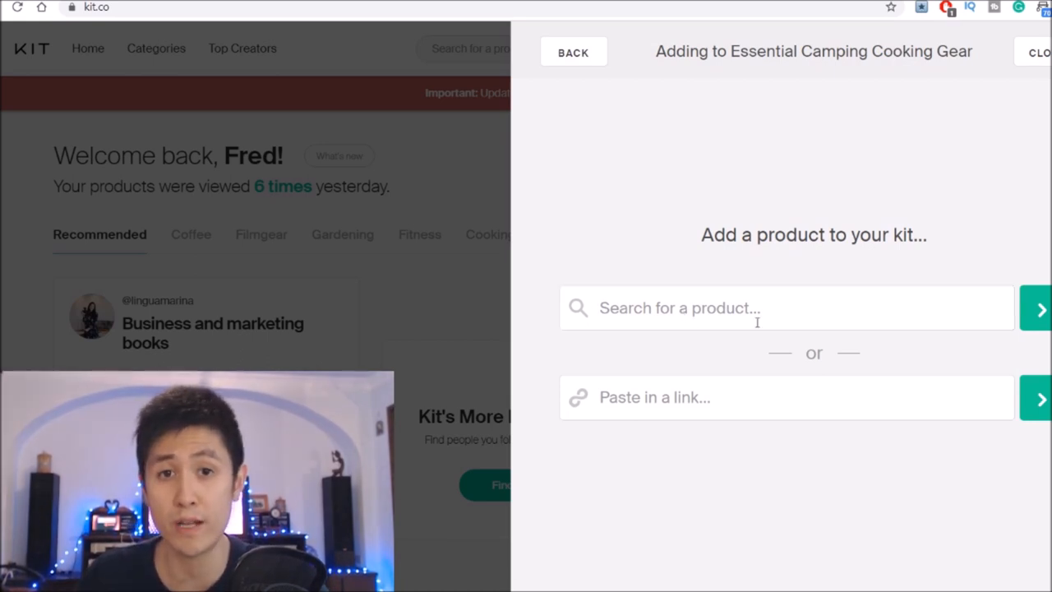
mouse_move(765, 59)
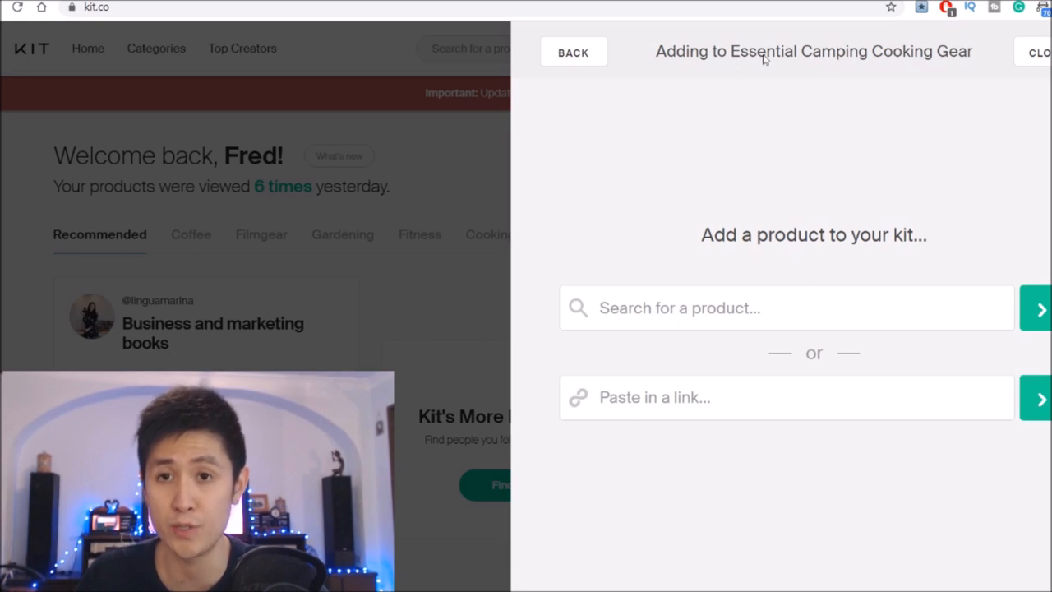
mouse_move(835, 69)
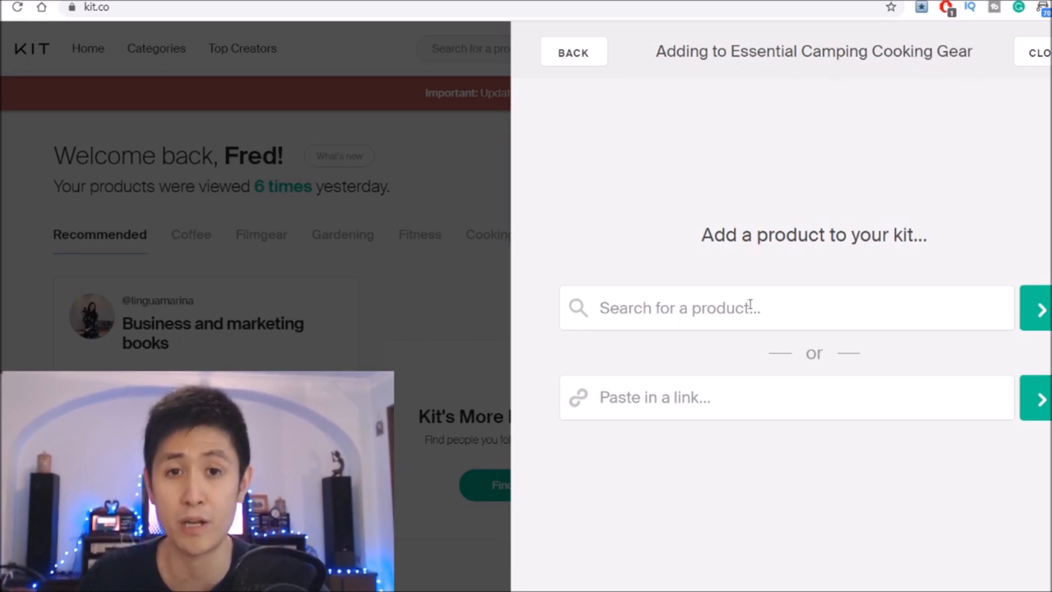
mouse_move(749, 378)
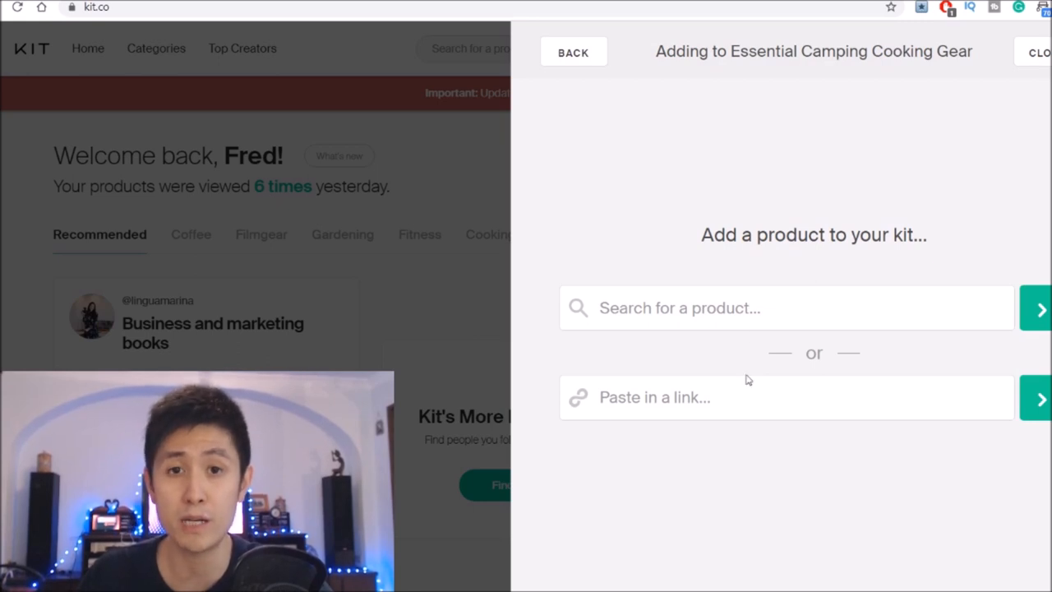
mouse_move(748, 146)
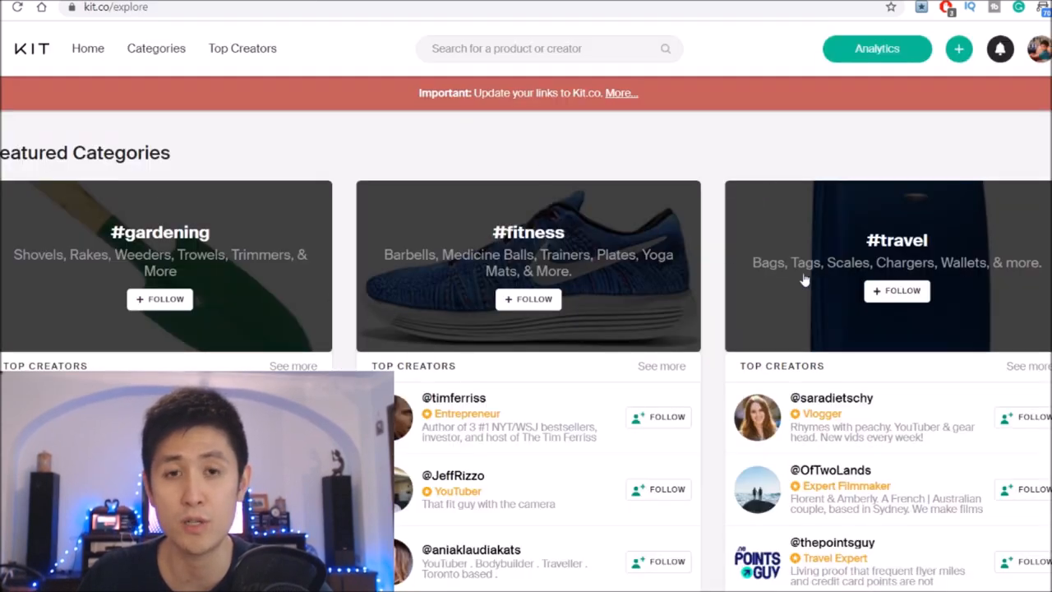
mouse_move(753, 168)
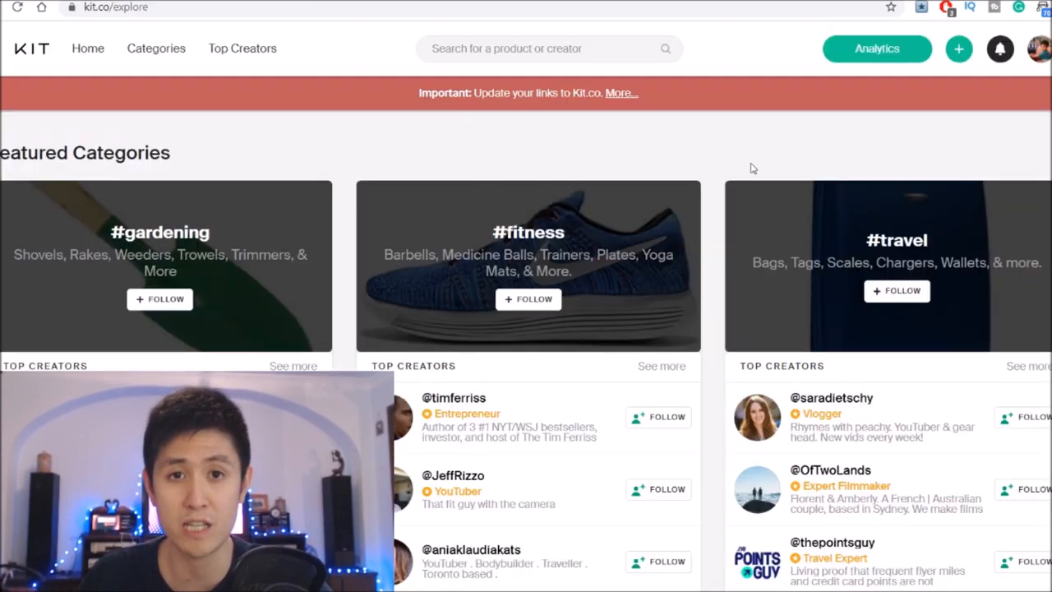
- Scroll down the Kit.co Explore page of featured categories
scroll(down, 3)
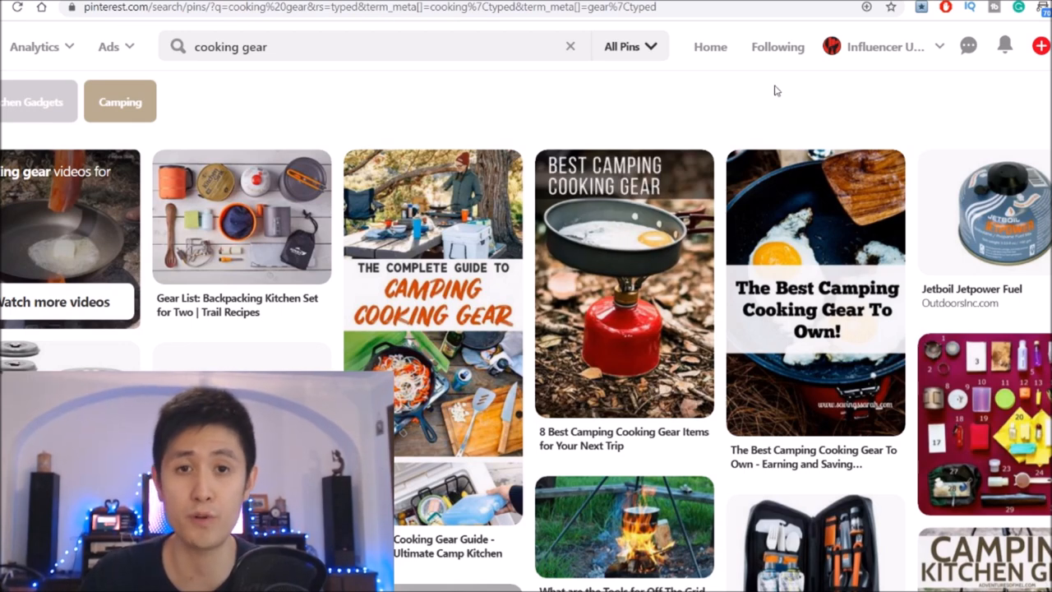
mouse_move(773, 98)
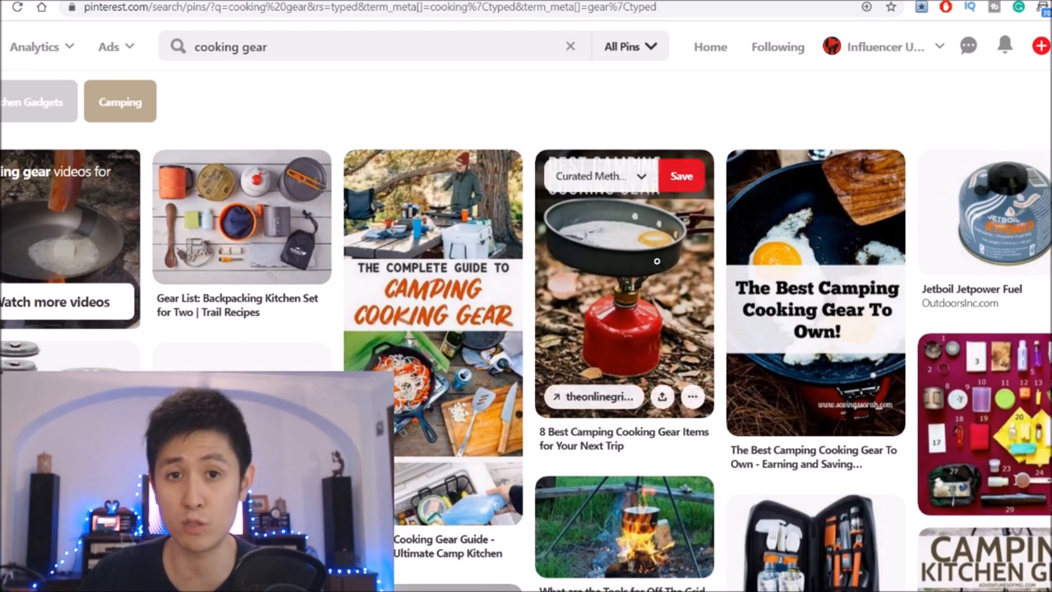
- Scroll further through Pinterest's cooking gear pin results
scroll(down, 3)
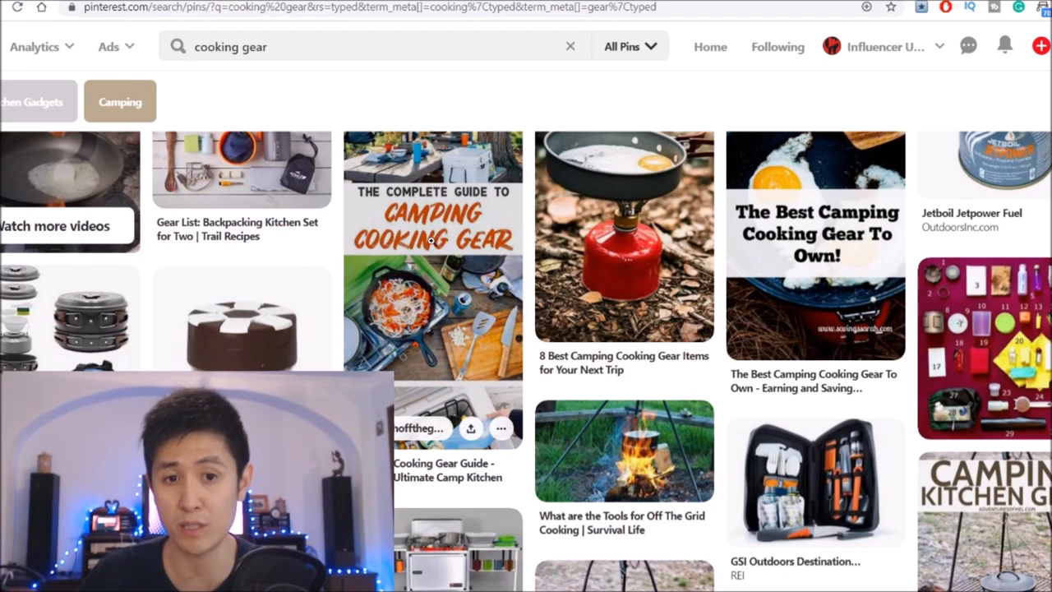
scroll(down, 3)
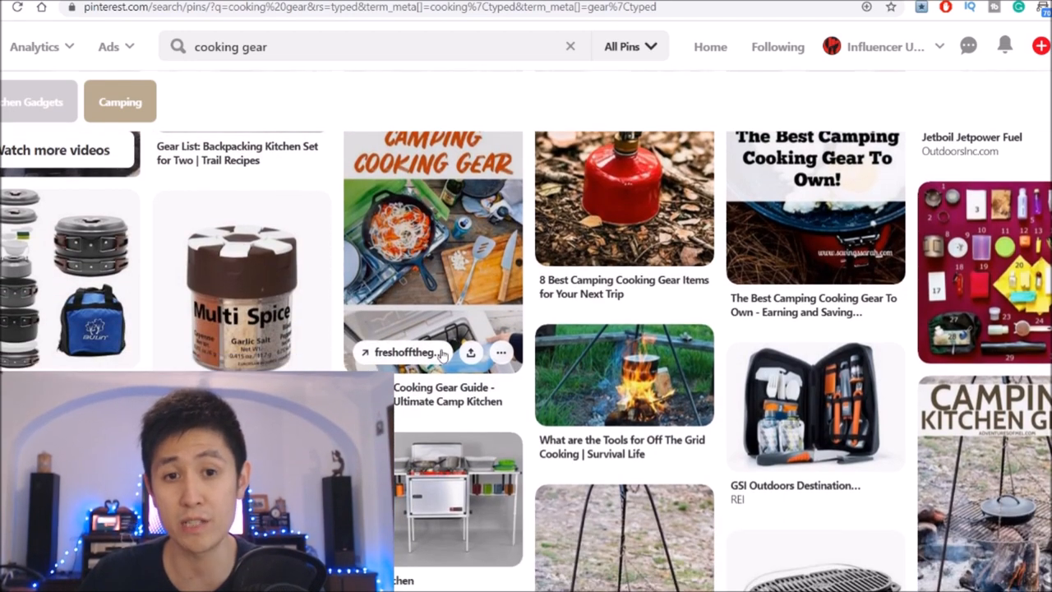
- Open the 8 Best Camping Cooking Gear article and scroll to '1. Invest in storage'
click(623, 197)
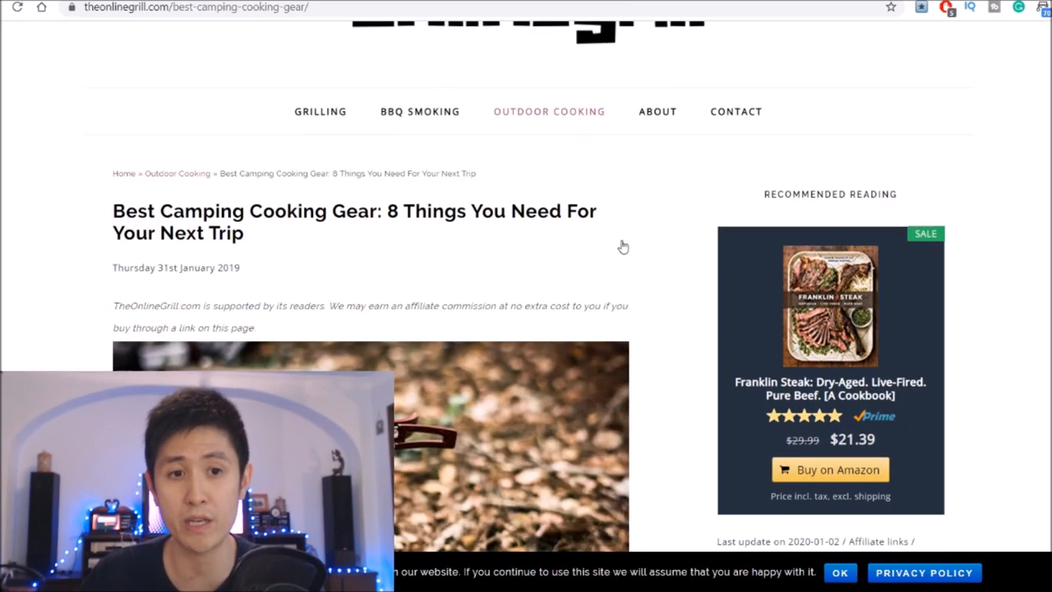
scroll(down, 3)
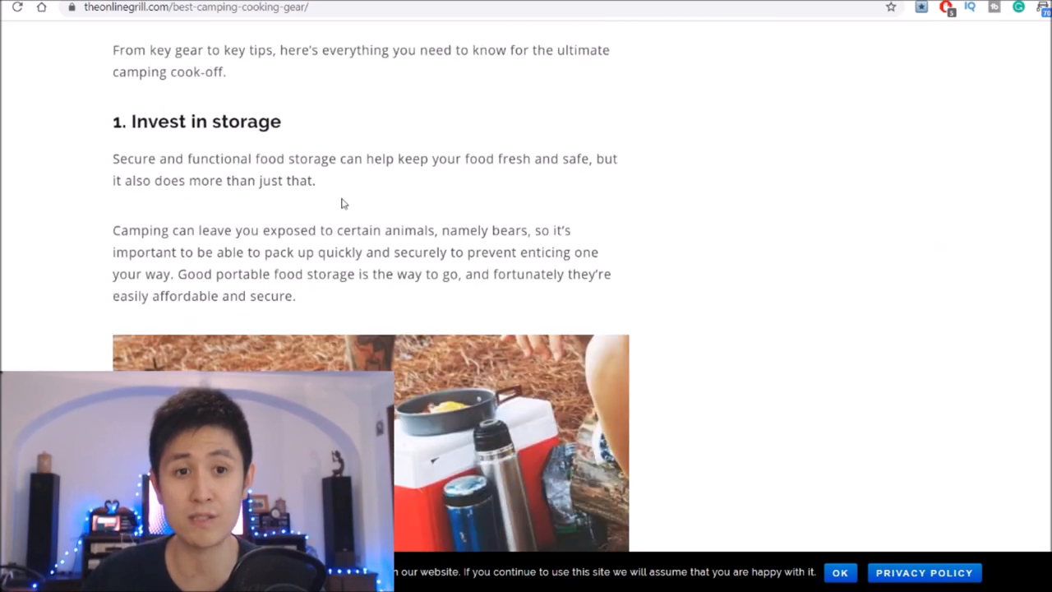
scroll(down, 3)
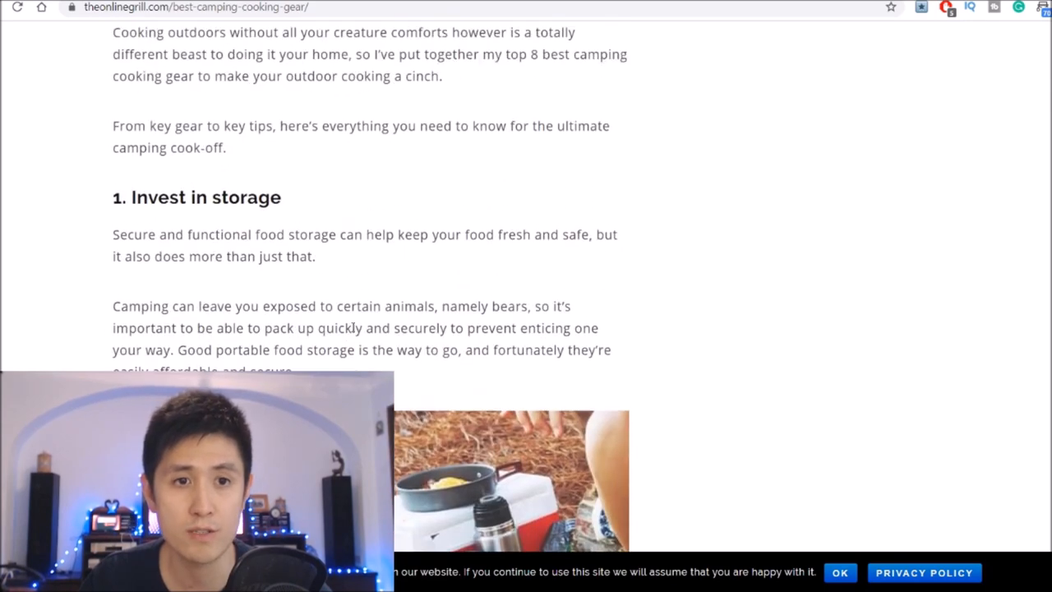
scroll(down, 3)
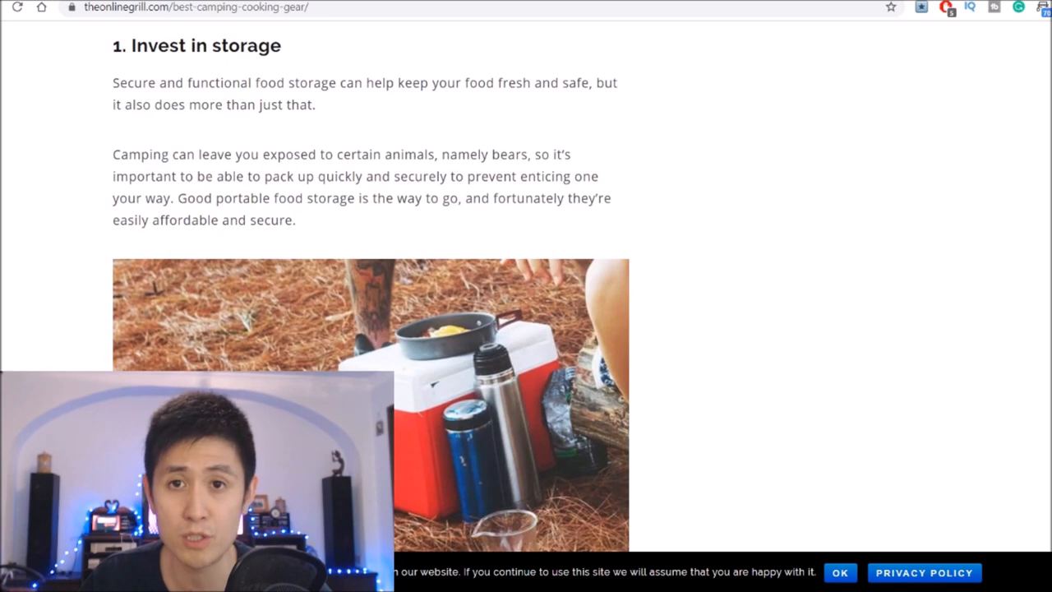
- Search the add-product panel for portable food storage and browse the results
text(portable food storage)
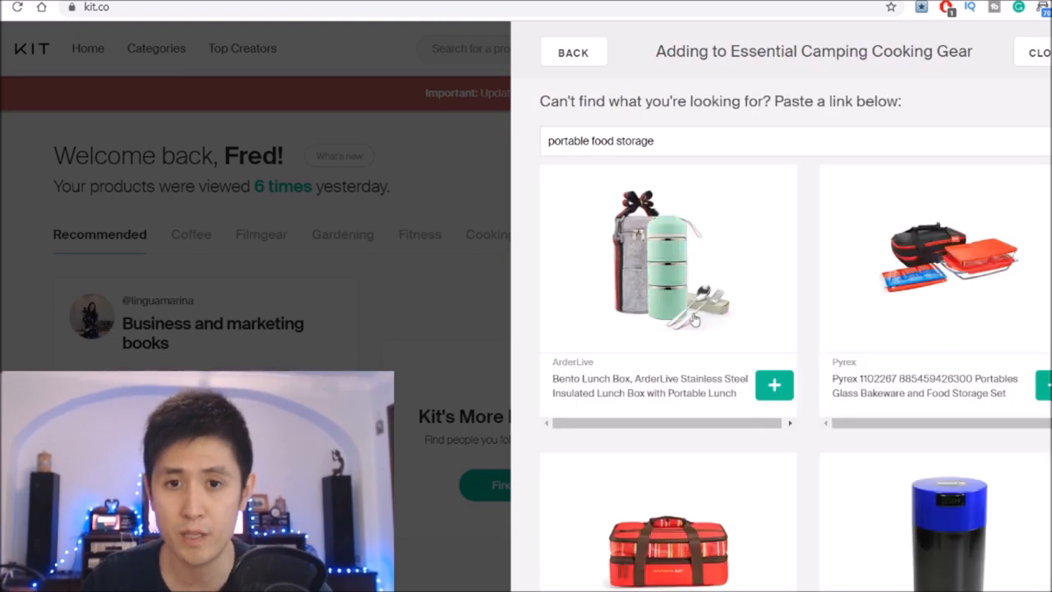
scroll(down, 3)
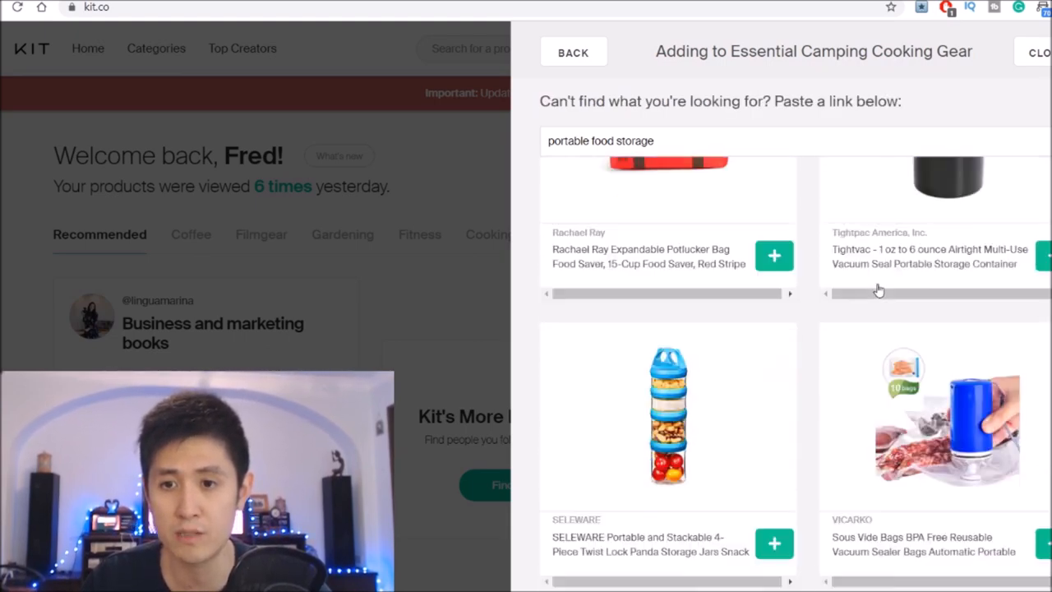
scroll(down, 3)
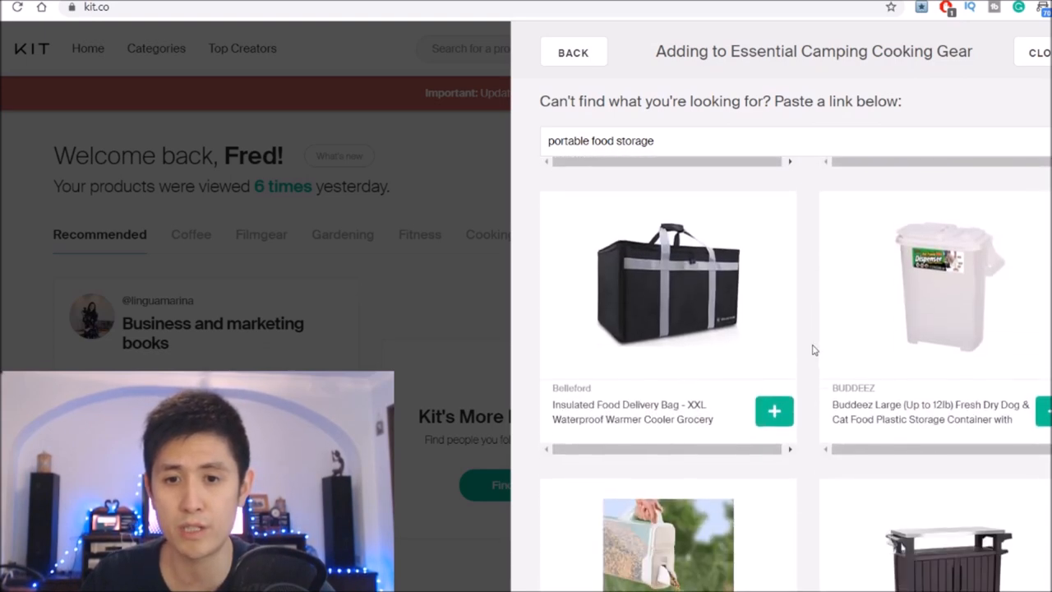
- Add the Belleford insulated bag with a story about storing and carrying lunch boxes while camping
click(773, 411)
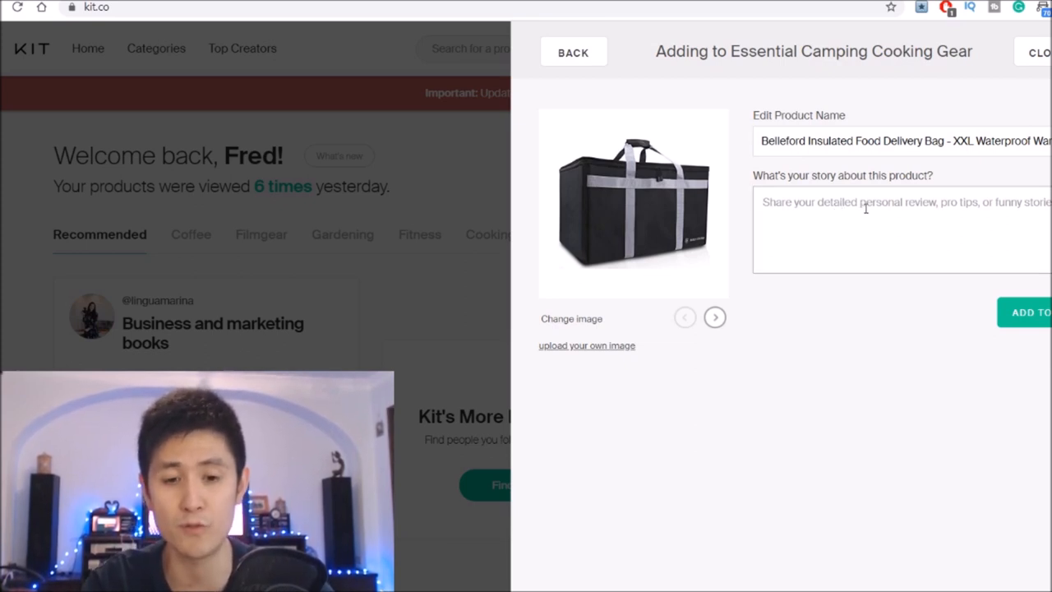
text(Essential for)
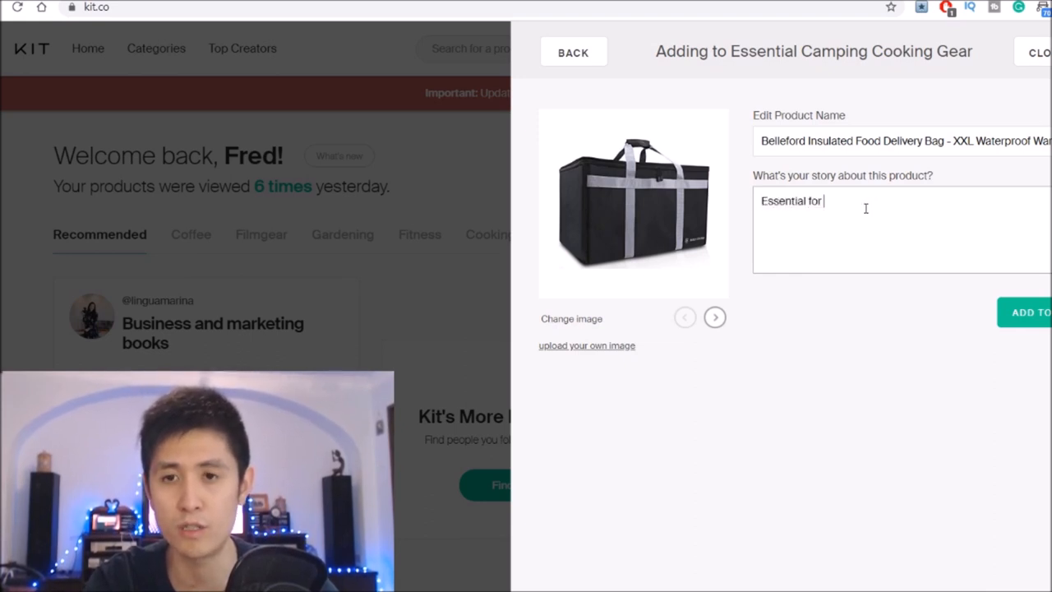
text(camping.)
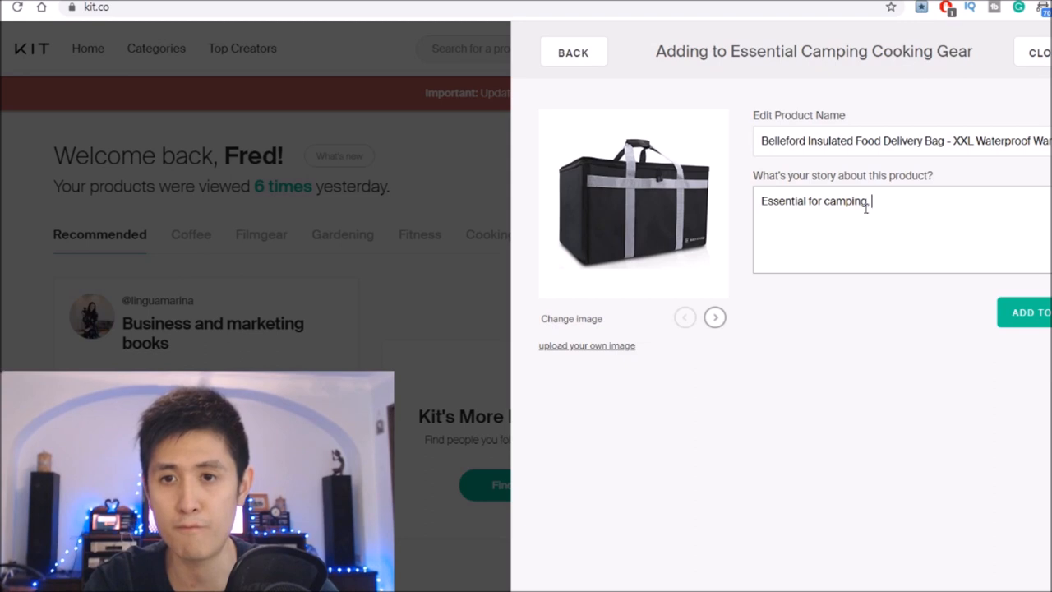
text(for storin)
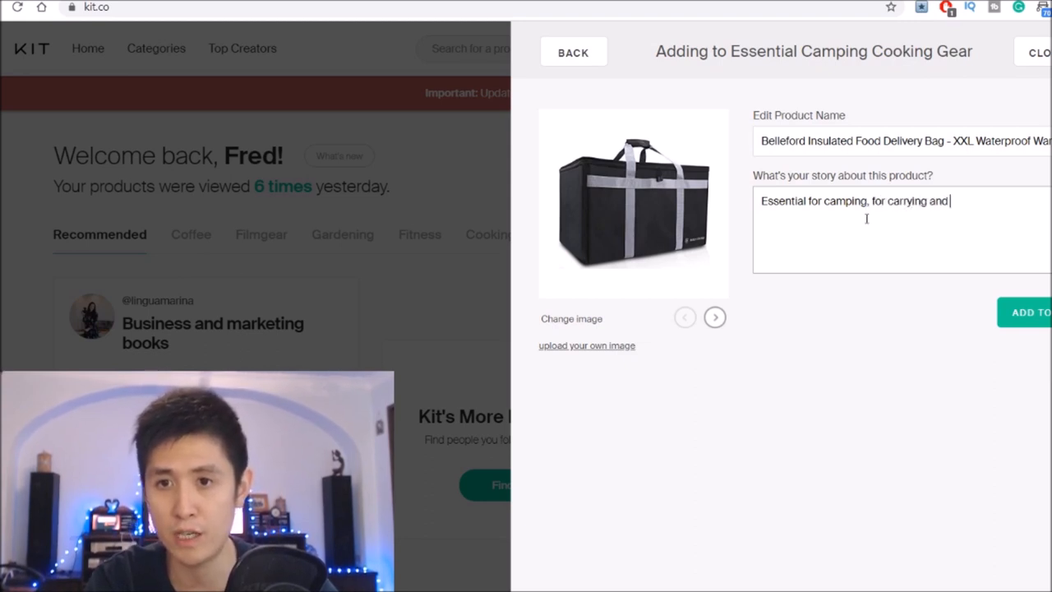
key(Backspace)
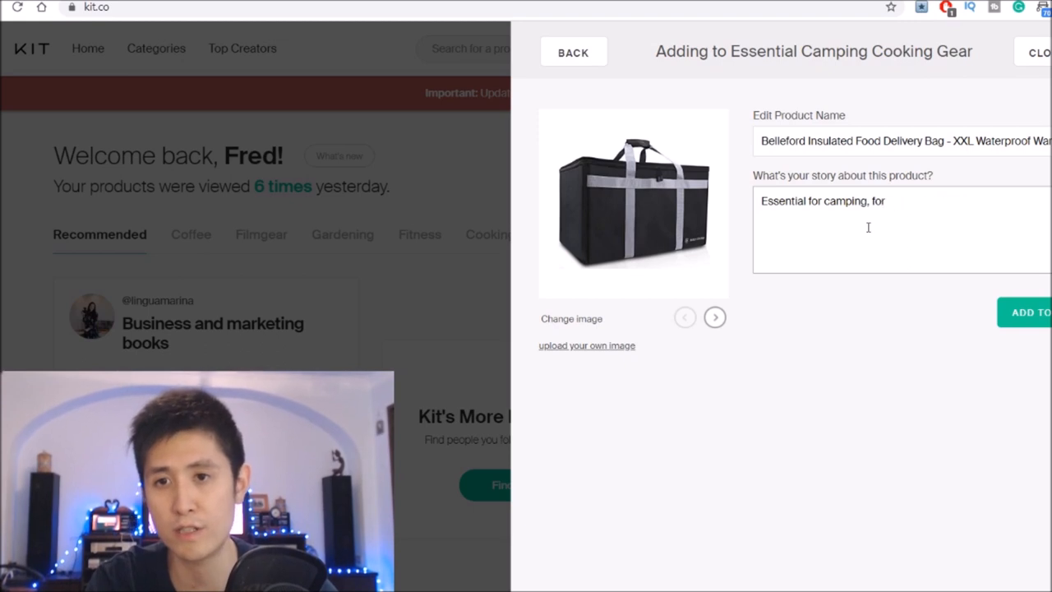
text(storing and caryring)
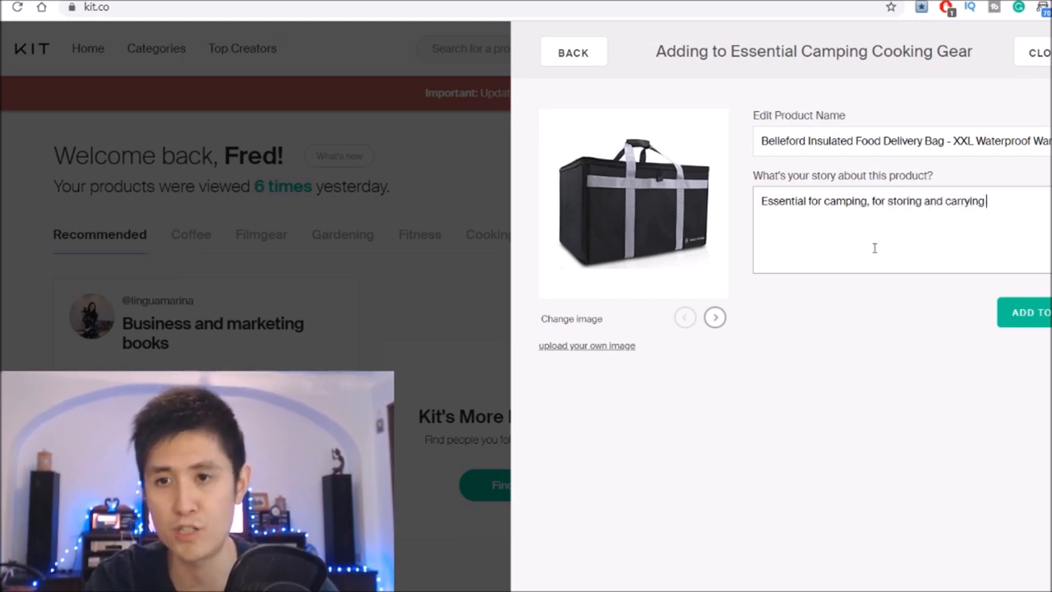
text(lunch boxes)
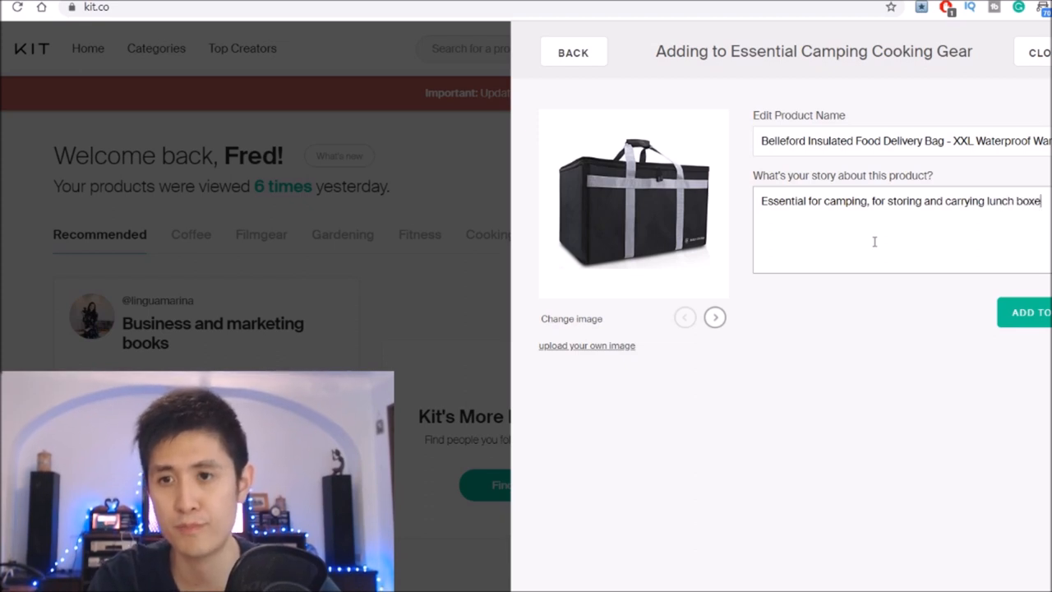
text(s.)
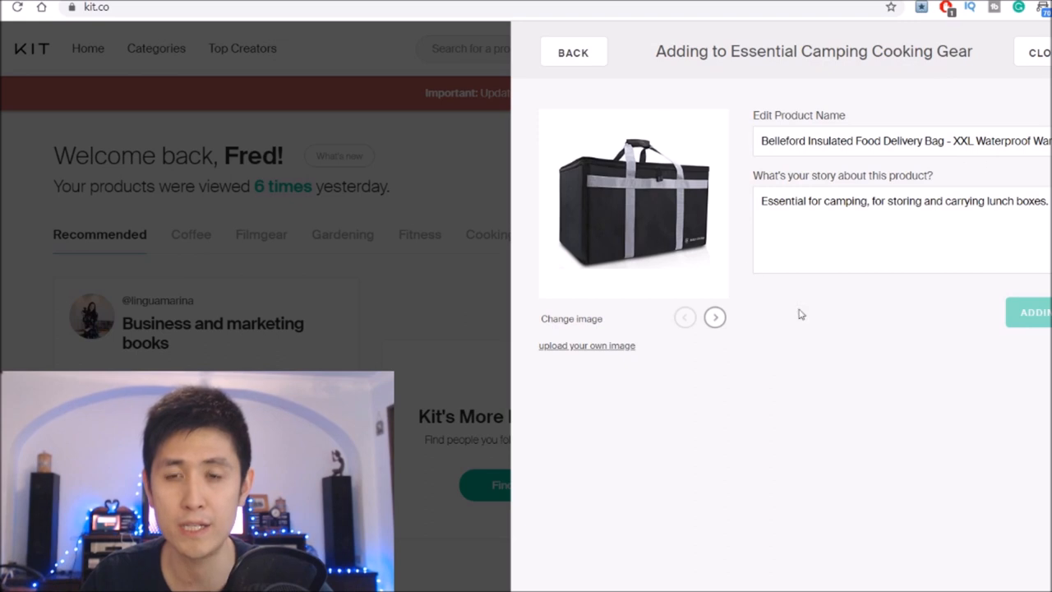
click(1034, 313)
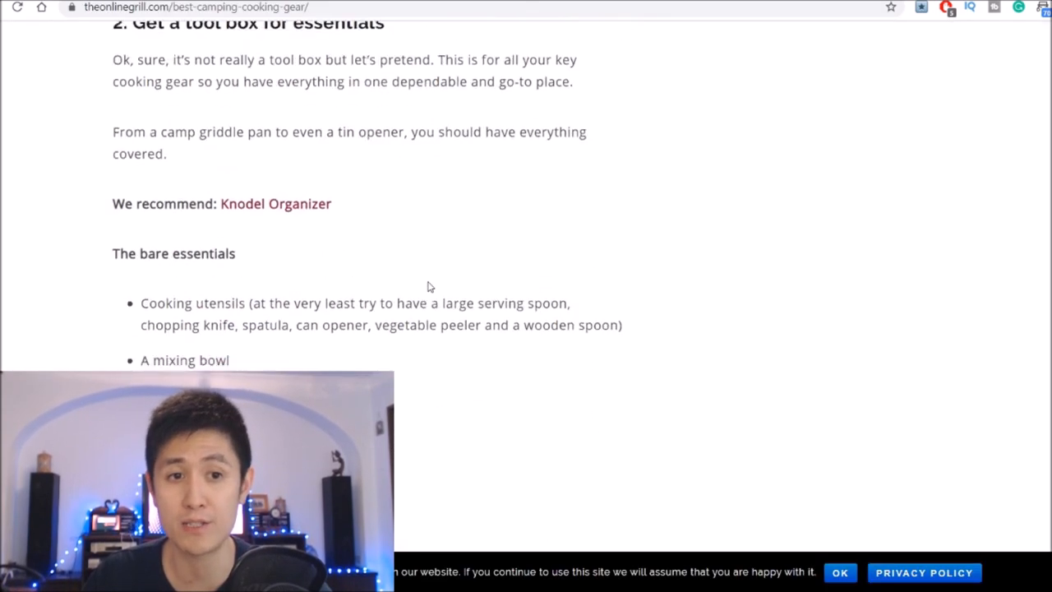
- Scroll through the article's bare essentials list for a cooking tool box
scroll(down, 3)
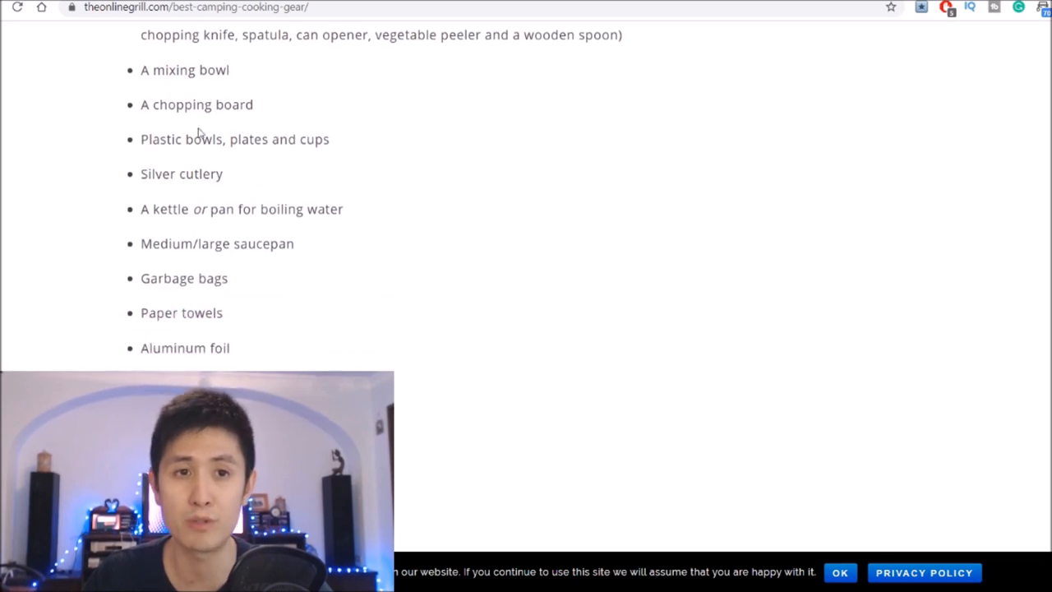
scroll(down, 3)
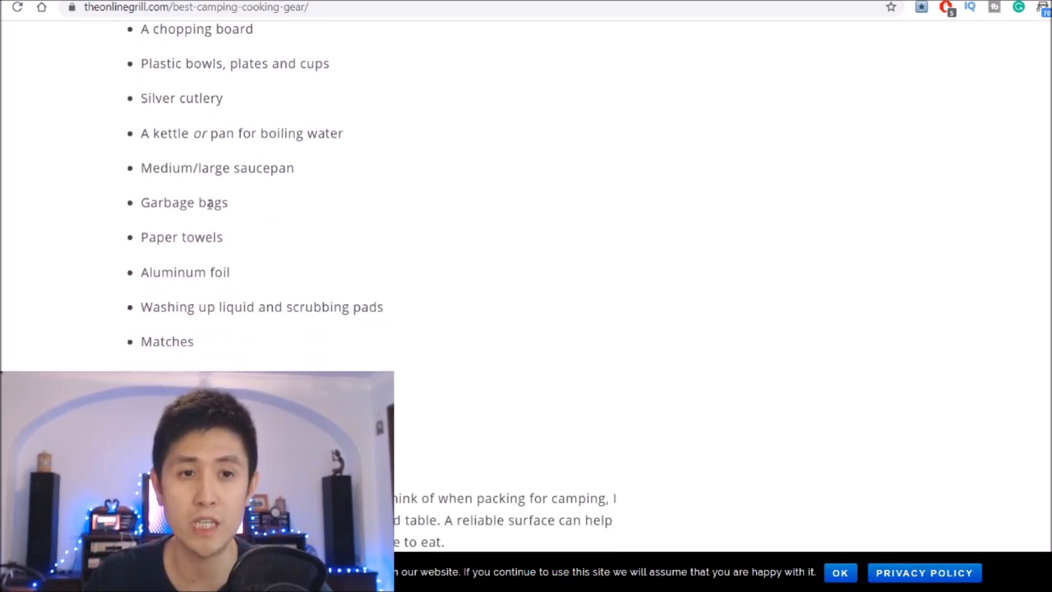
scroll(down, 3)
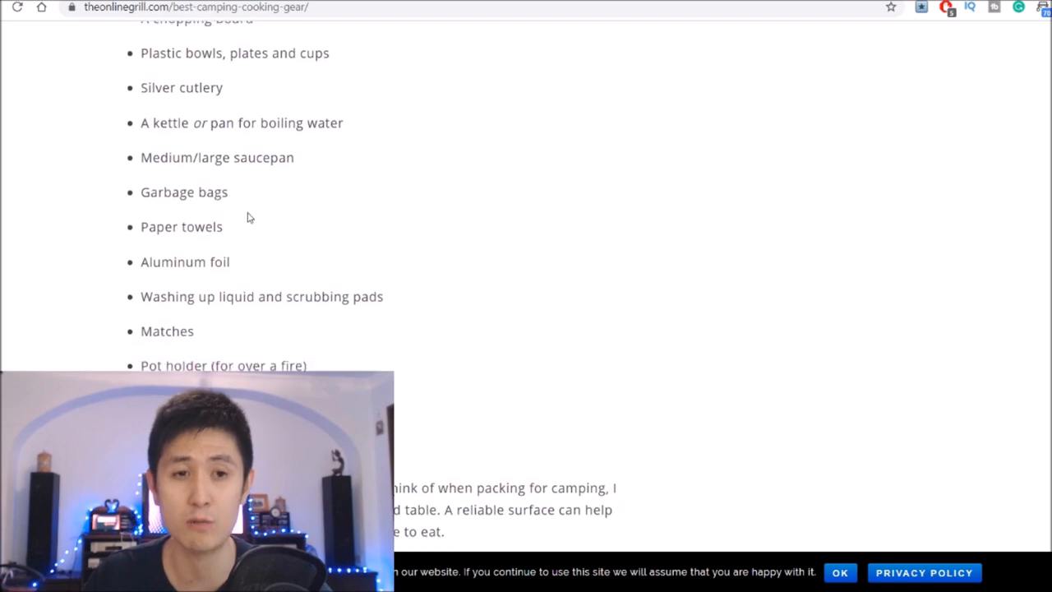
scroll(down, 3)
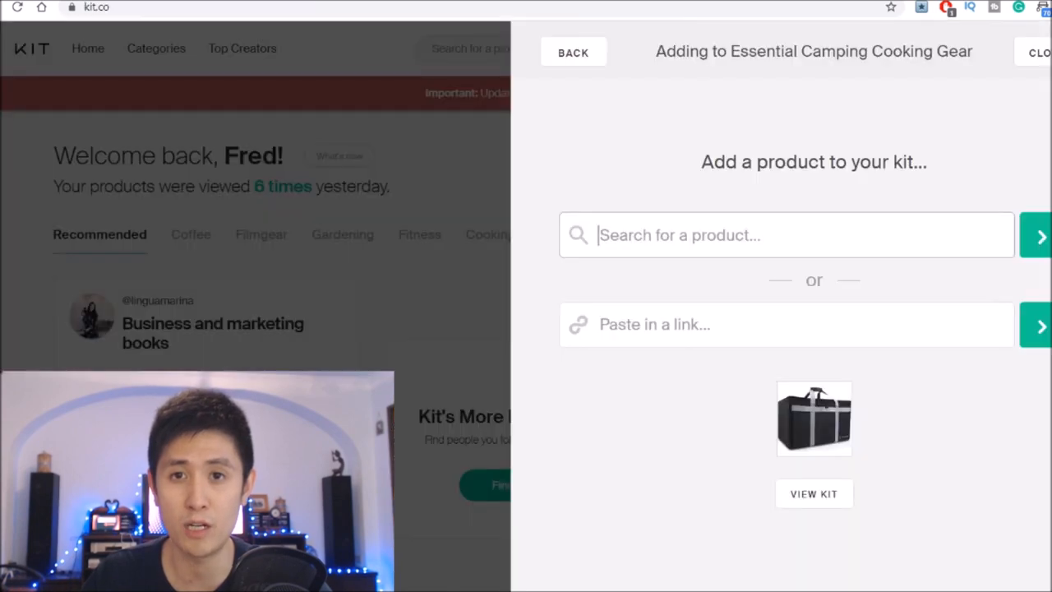
- Search portable camp stove and add the AOTU stove as the kit's second product
text(portable camp stove)
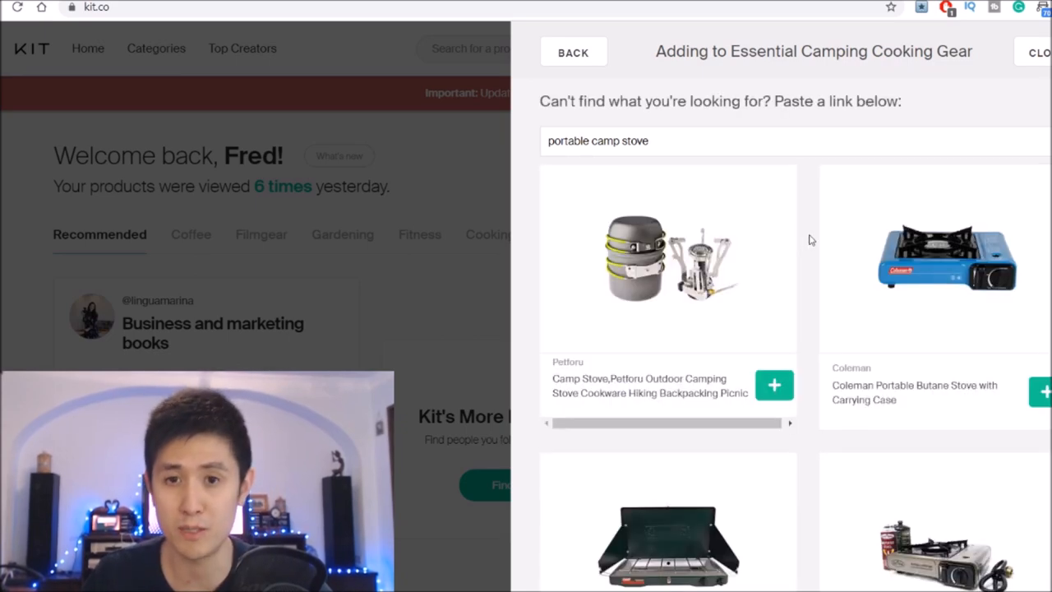
scroll(down, 3)
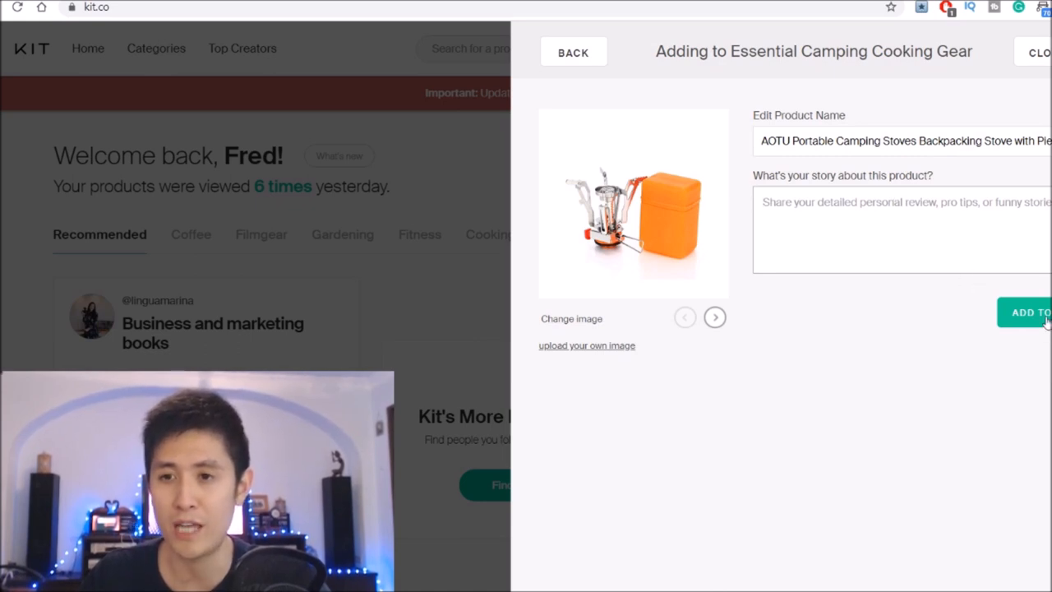
click(1028, 312)
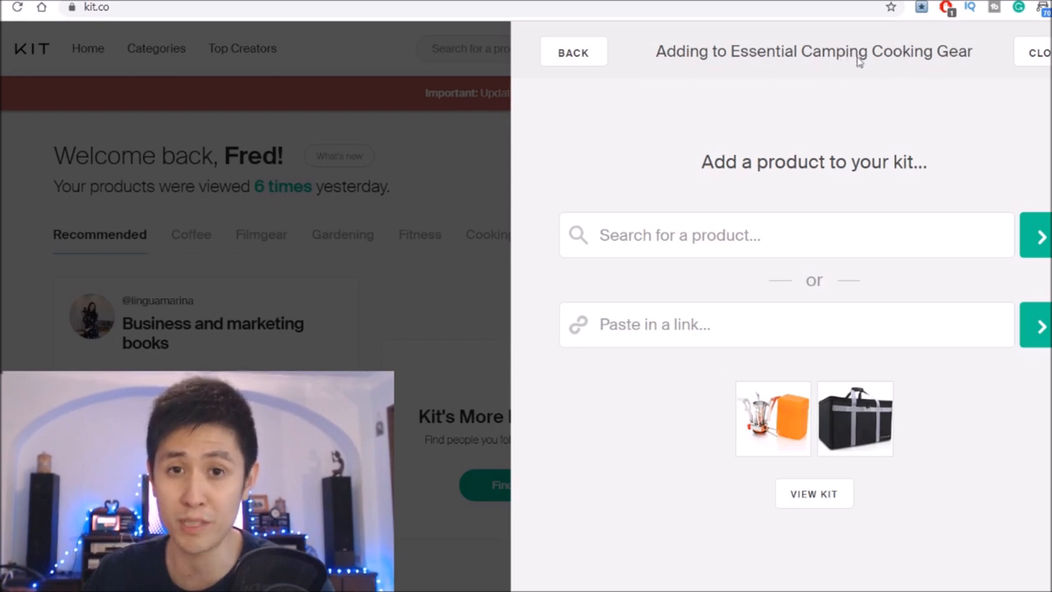
mouse_move(868, 109)
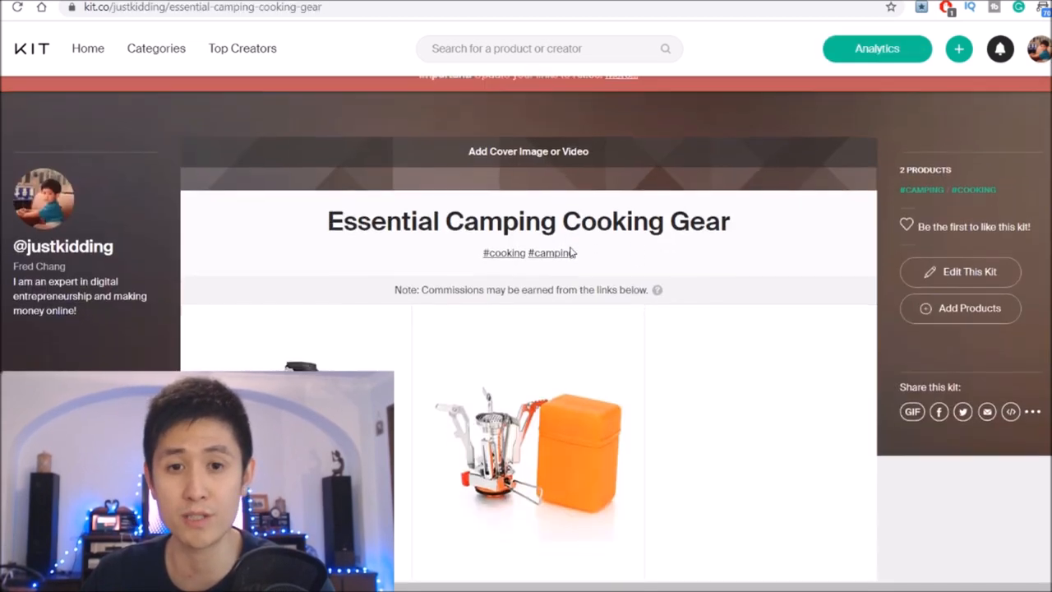
- Scroll the Essential Camping Cooking Gear kit page down to the Belleford bag and AOTU stove cards
scroll(down, 3)
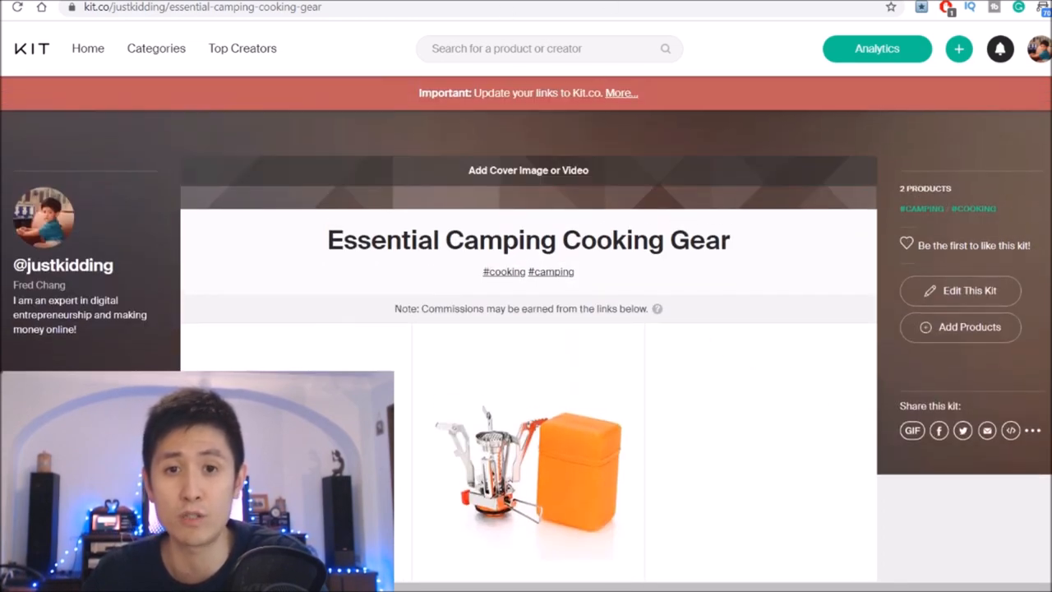
scroll(down, 3)
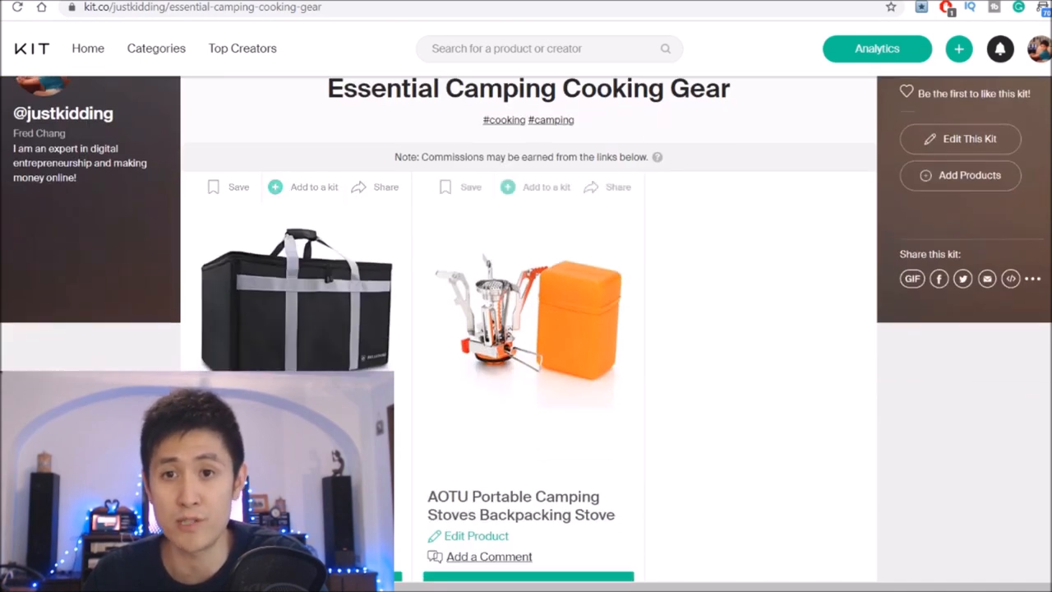
- Scroll to the Belleford insulated bag card to reach its Edit Product option
scroll(down, 3)
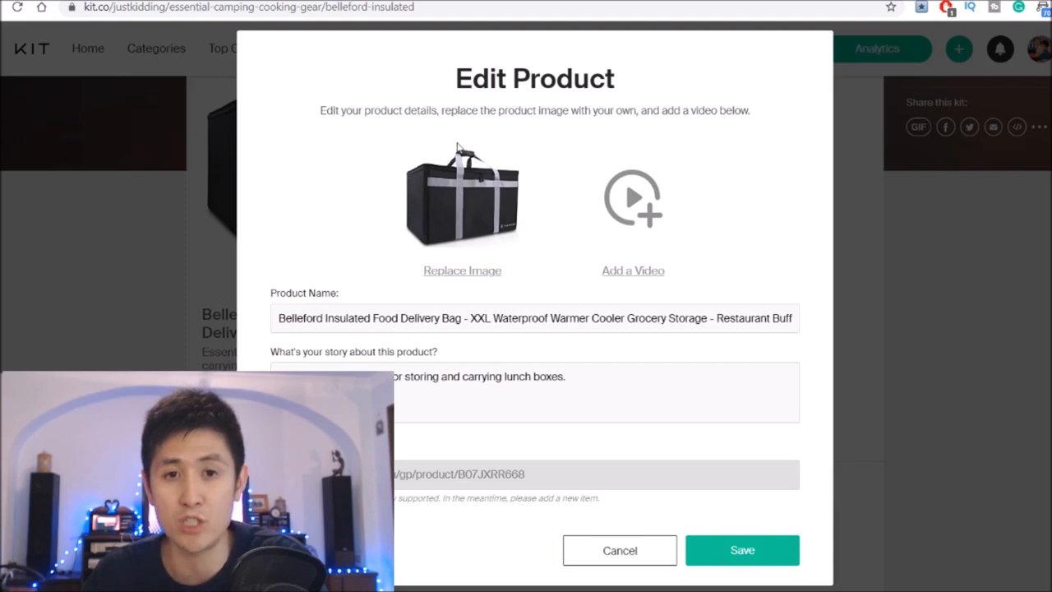
mouse_move(694, 210)
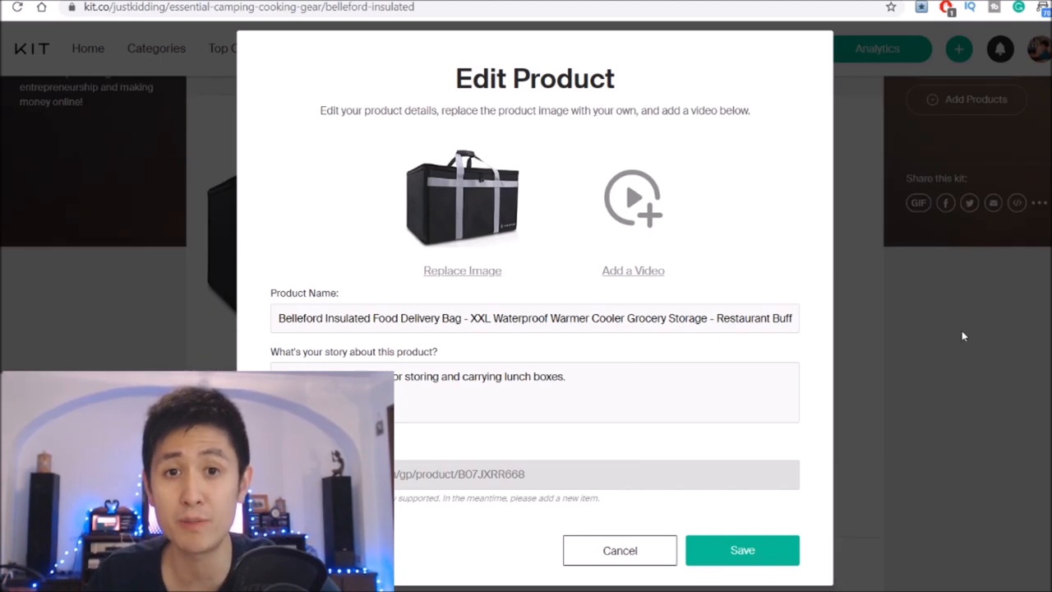
mouse_move(874, 316)
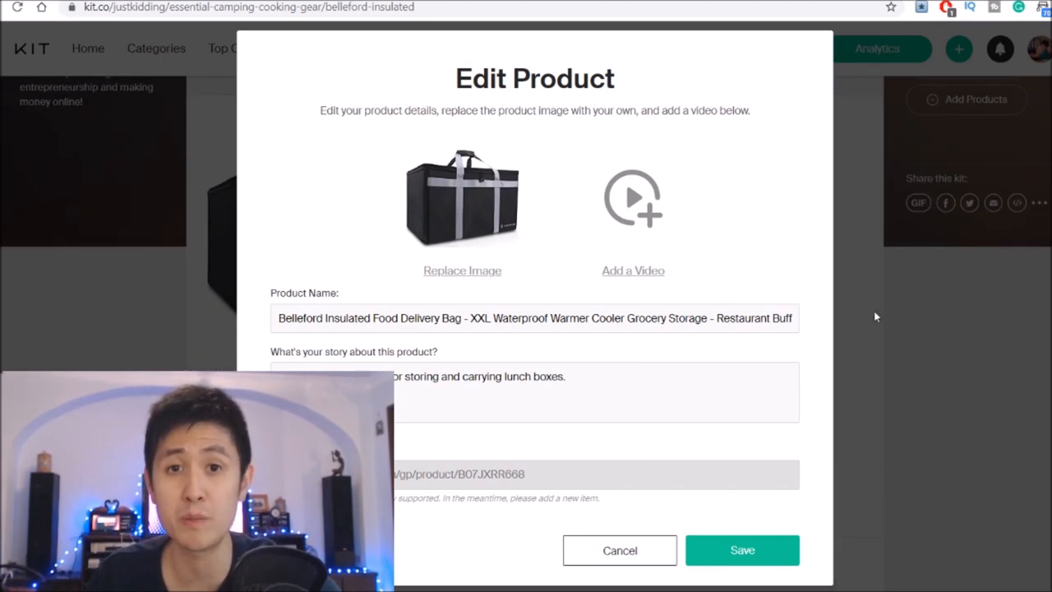
- Cancel the Belleford bag's Edit Product form unchanged and scroll back through both kit products
click(619, 549)
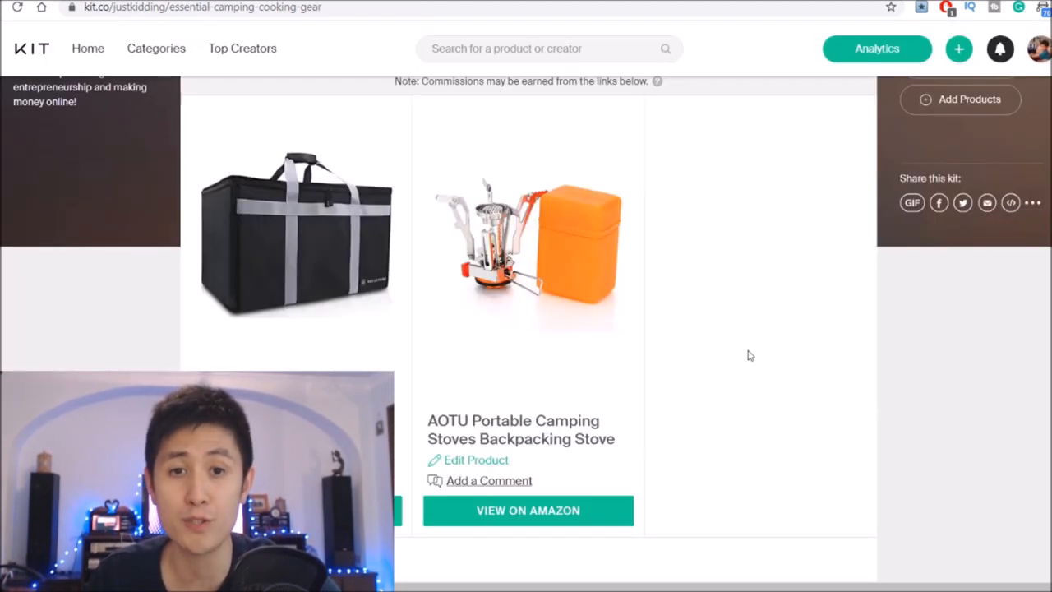
scroll(down, 3)
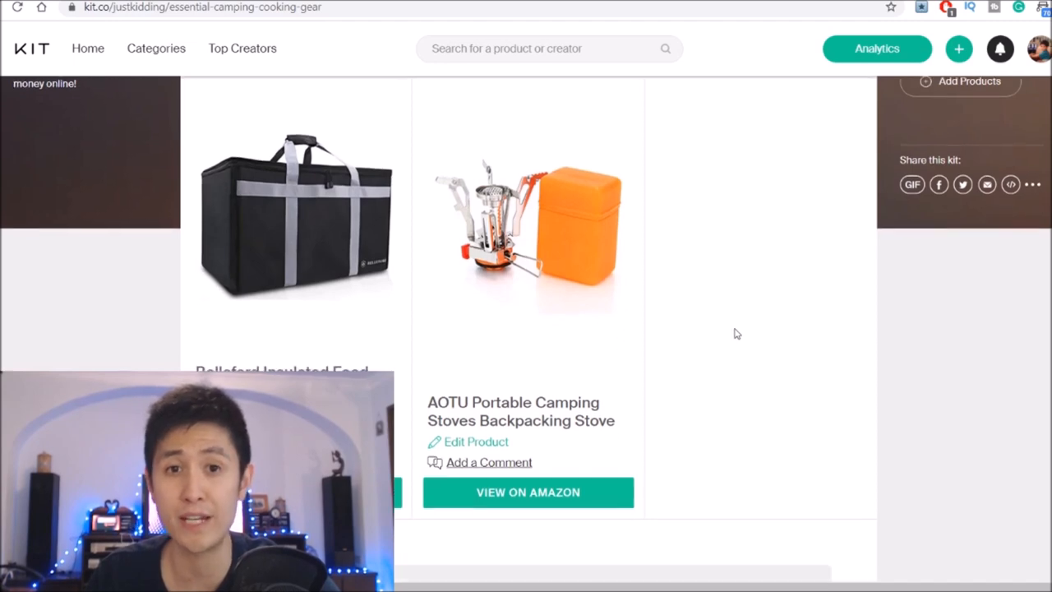
scroll(down, 3)
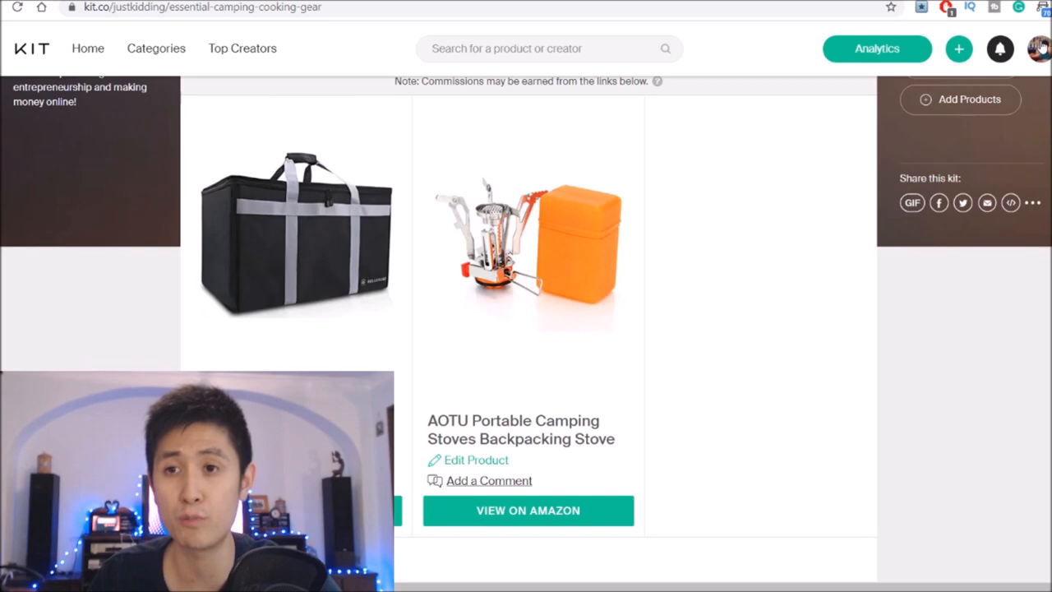
- Reach the Monetize settings from the avatar menu's Edit Profile and scroll to the Amazon section
click(1039, 47)
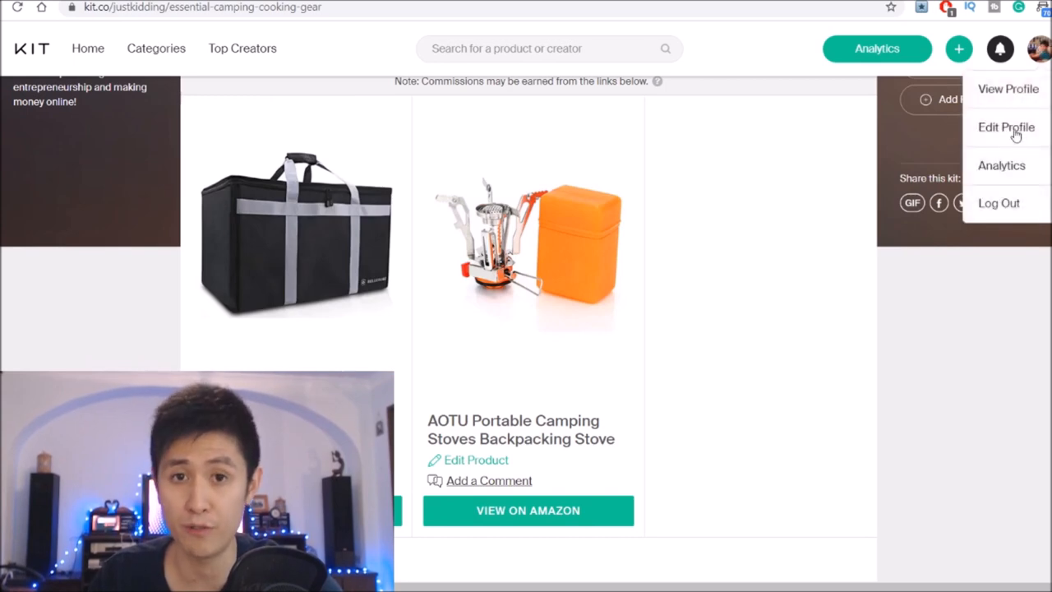
click(1006, 126)
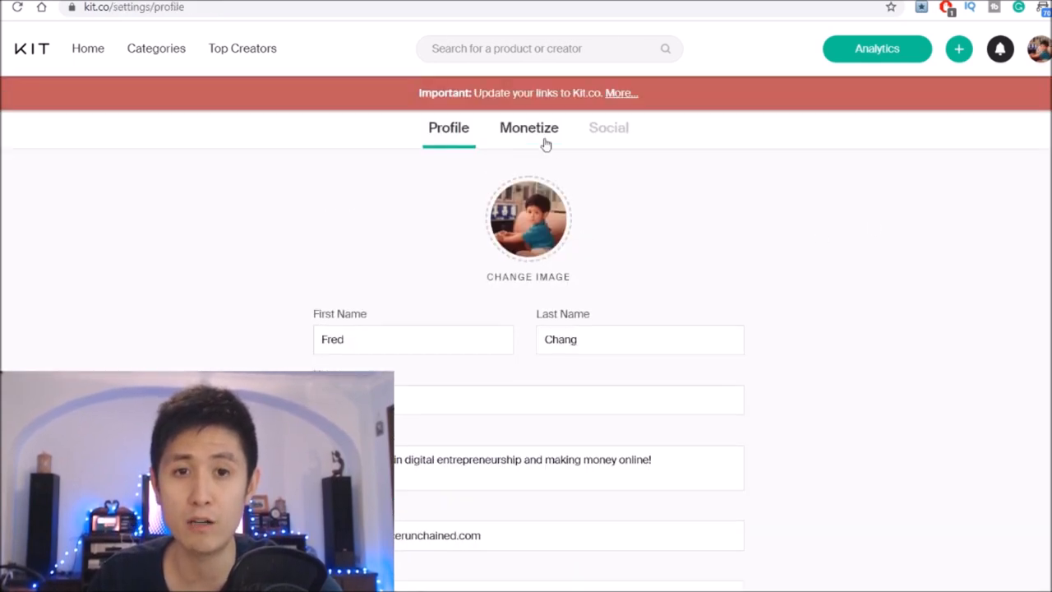
click(529, 128)
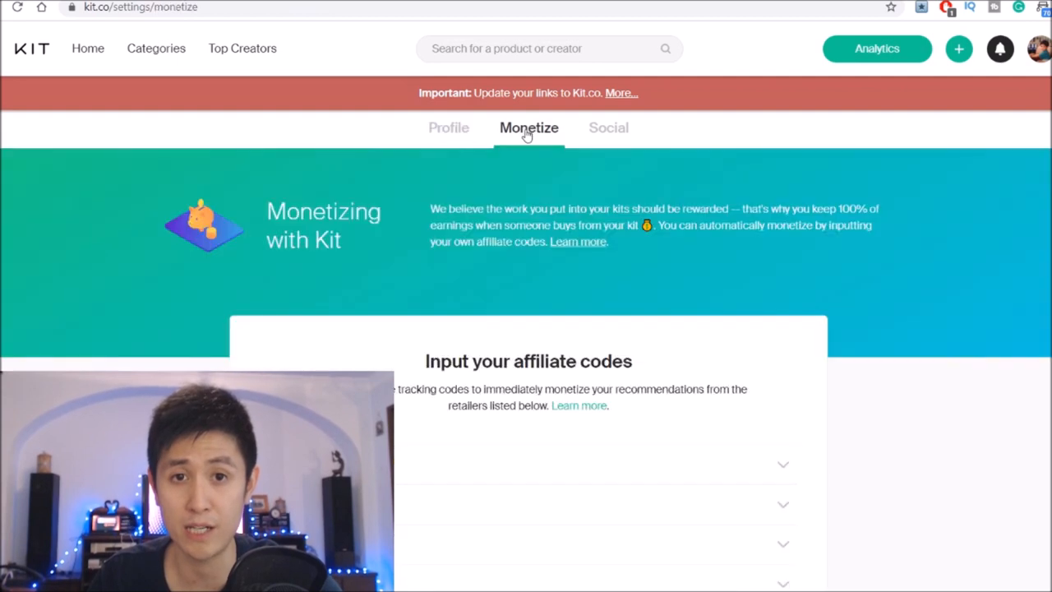
mouse_move(688, 340)
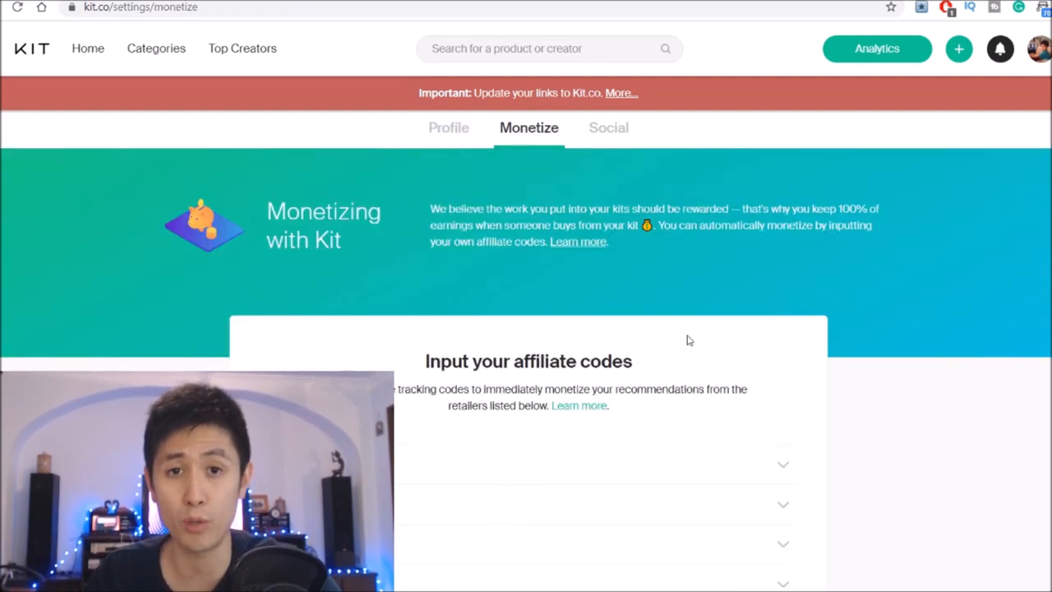
mouse_move(664, 336)
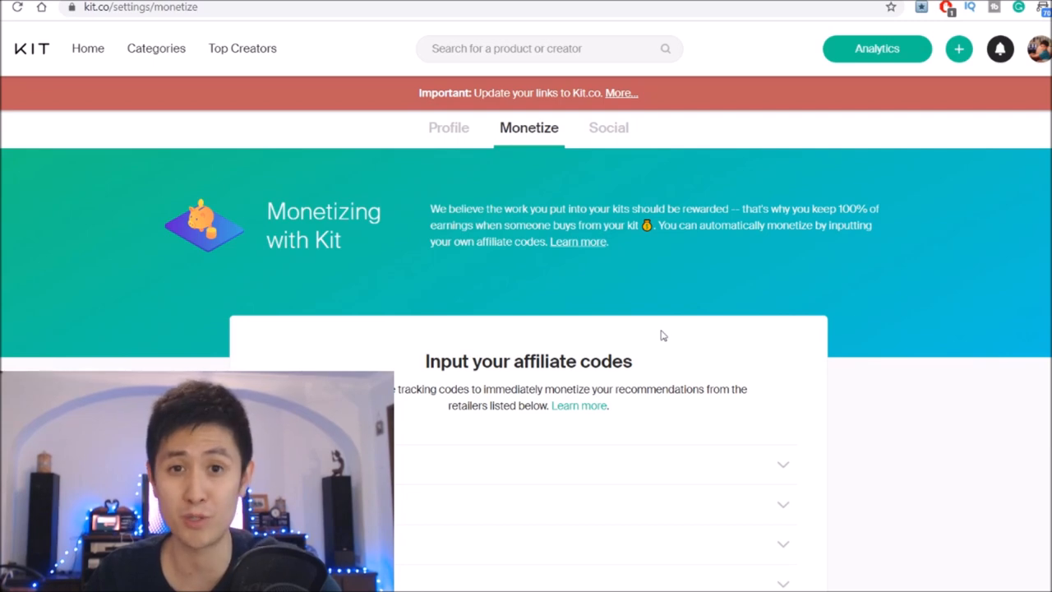
scroll(down, 3)
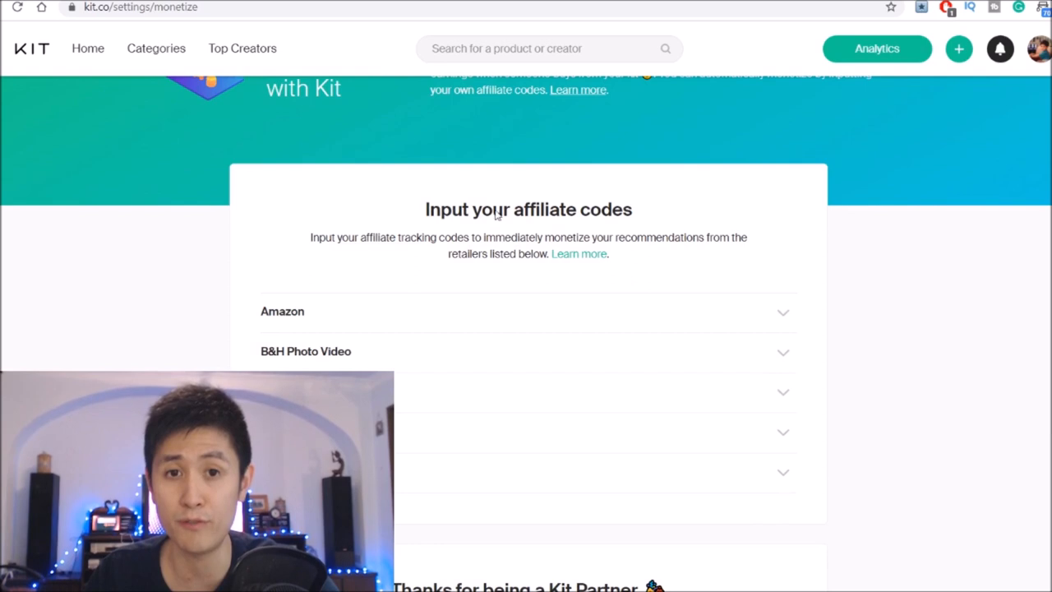
scroll(down, 3)
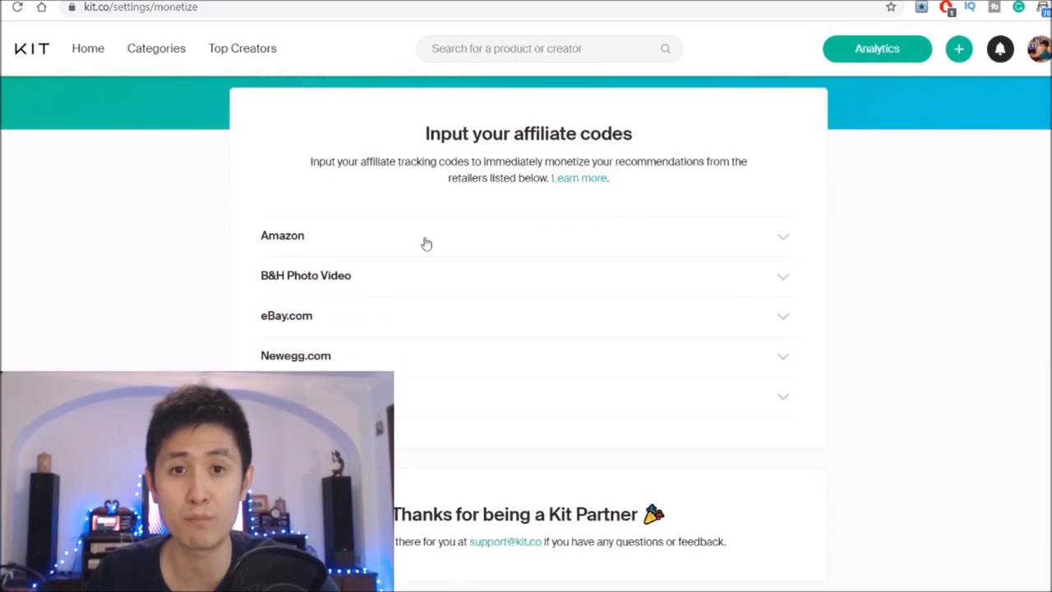
mouse_move(353, 289)
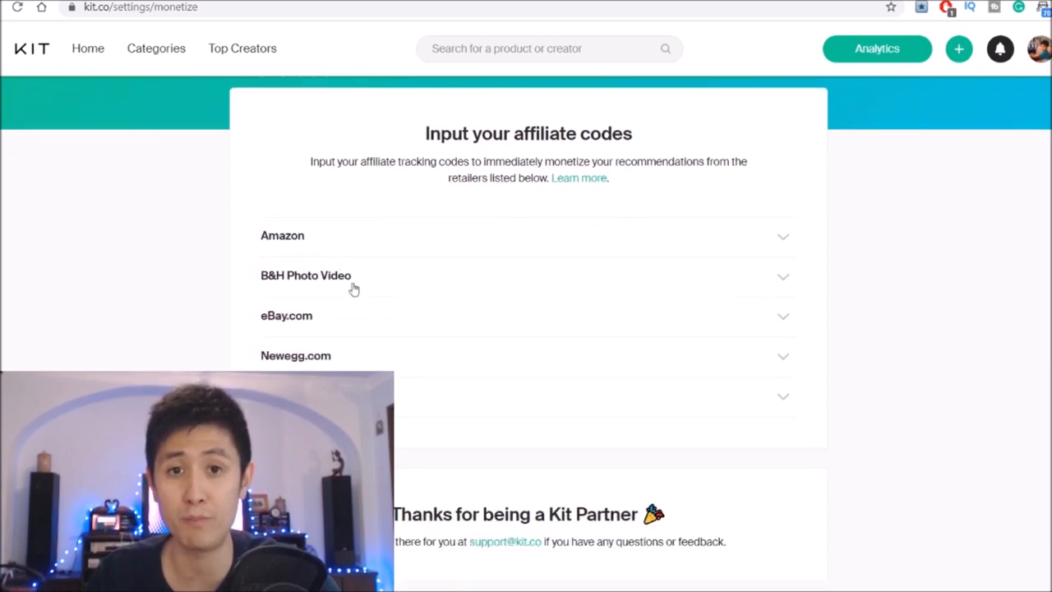
mouse_move(282, 320)
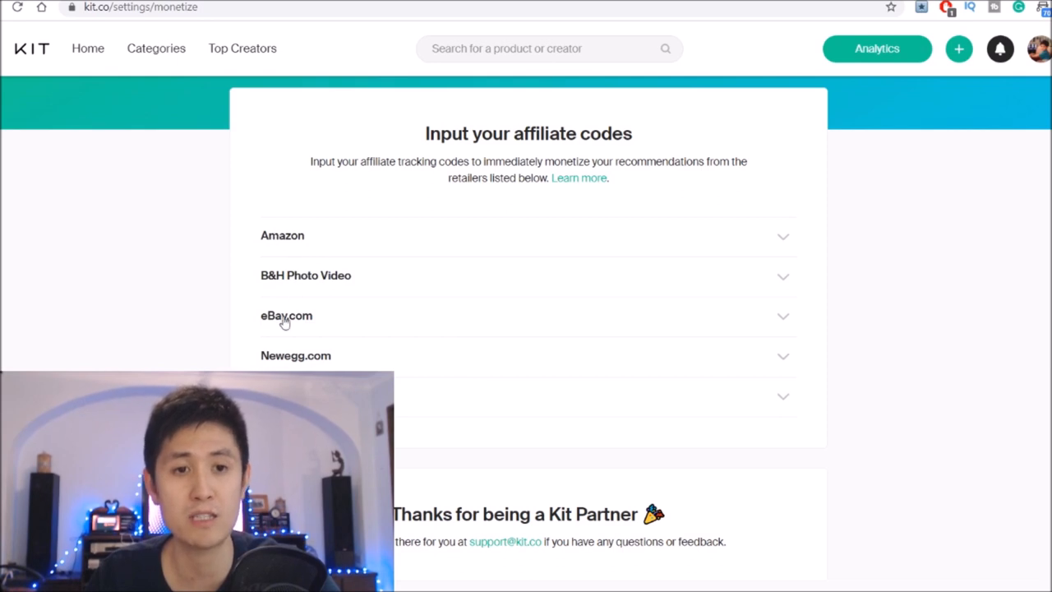
mouse_move(423, 227)
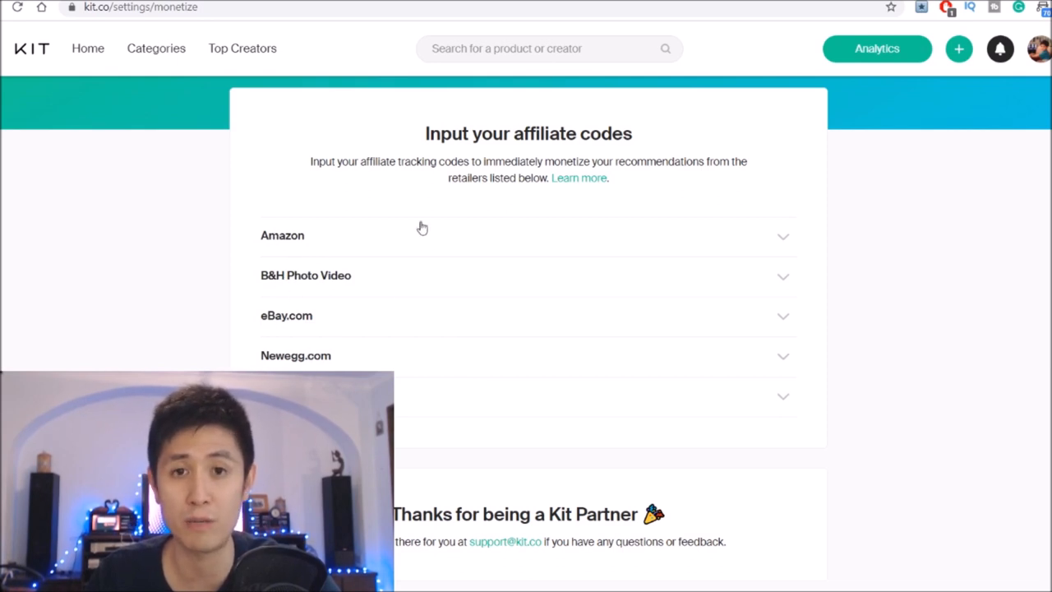
mouse_move(746, 250)
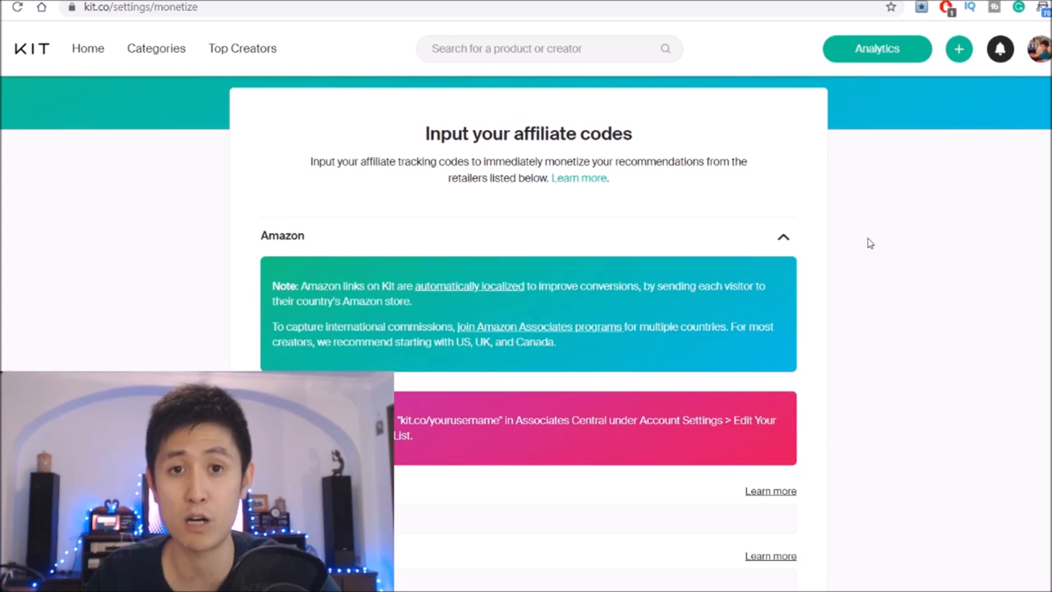
- Scroll through the Amazon affiliate code fields to the US Tracking ID entry
scroll(down, 3)
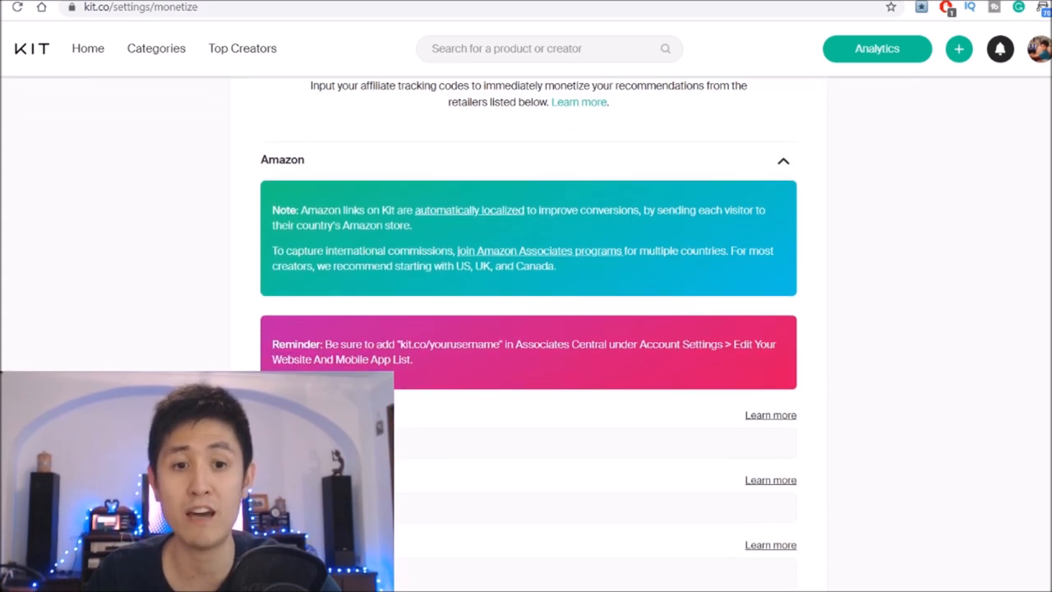
scroll(down, 3)
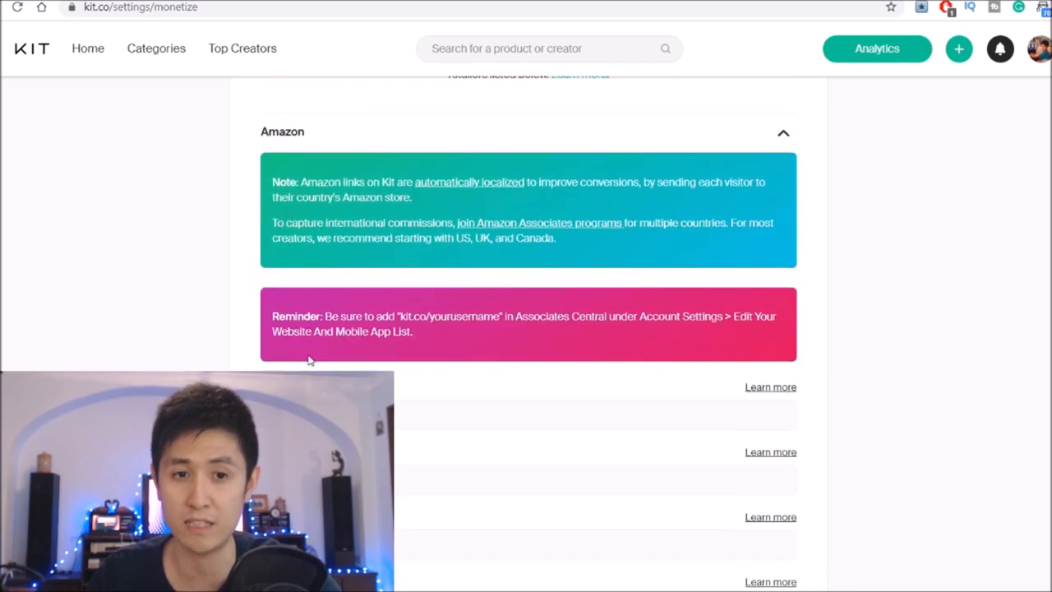
scroll(down, 3)
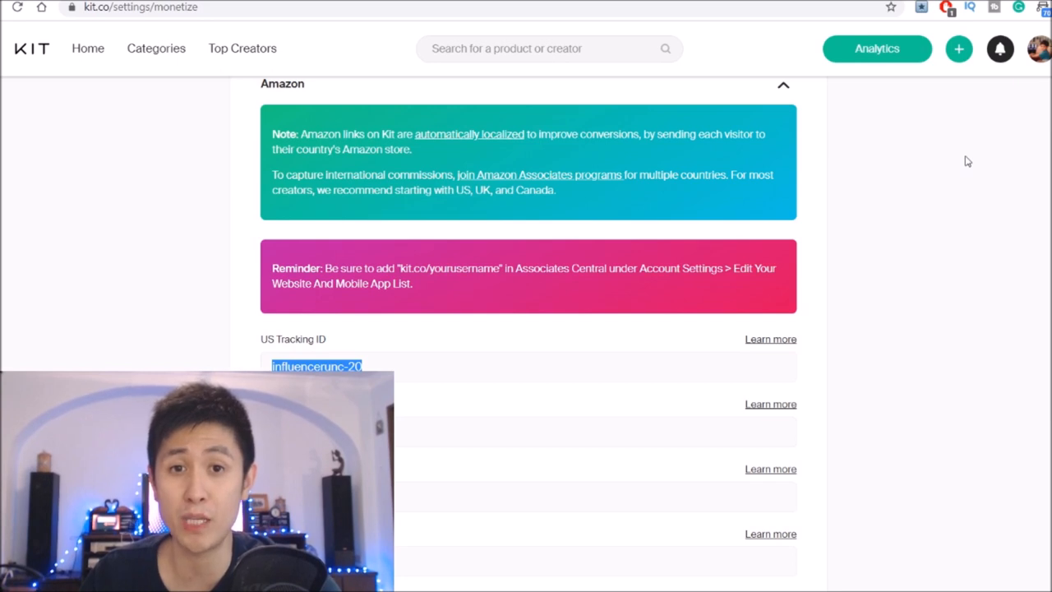
scroll(down, 3)
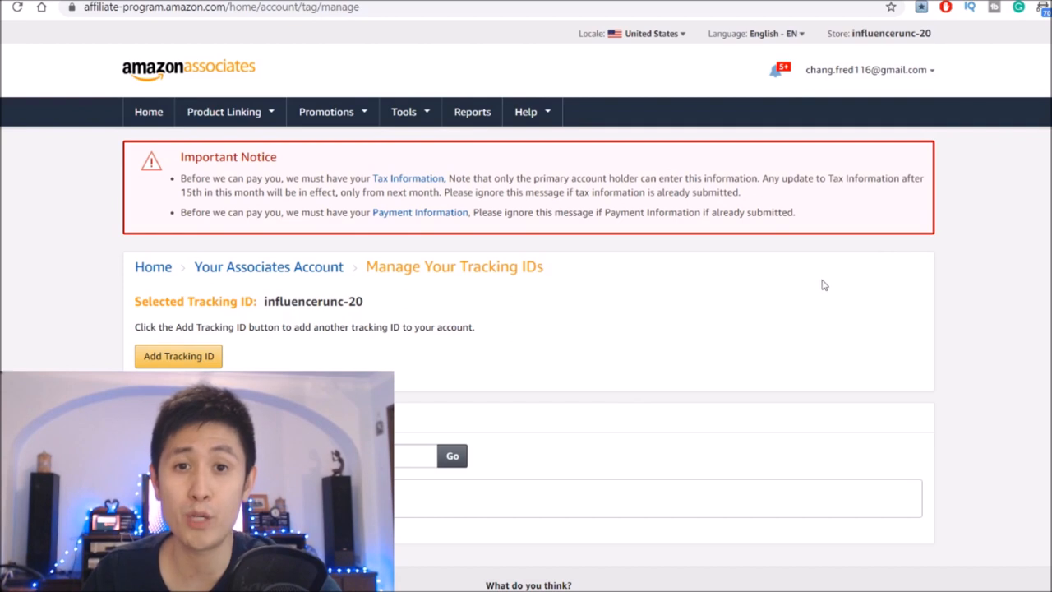
mouse_move(787, 290)
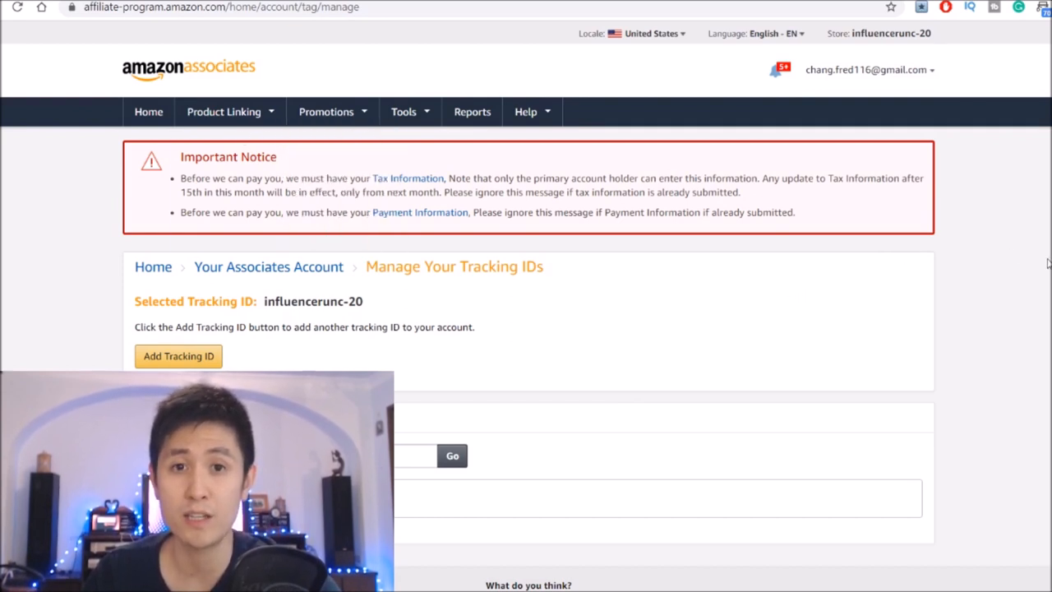
mouse_move(1024, 270)
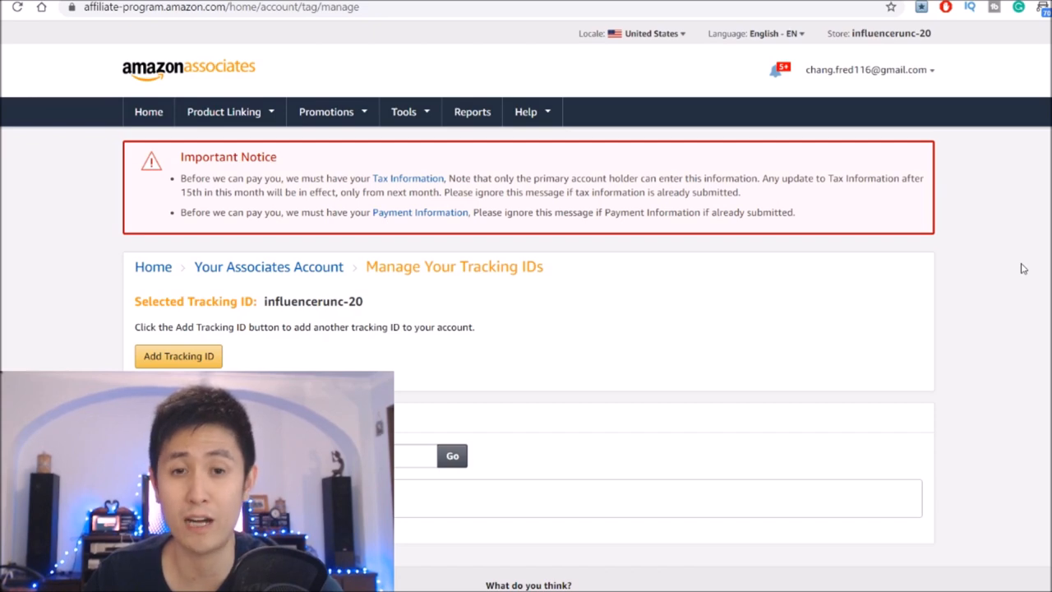
- Use the Amazon Associates account dropdown to view the influencerunc-20 tracking ID on Manage Your Tracking IDs
click(868, 69)
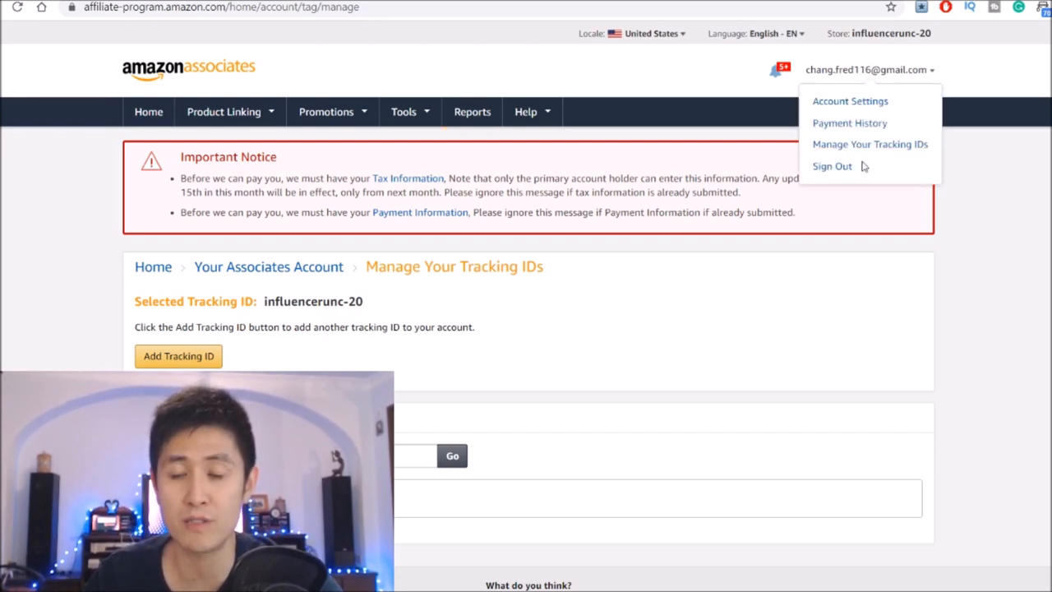
mouse_move(870, 145)
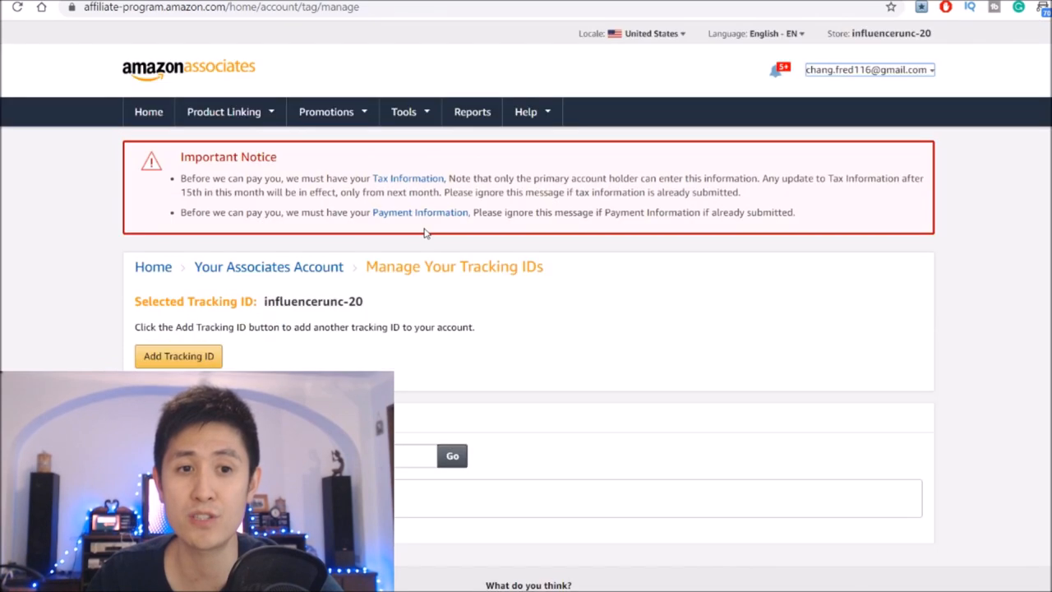
double_click(312, 301)
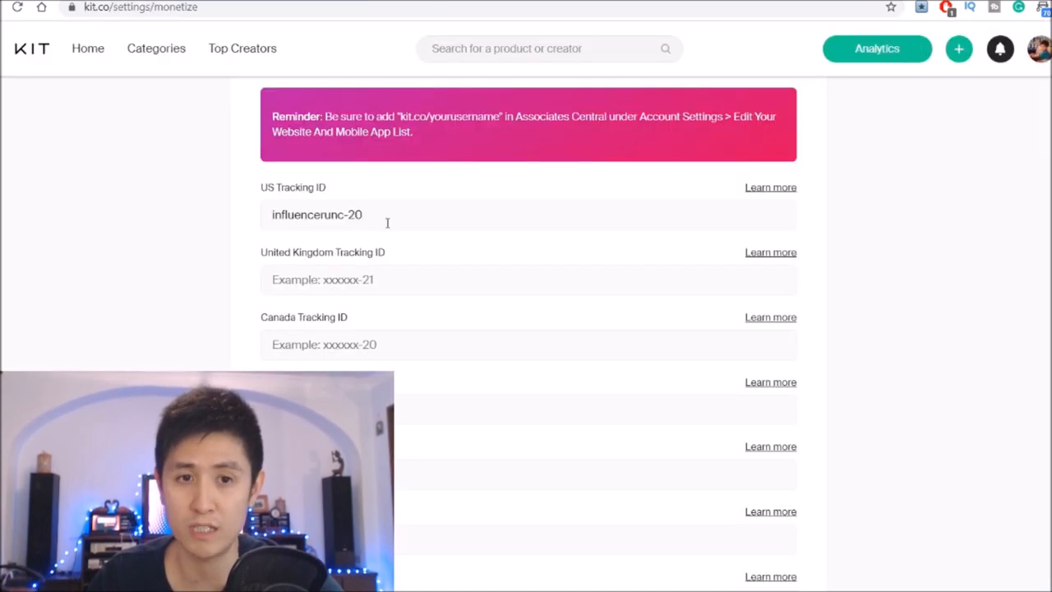
- Highlight influencerunc-20 in the US Tracking ID field to confirm it, then deselect it
double_click(315, 214)
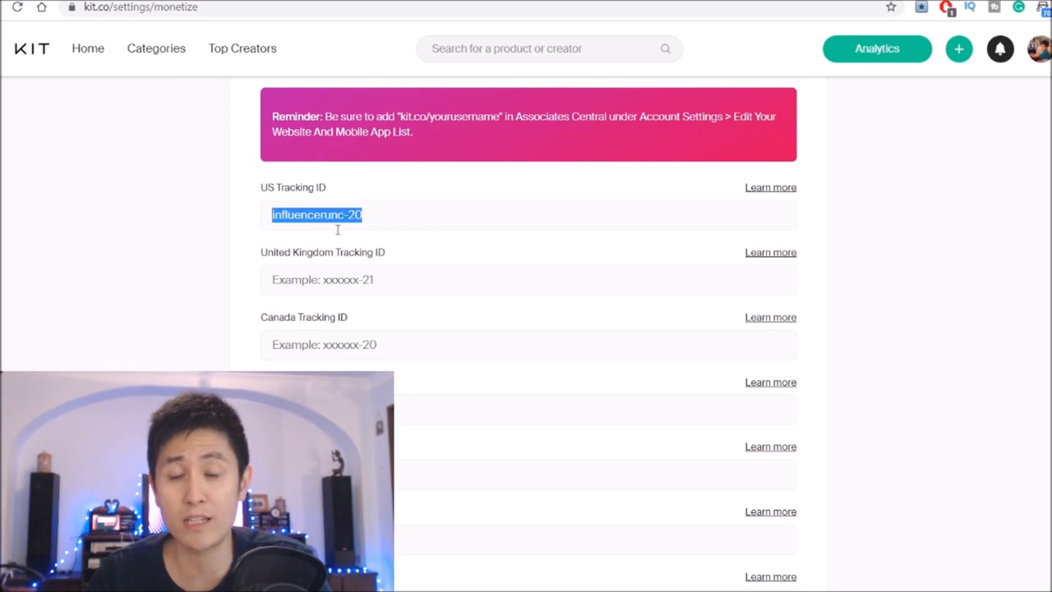
click(946, 230)
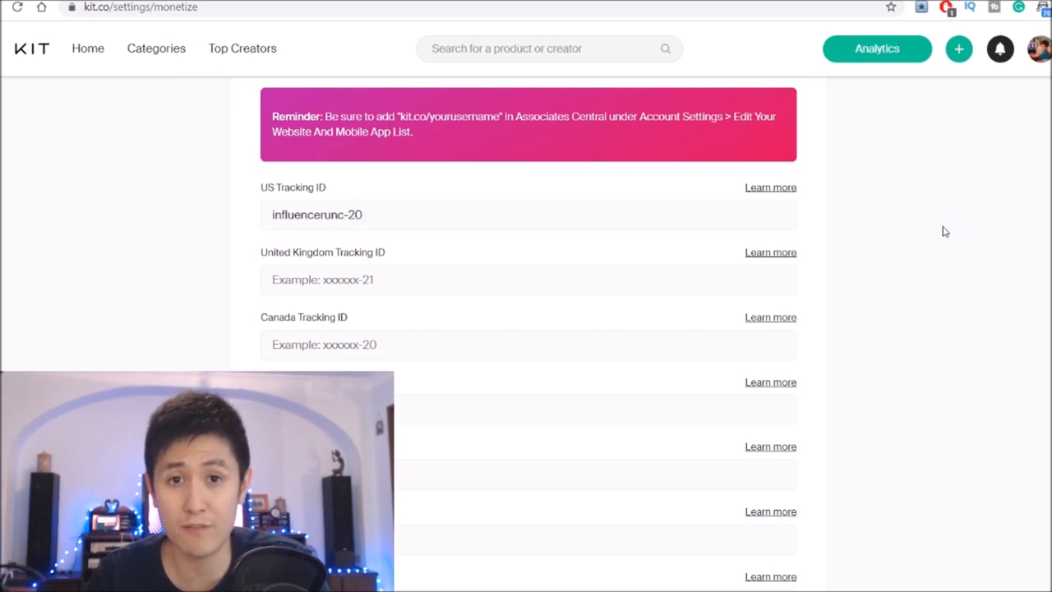
mouse_move(924, 271)
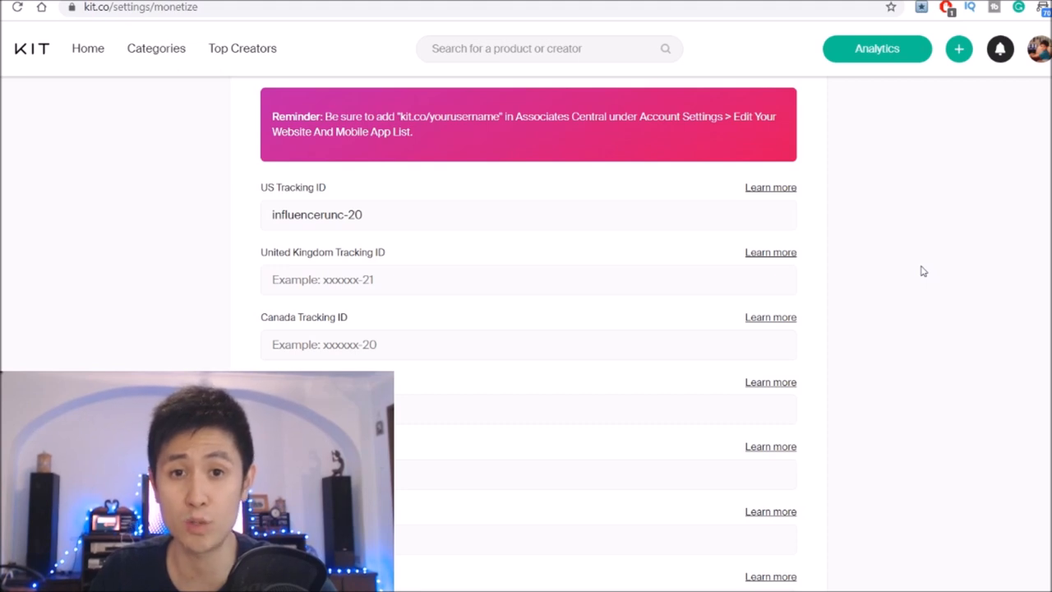
mouse_move(921, 212)
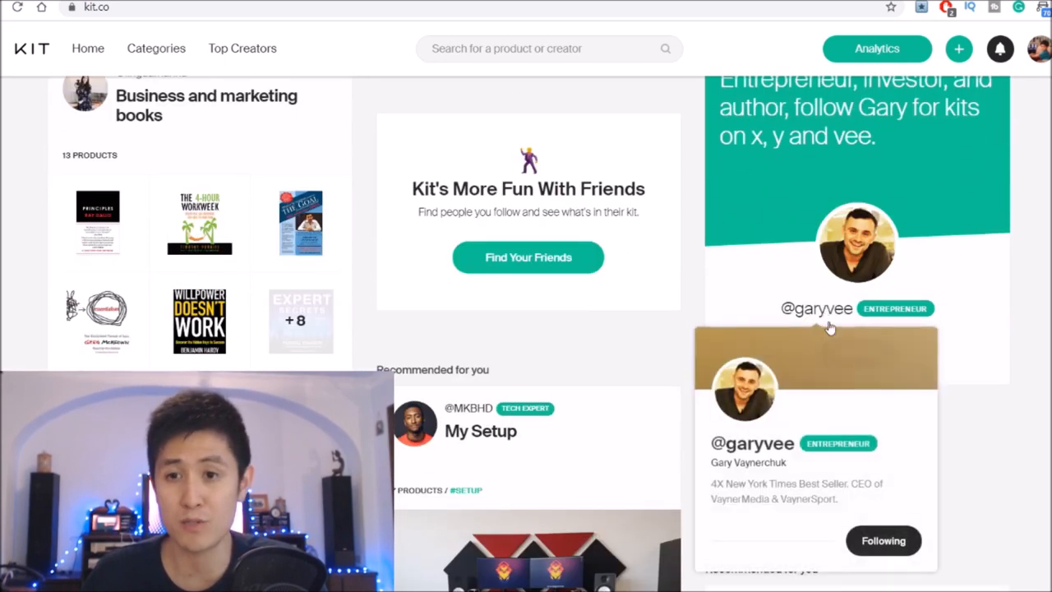
- Scroll the Kit.co home feed's welcome-back summary and product recommendations
scroll(up, 3)
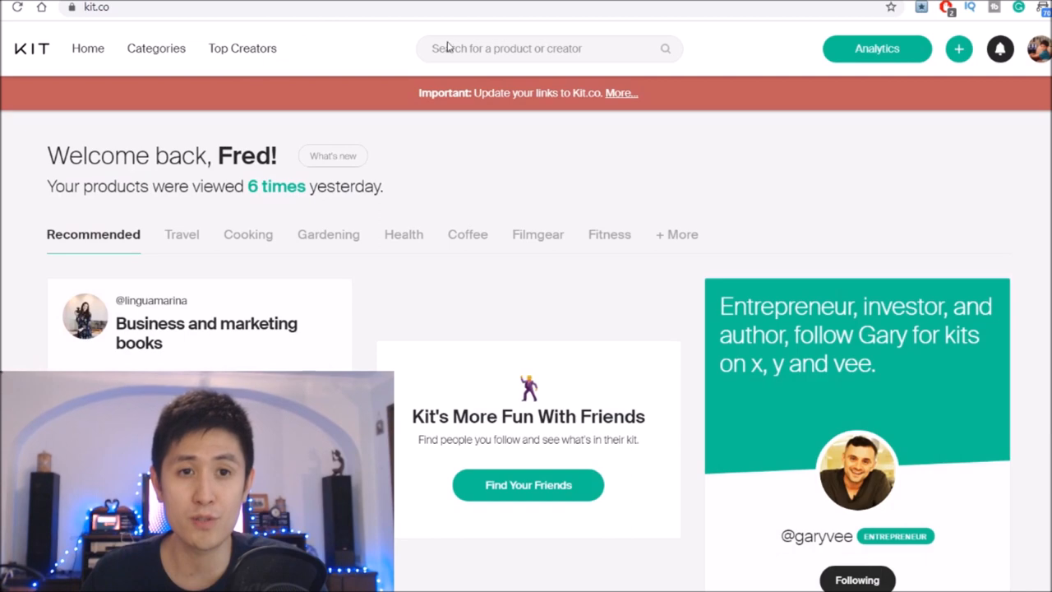
scroll(down, 3)
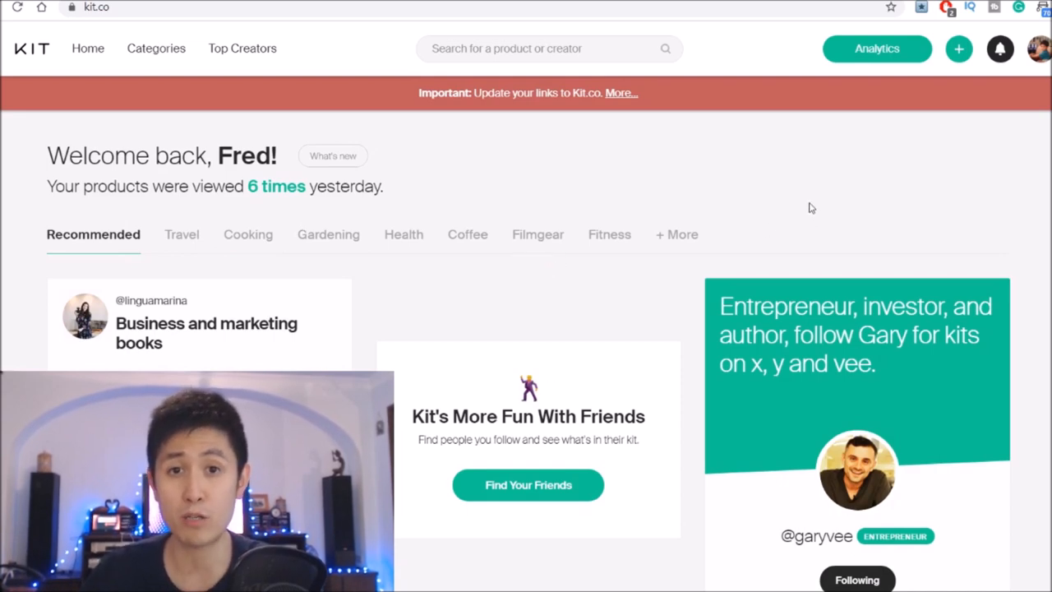
mouse_move(809, 204)
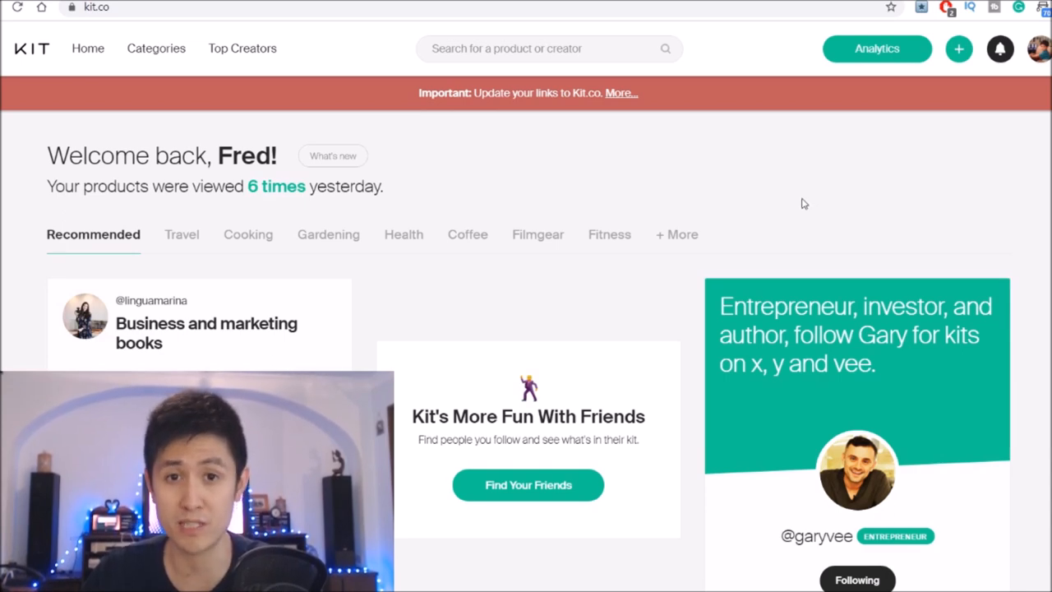
scroll(down, 3)
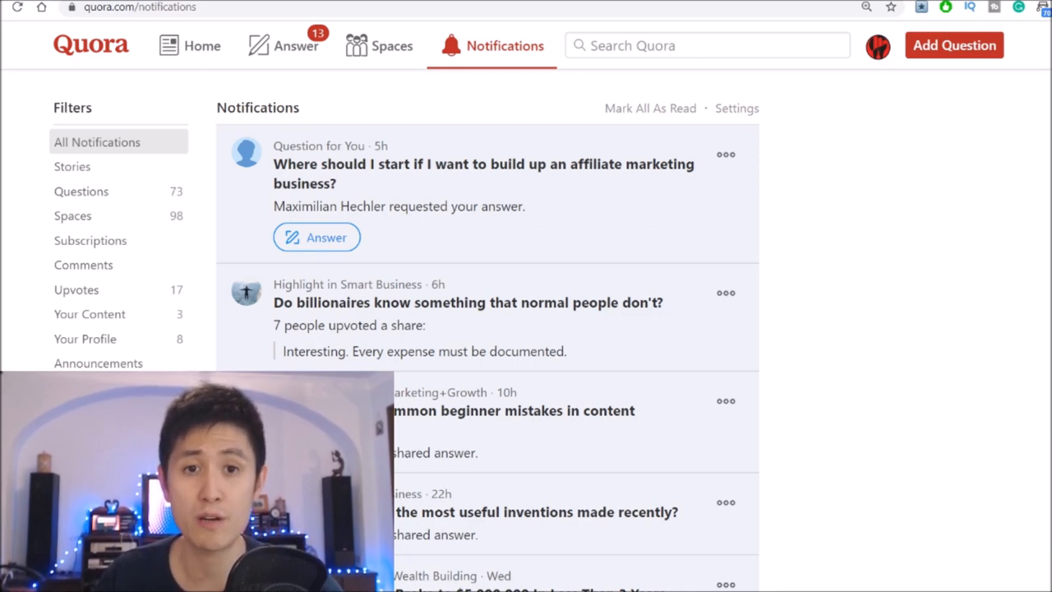
- Search Quora for 'camping cooking gear' and scroll the results
text(camping)
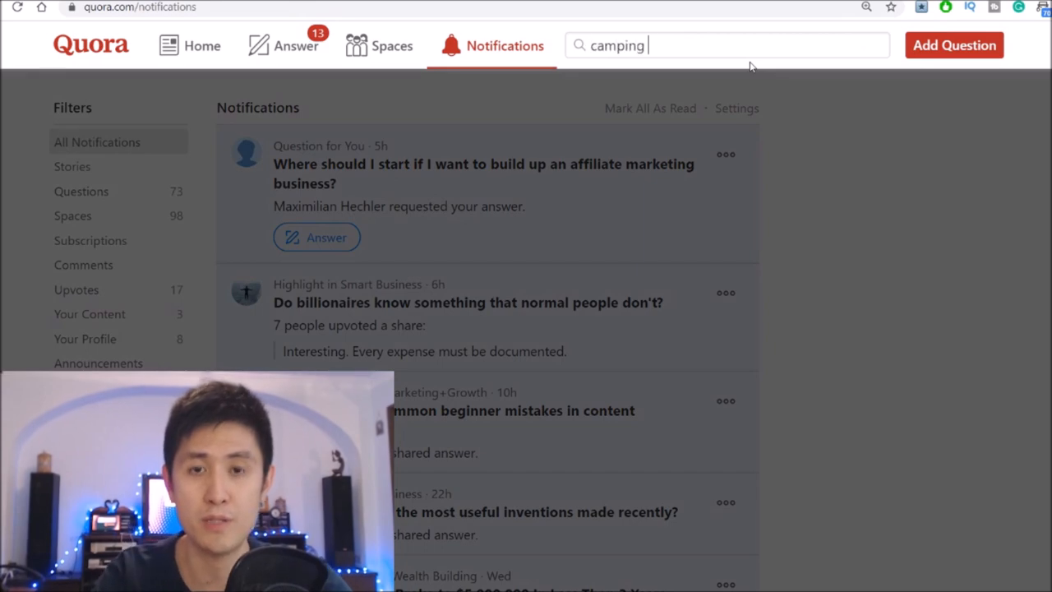
text(cooking gear)
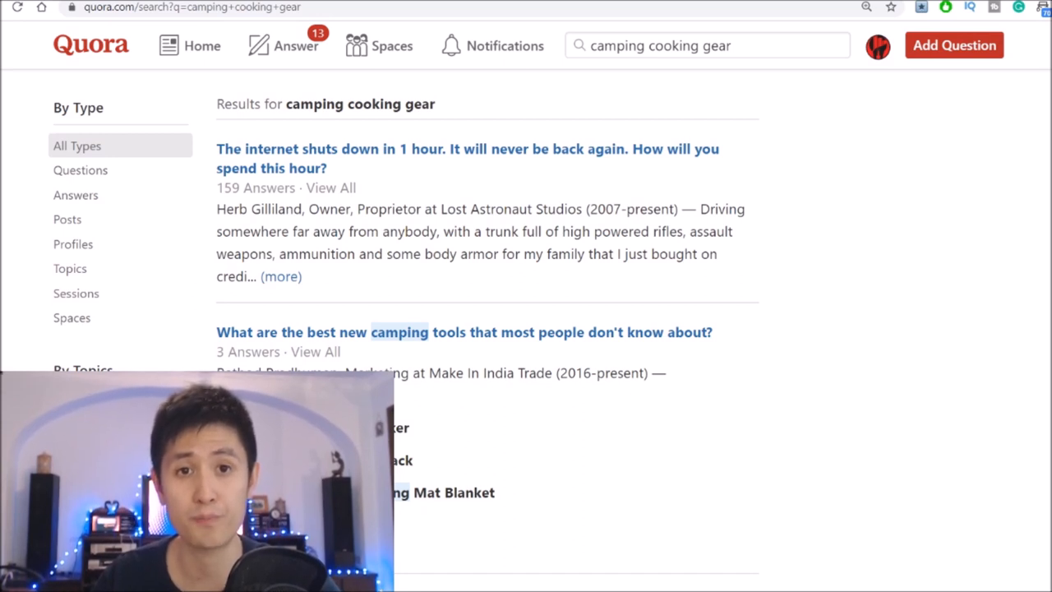
scroll(down, 3)
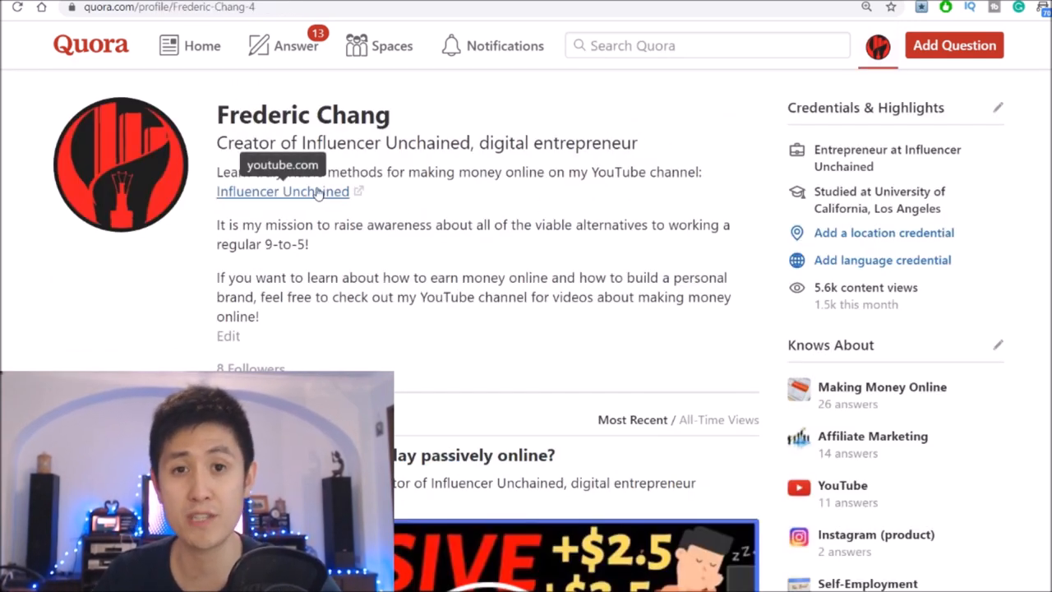
mouse_move(682, 250)
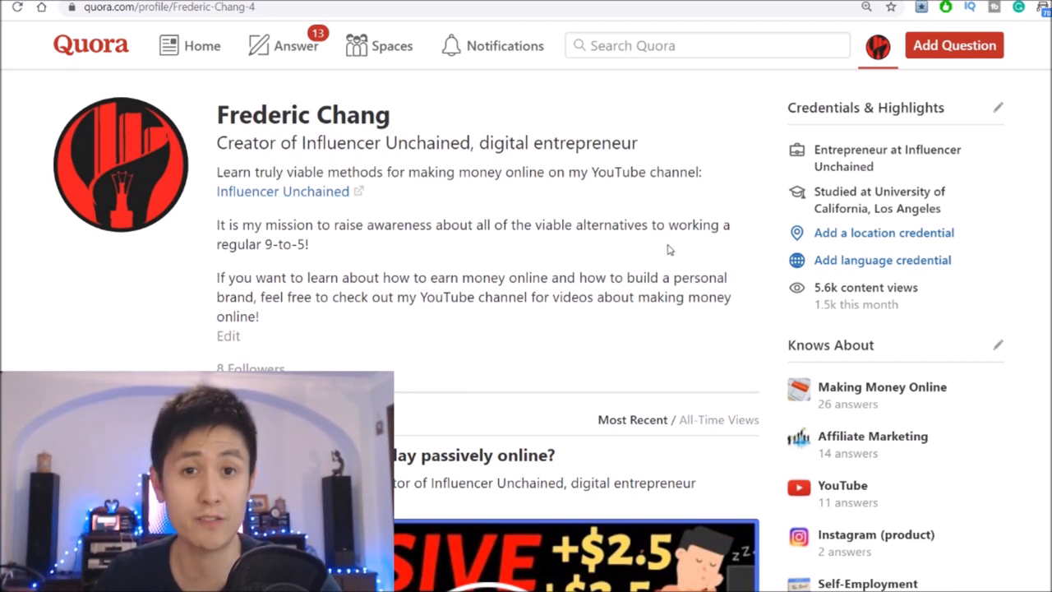
scroll(down, 3)
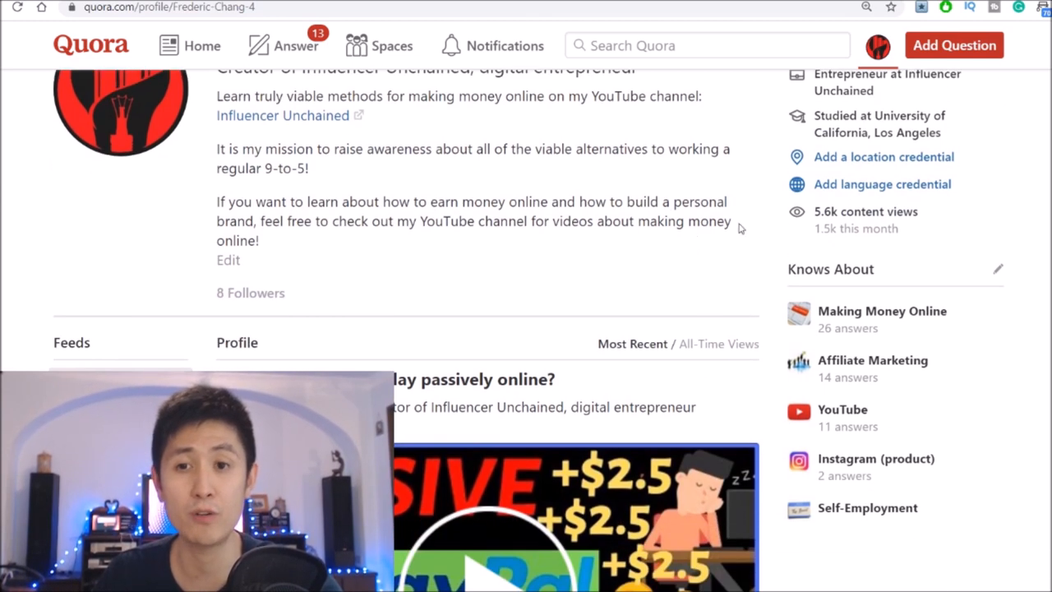
mouse_move(795, 211)
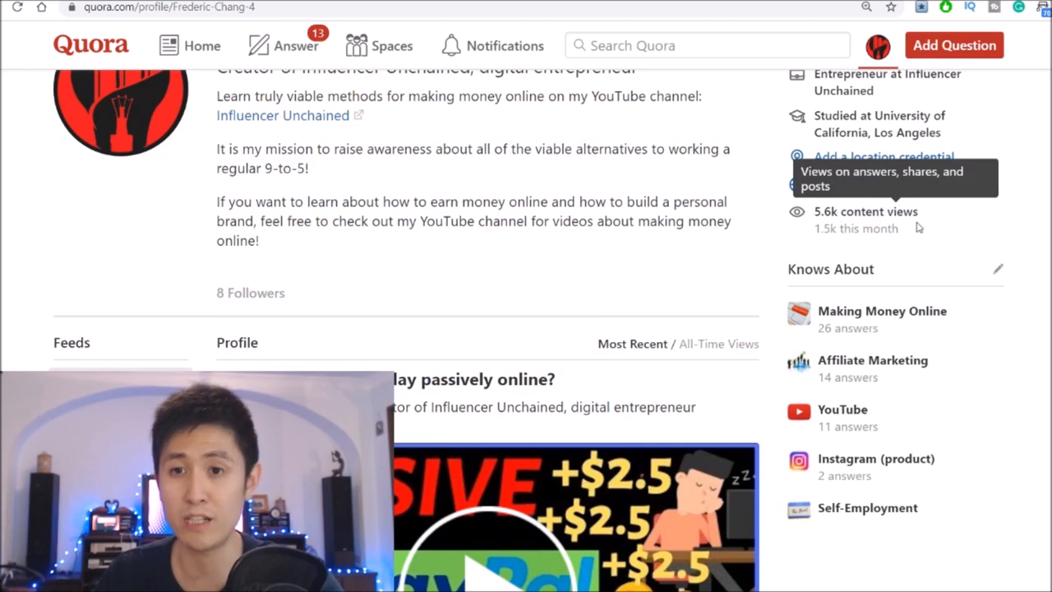
drag(814, 211, 904, 229)
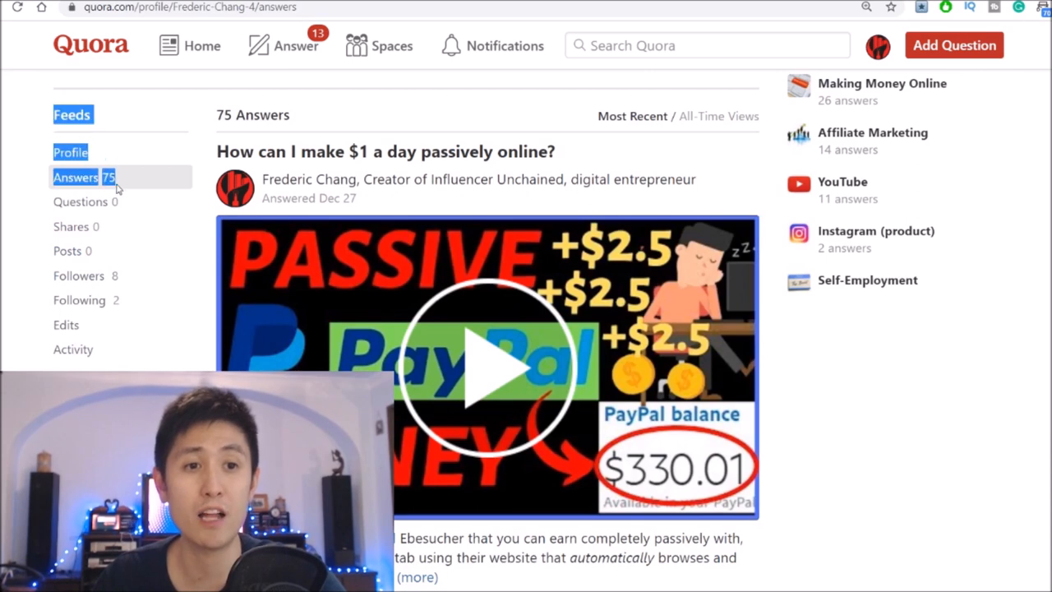
mouse_move(158, 233)
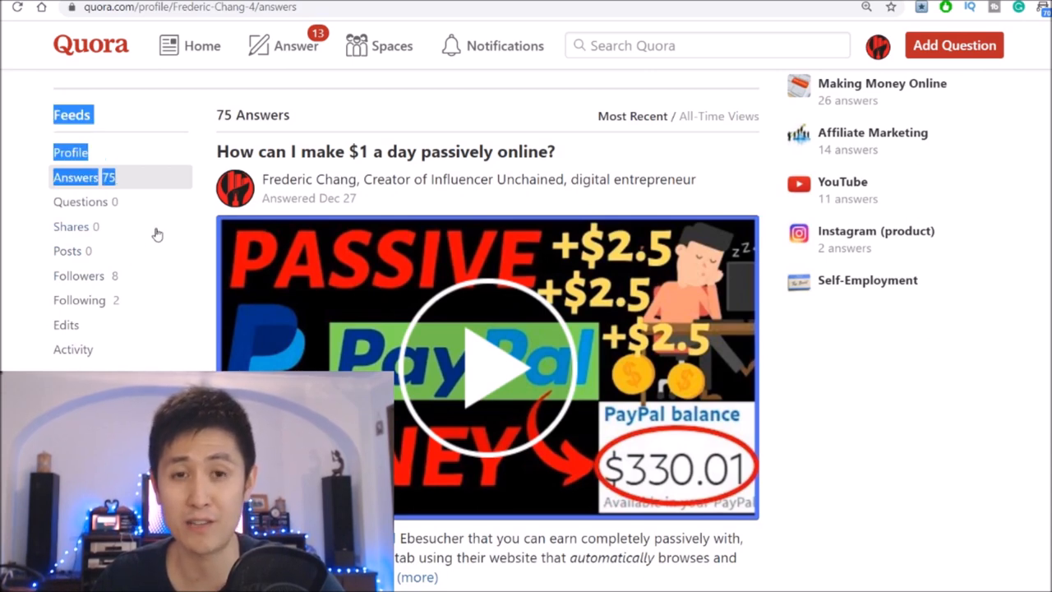
mouse_move(161, 240)
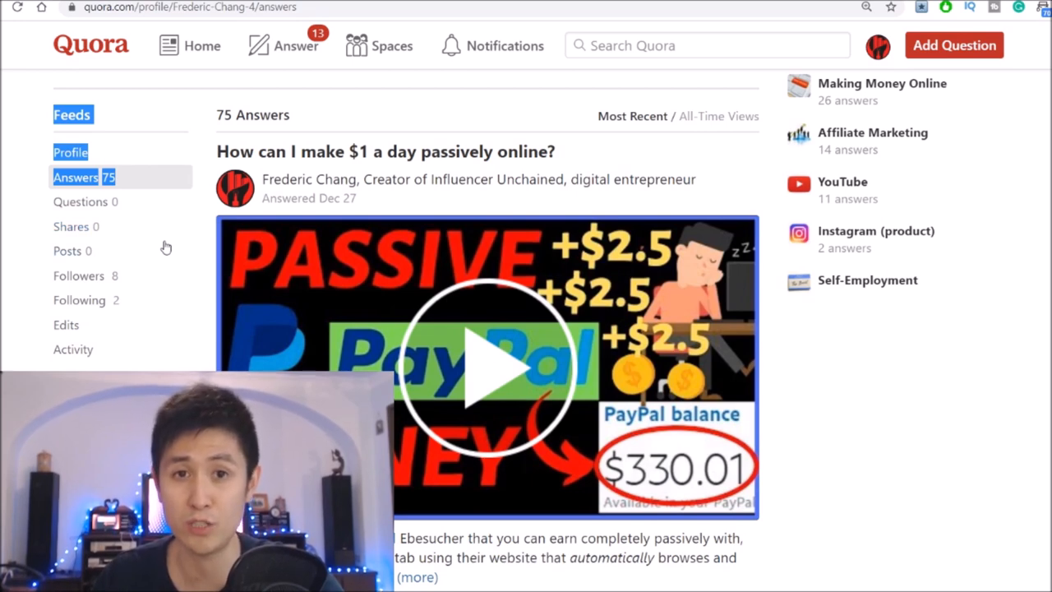
mouse_move(874, 332)
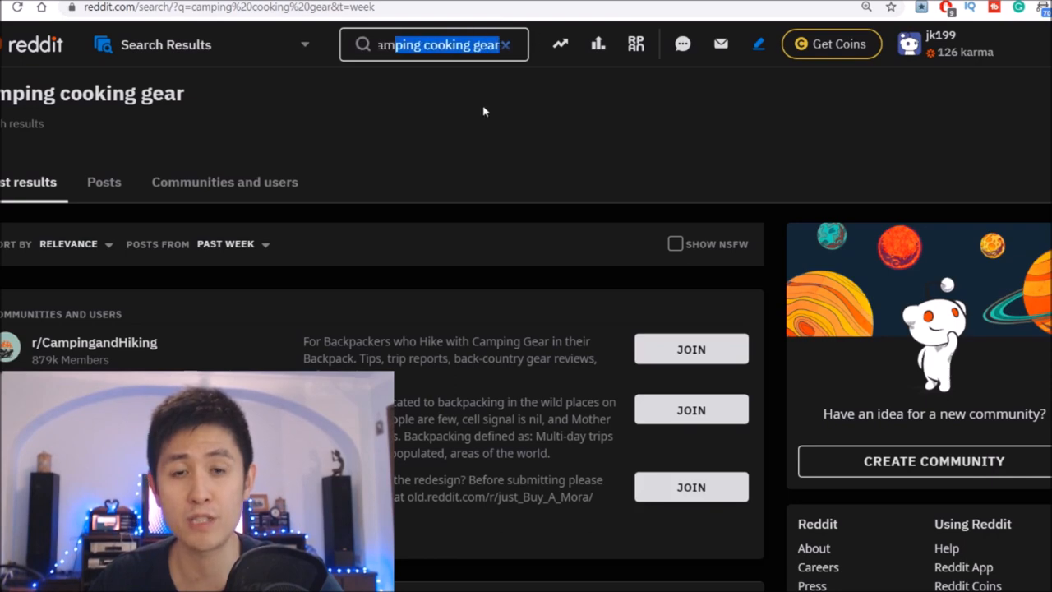
- Limit the Reddit 'camping cooking gear' results to the Past Week and scroll the matching communities and posts
scroll(down, 3)
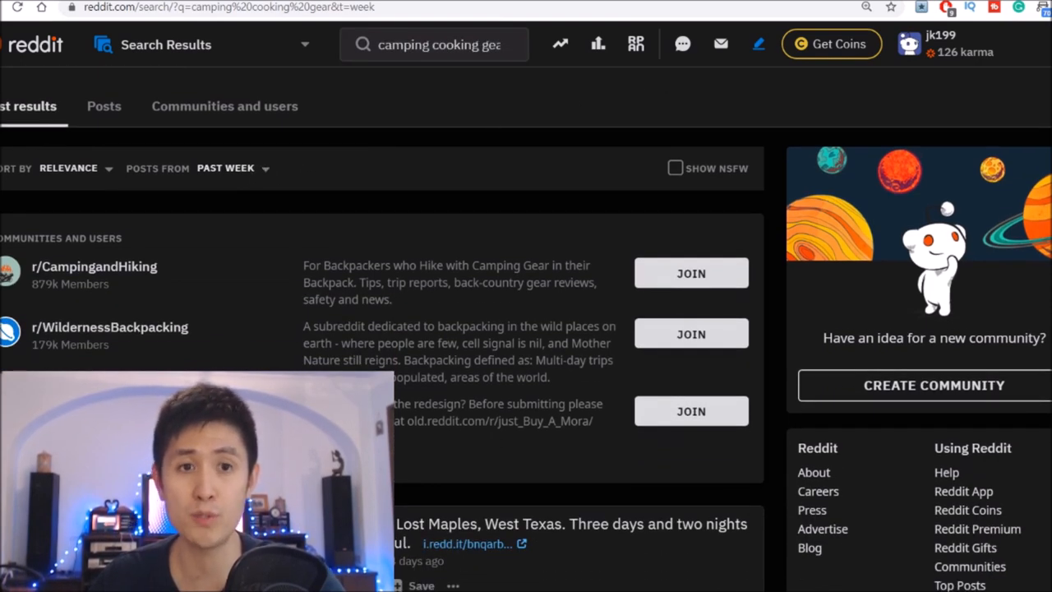
click(233, 168)
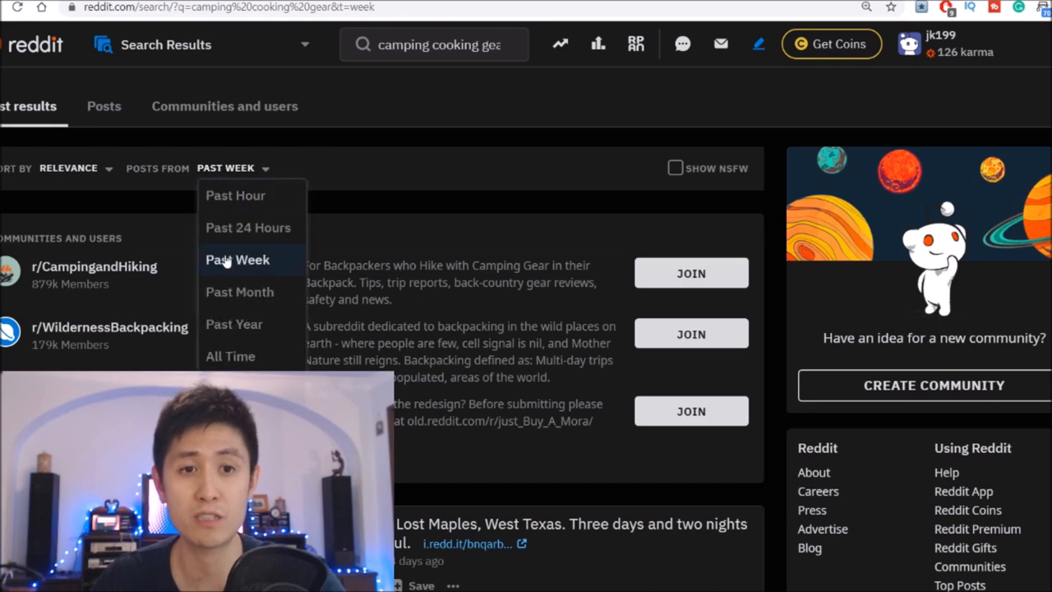
click(237, 259)
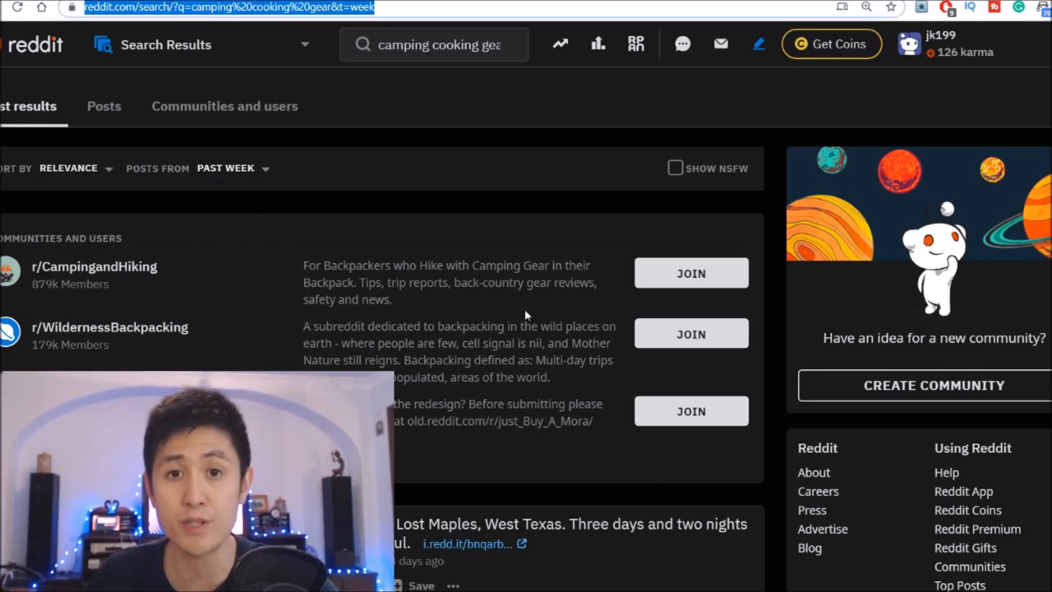
scroll(down, 3)
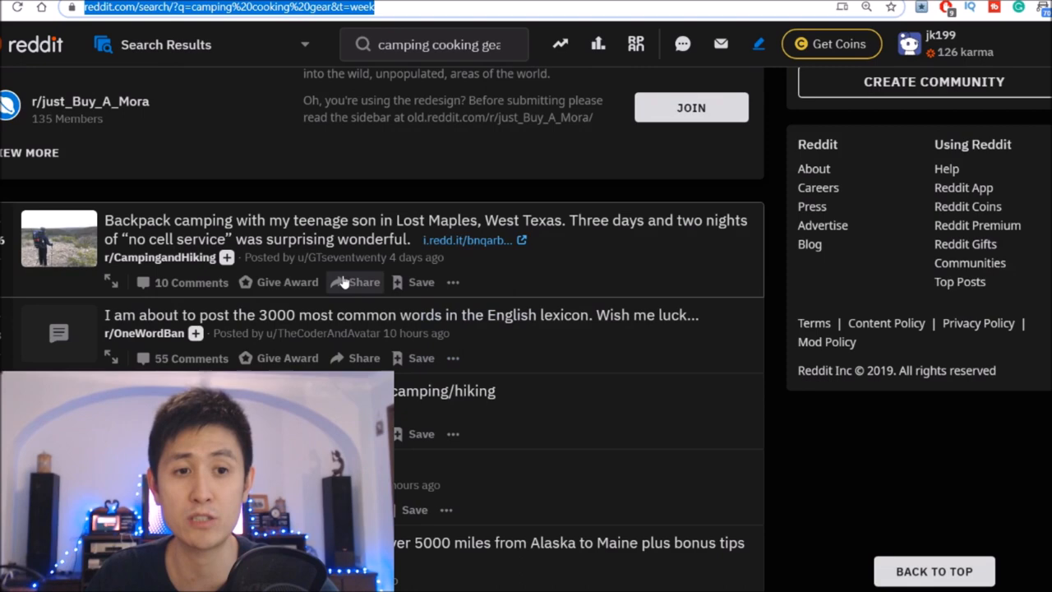
mouse_move(352, 255)
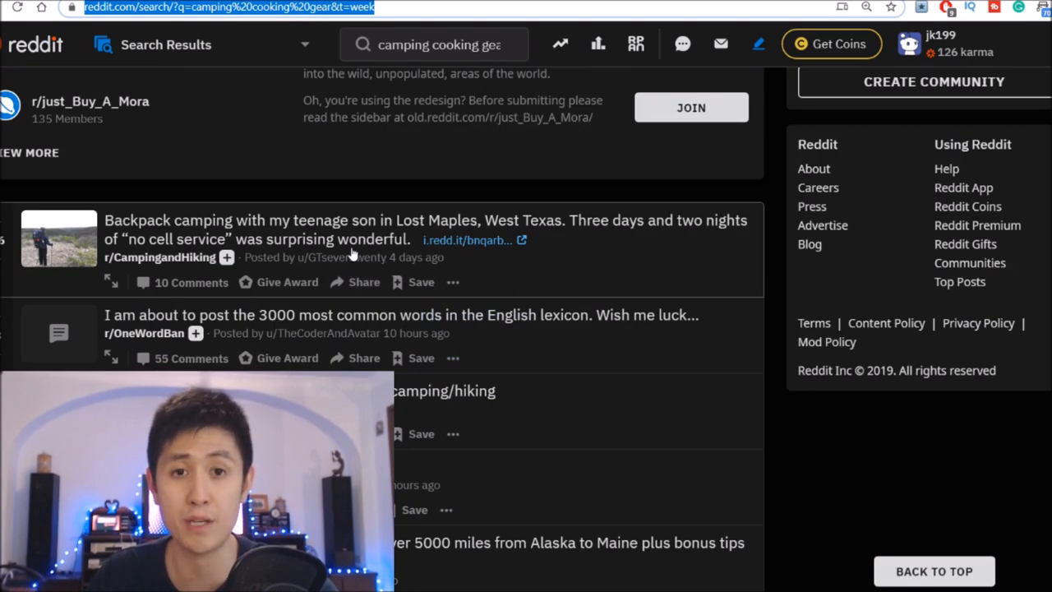
scroll(down, 3)
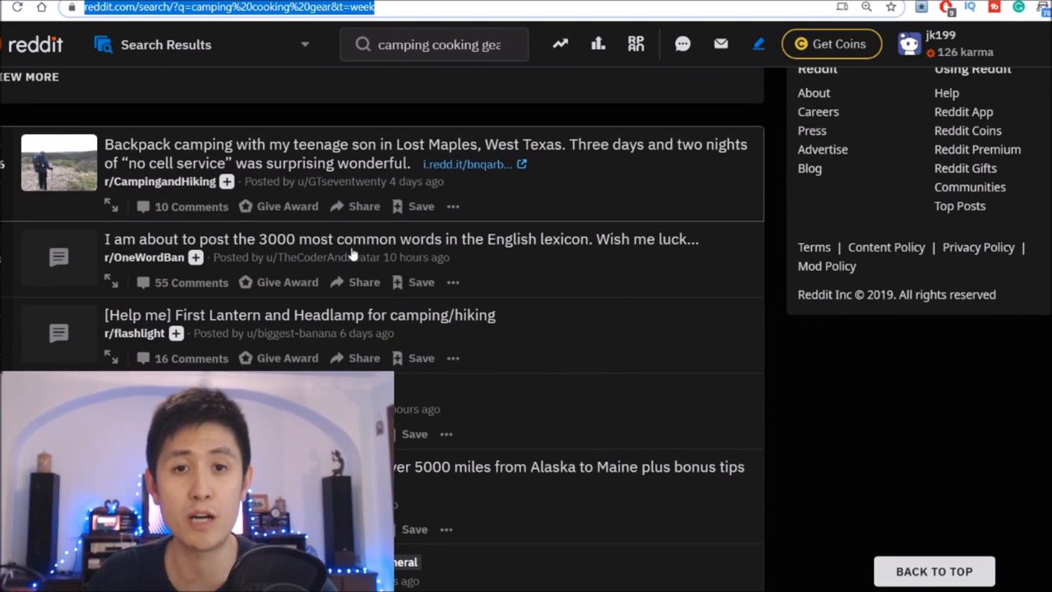